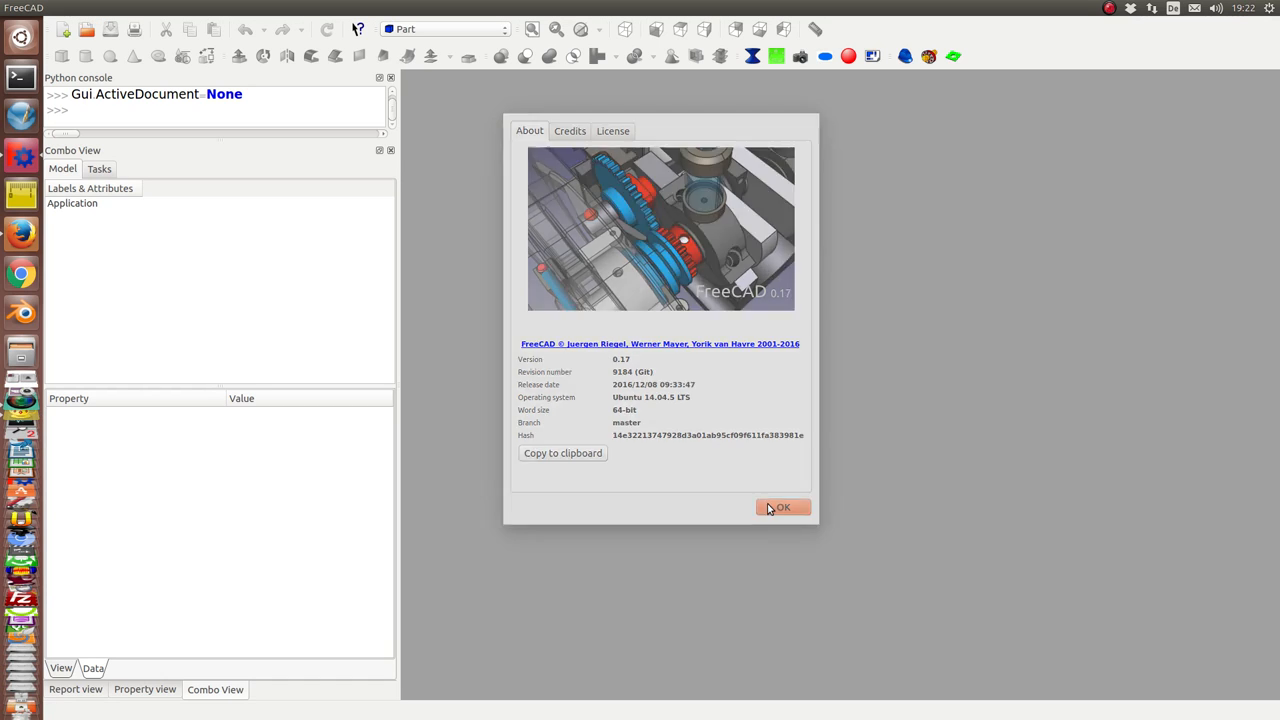
Close the About dialog and load the needle surface document.
click(784, 508)
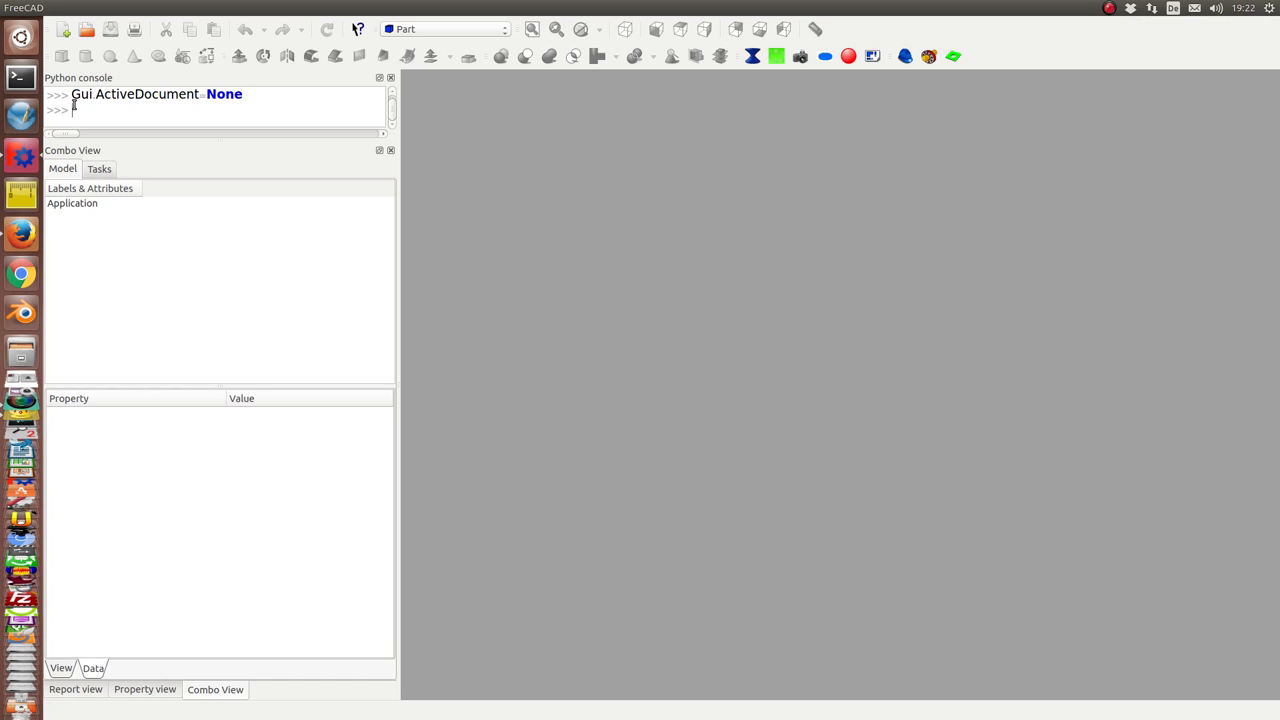
click(60, 28)
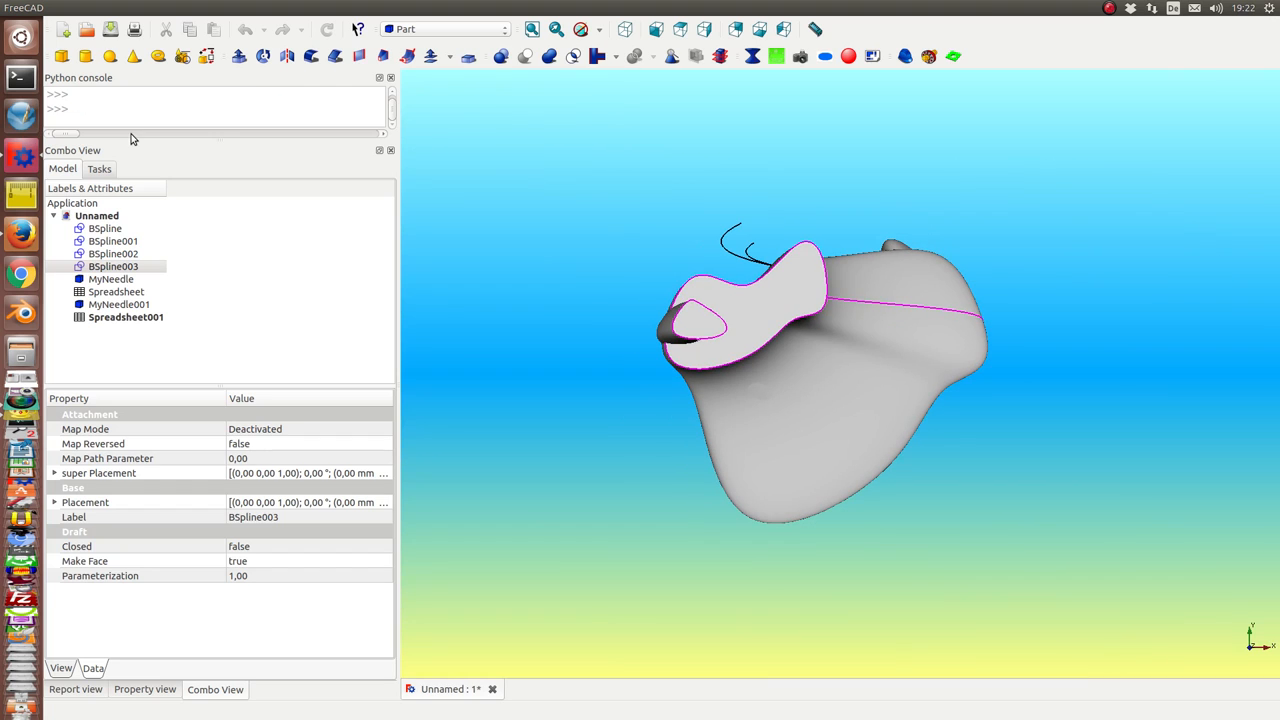
mouse_move(398, 302)
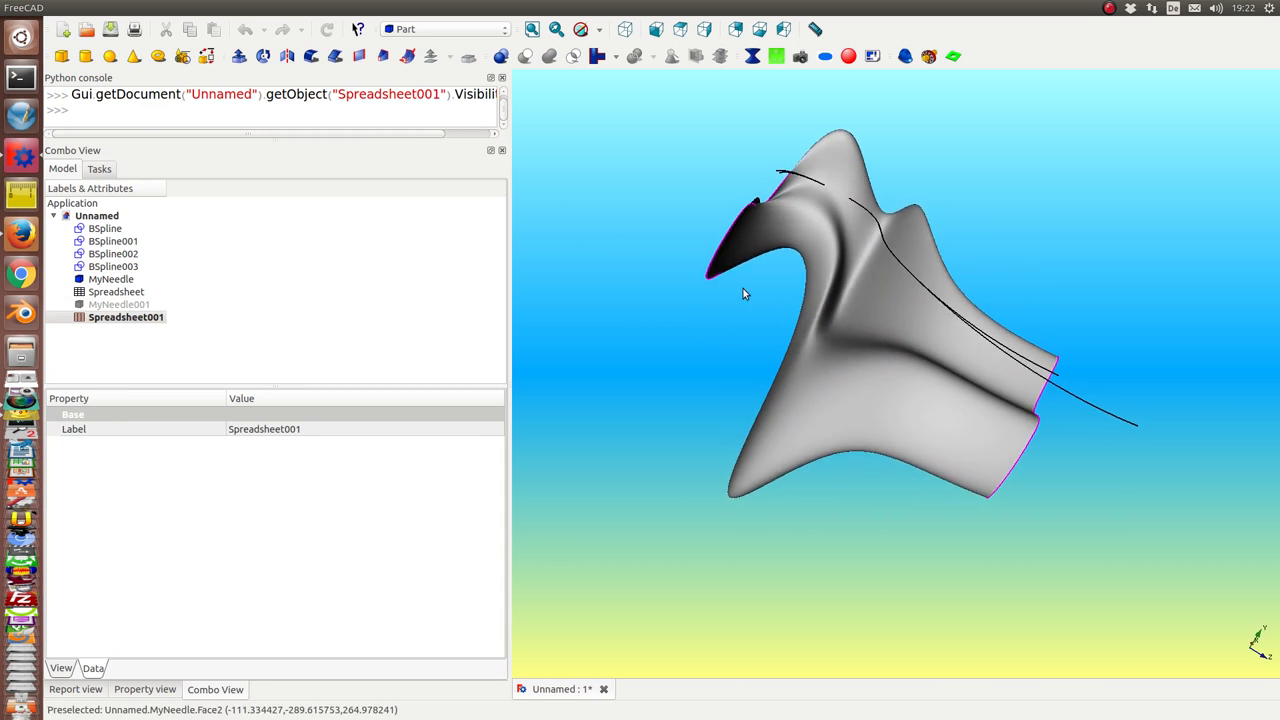
Inspect the rib template and backbone curves, then show the tube-shaped MyNeedle001 instead of MyNeedle.
click(104, 228)
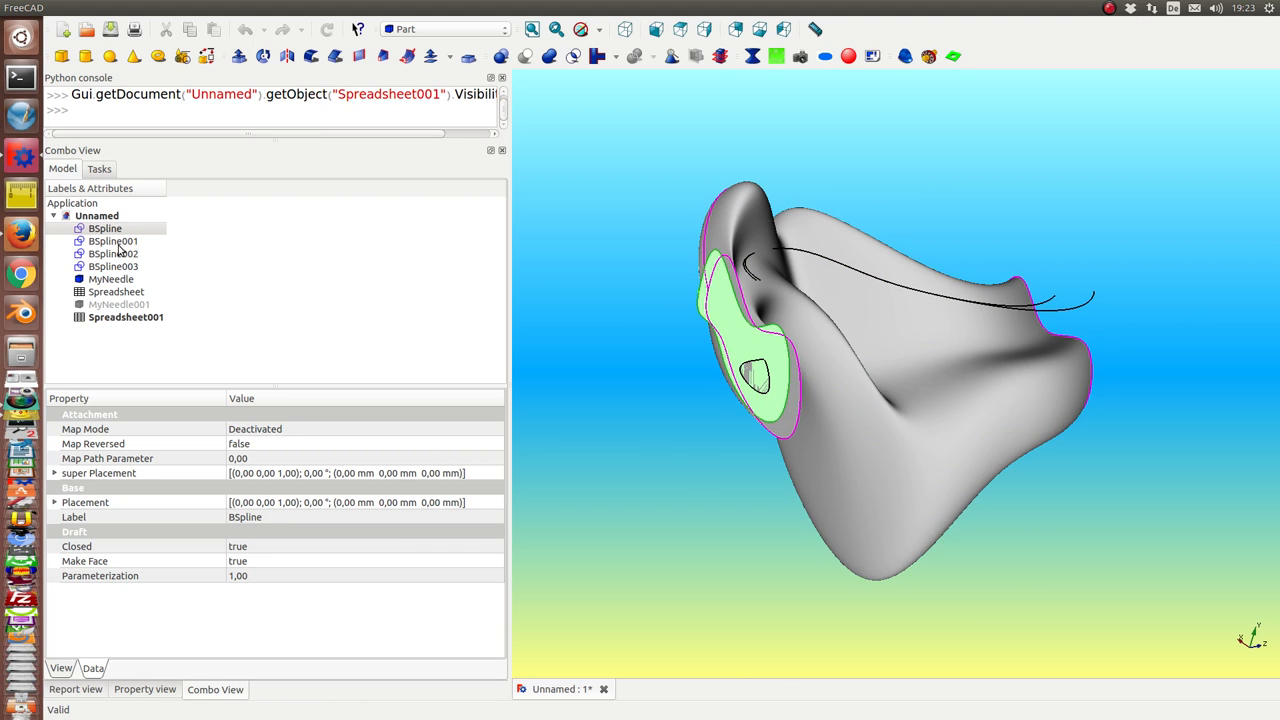
click(112, 240)
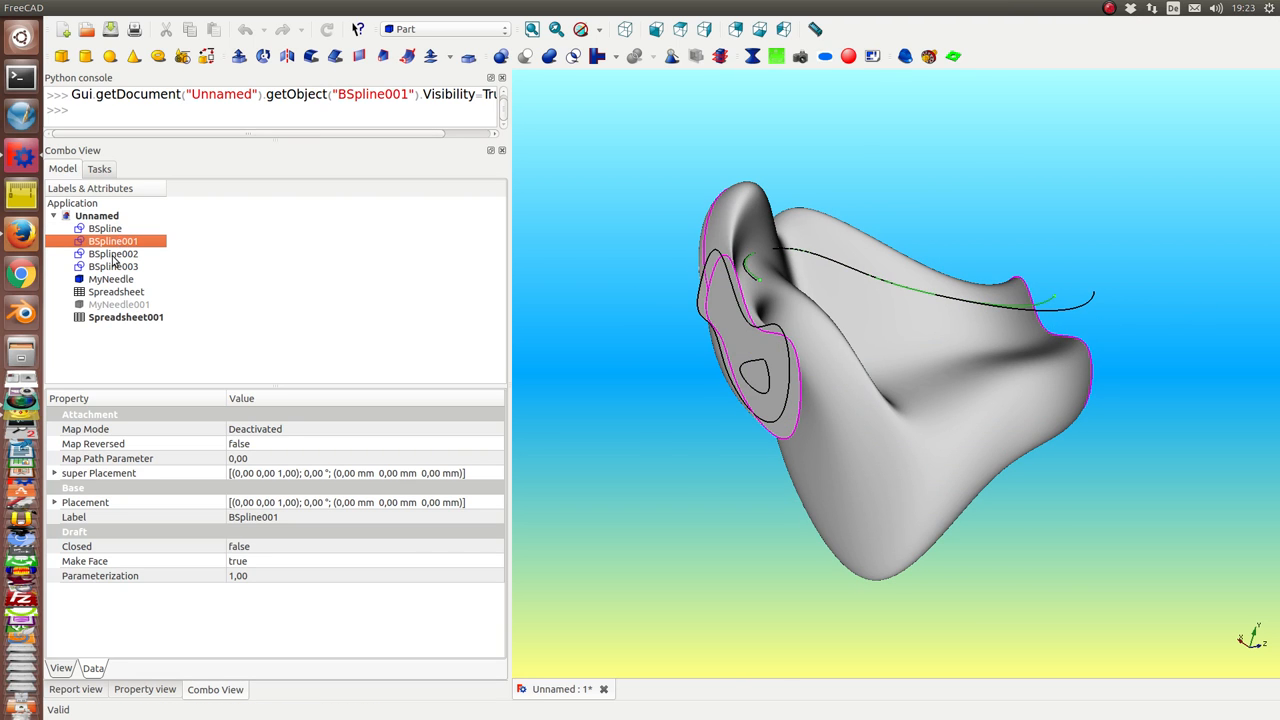
click(112, 266)
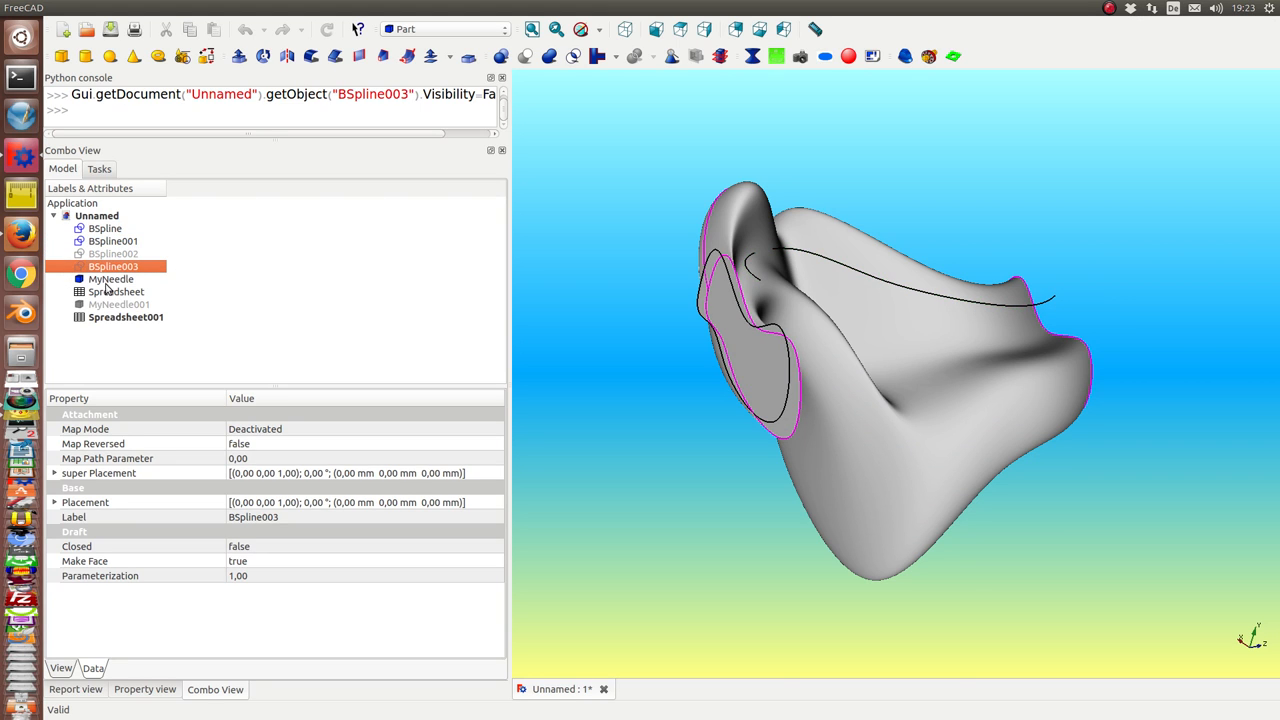
click(112, 278)
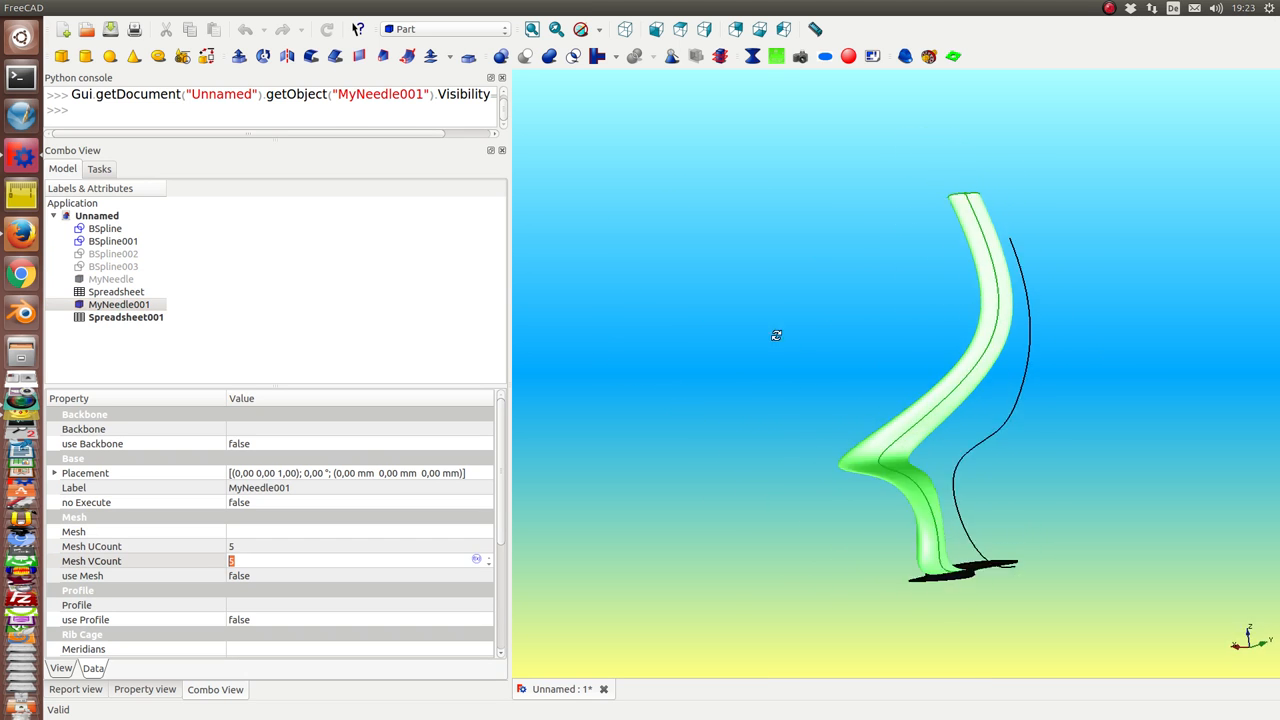
Enable MyNeedle001's mesh and set Mesh UCount 10 and Mesh VCount 15.
drag(776, 336, 696, 402)
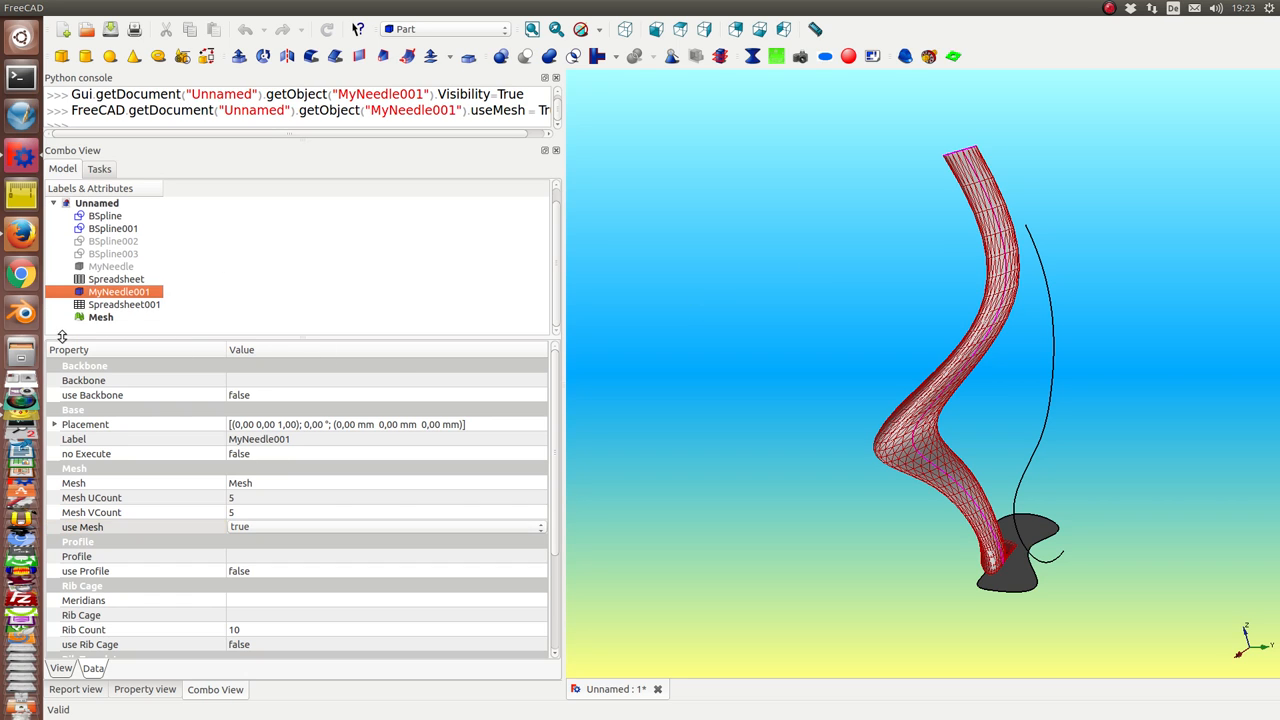
click(100, 316)
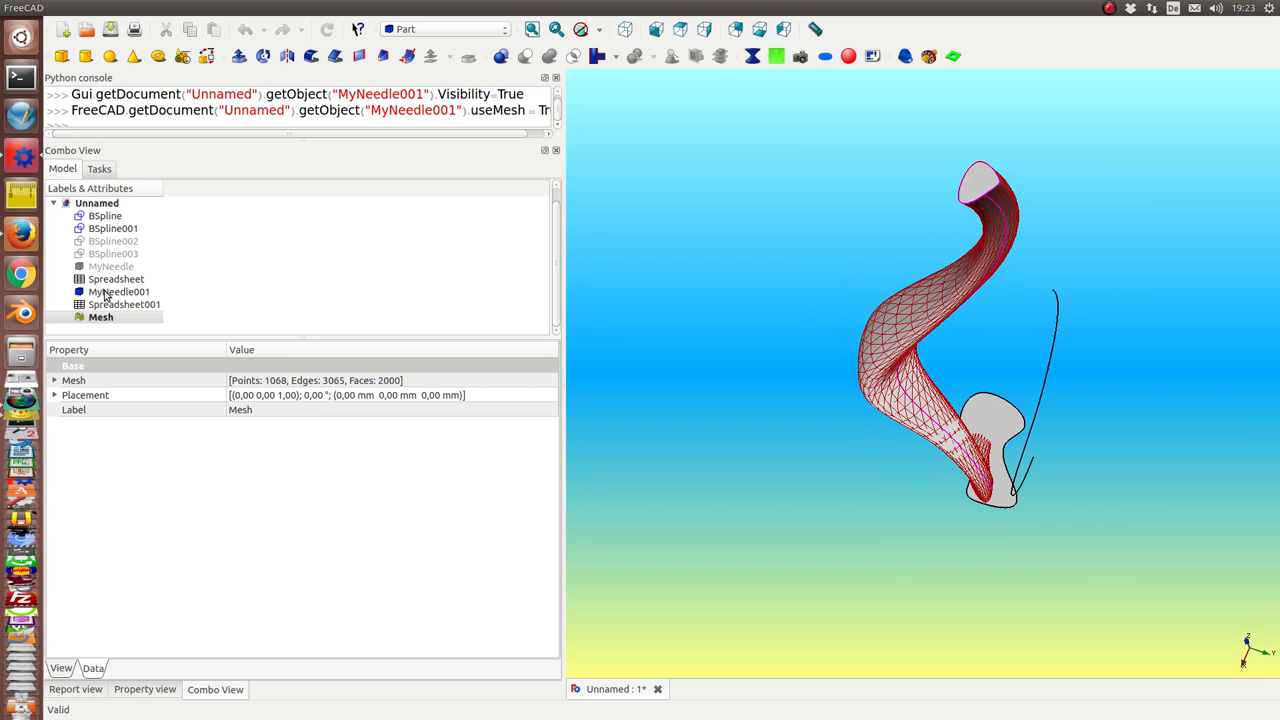
click(120, 292)
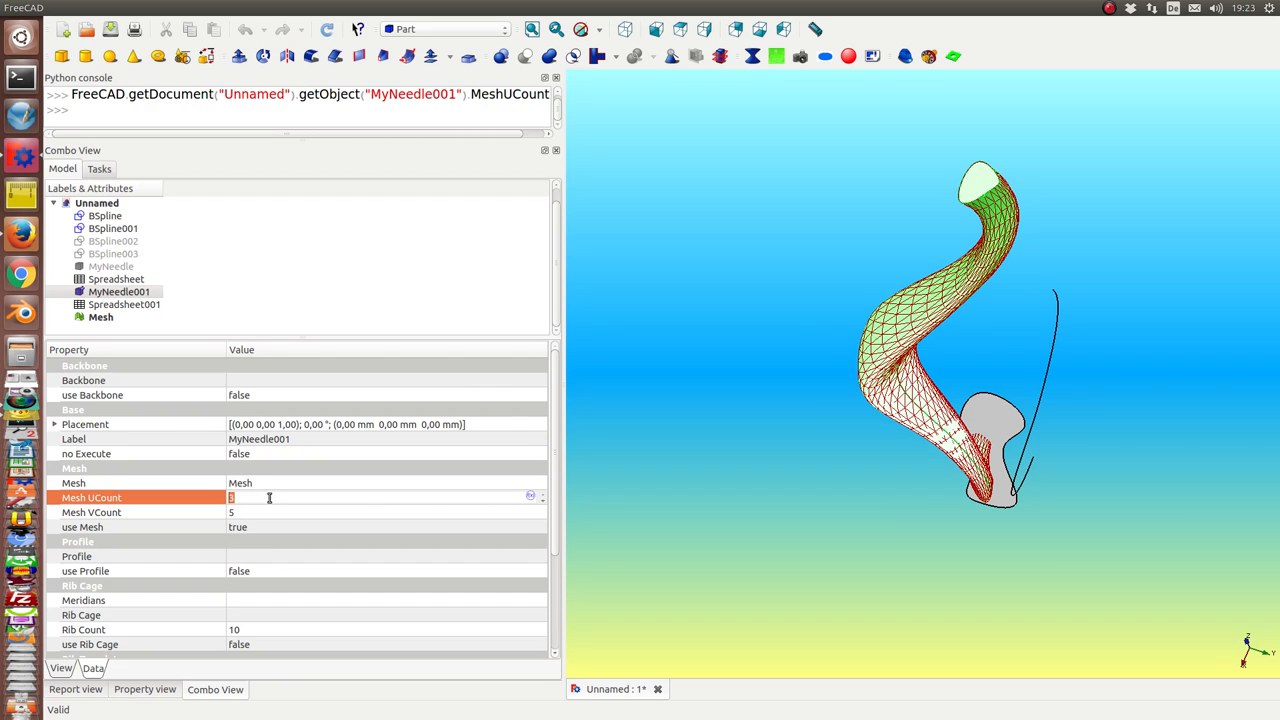
text(10)
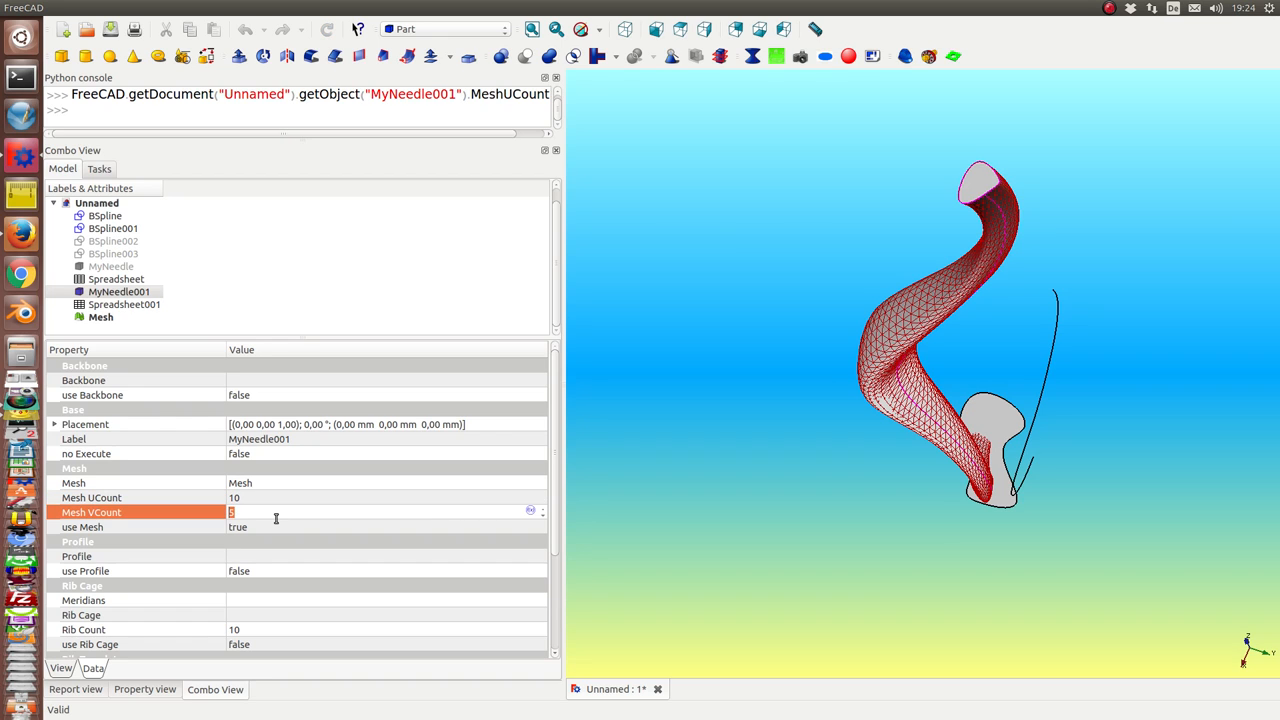
text(15)
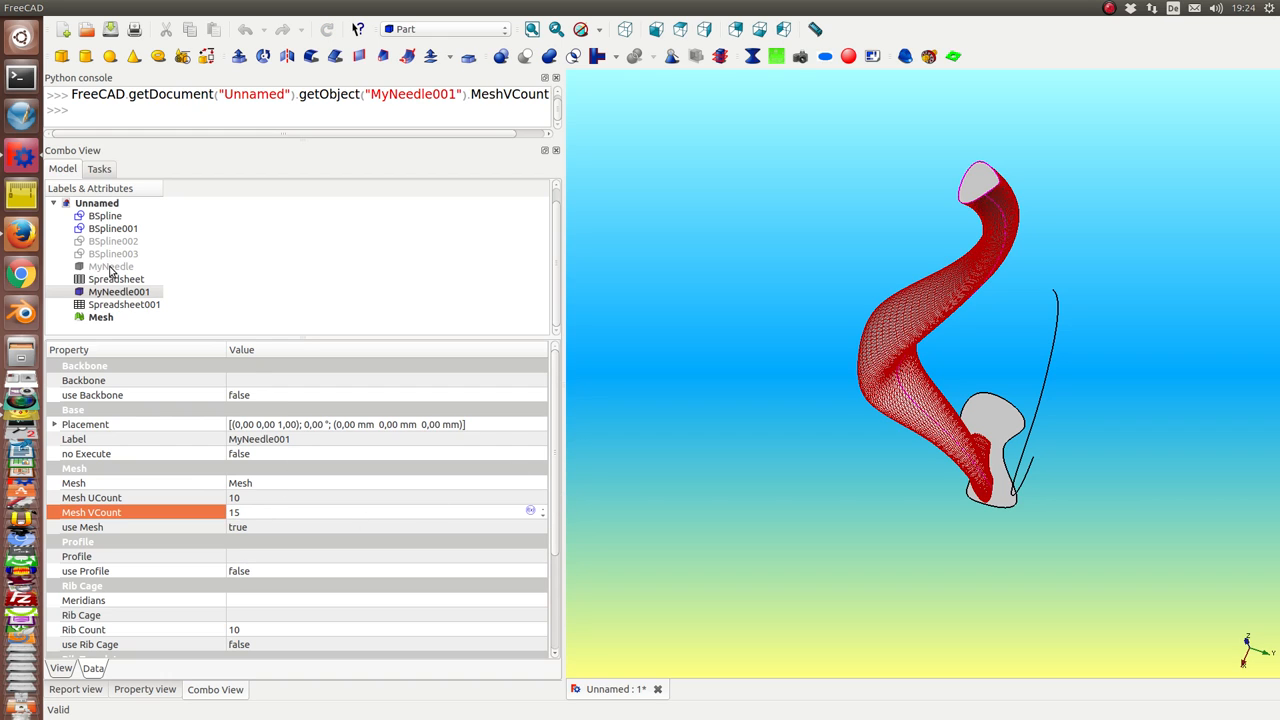
click(110, 266)
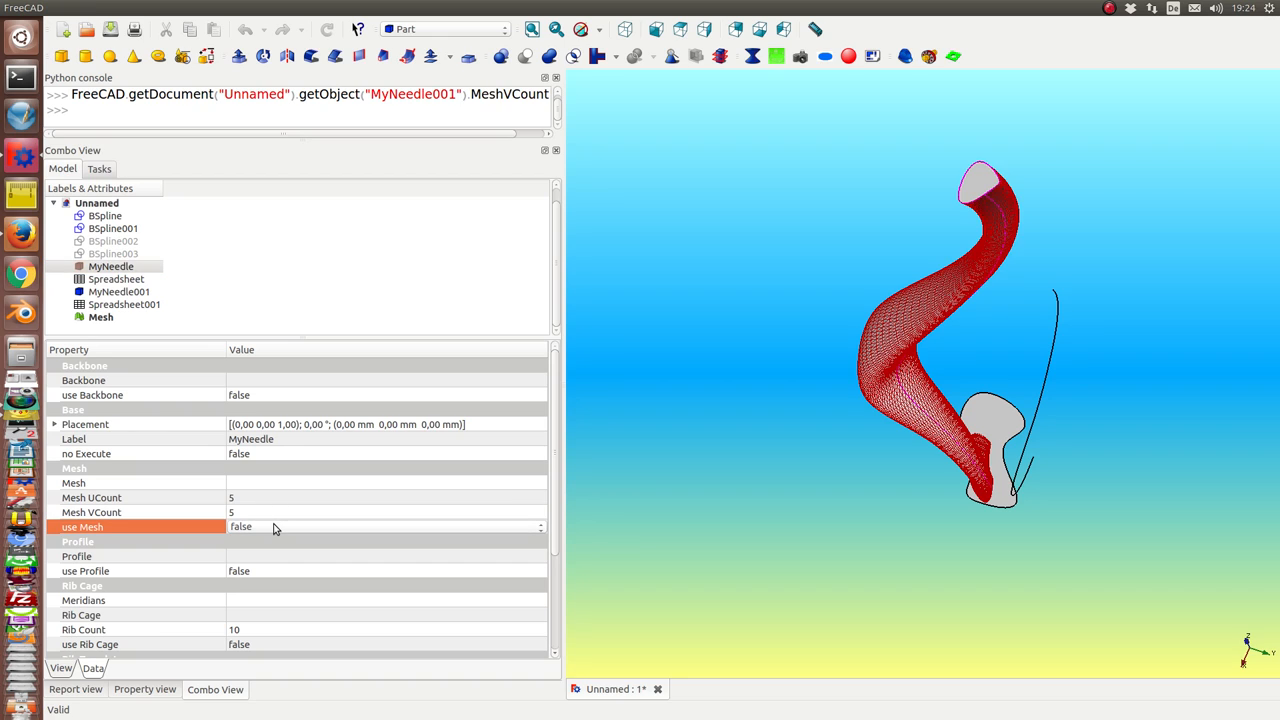
Turn on MyNeedle's mesh and Boolean-cut MyNeedle001 out of MyNeedle.
click(384, 528)
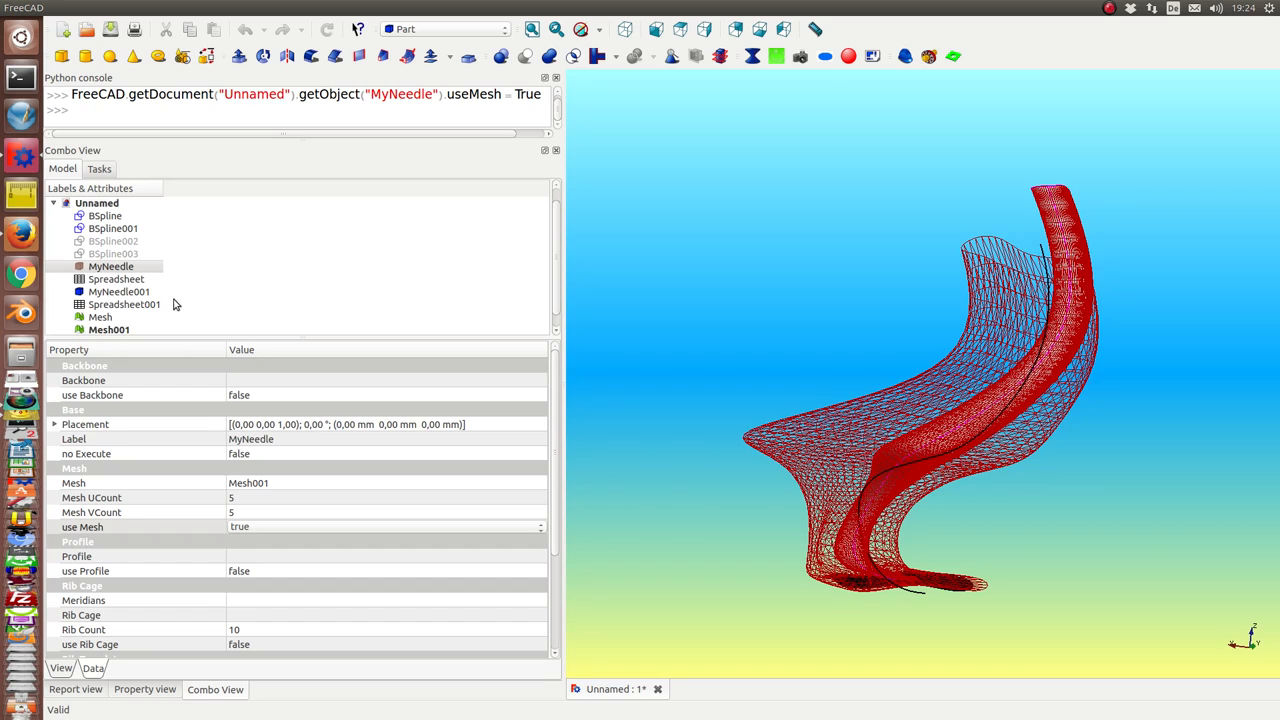
mouse_move(104, 254)
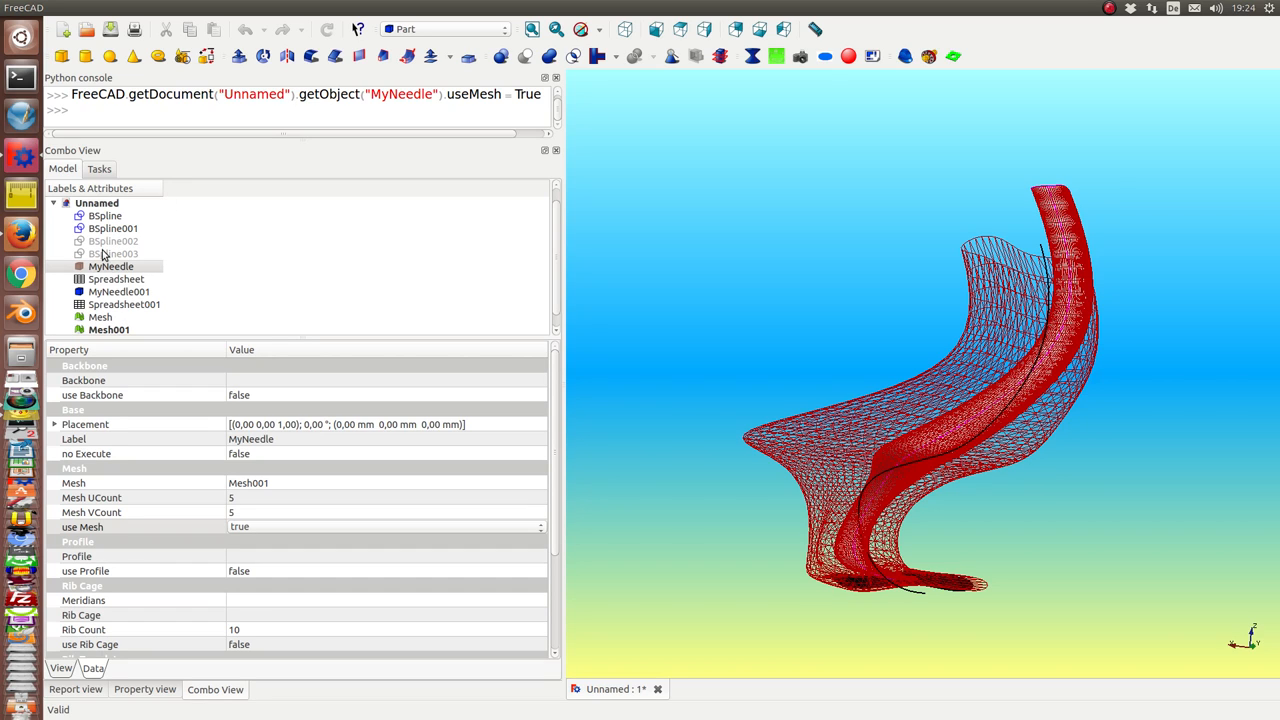
click(118, 292)
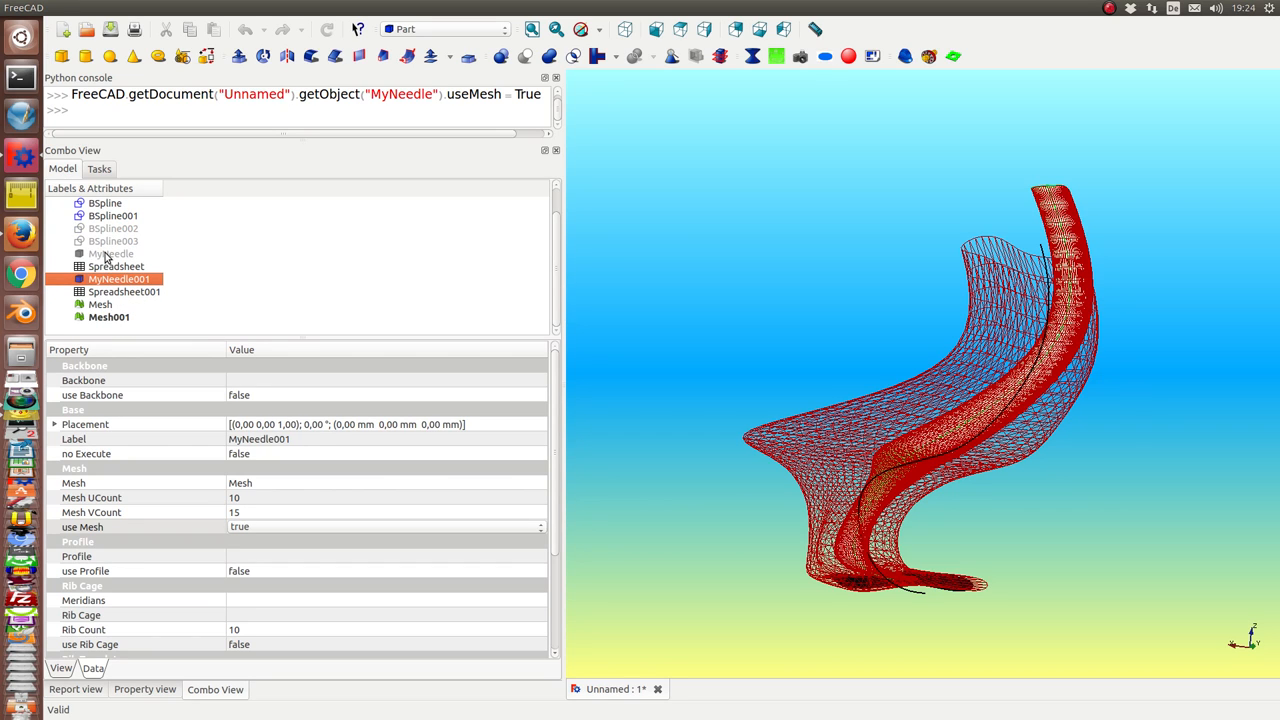
click(110, 252)
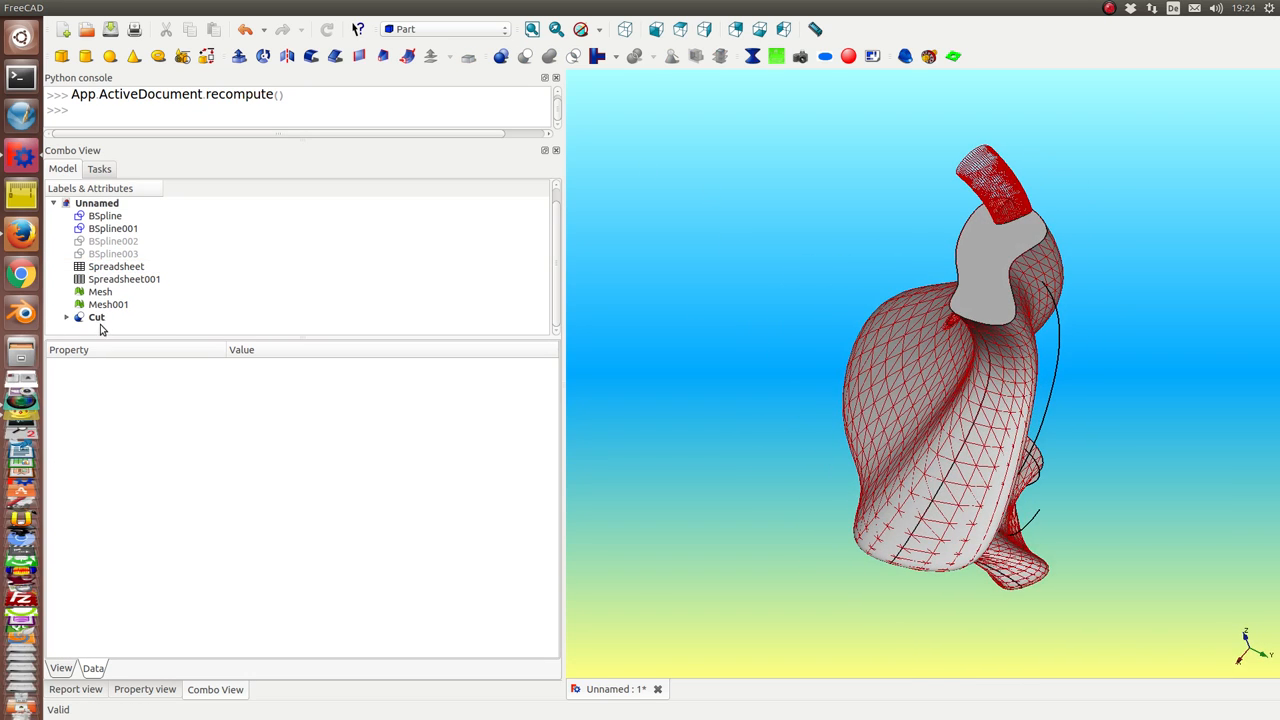
Set the Cut's Transparency to 60 and hide Mesh, Mesh001 and the template curves.
click(96, 316)
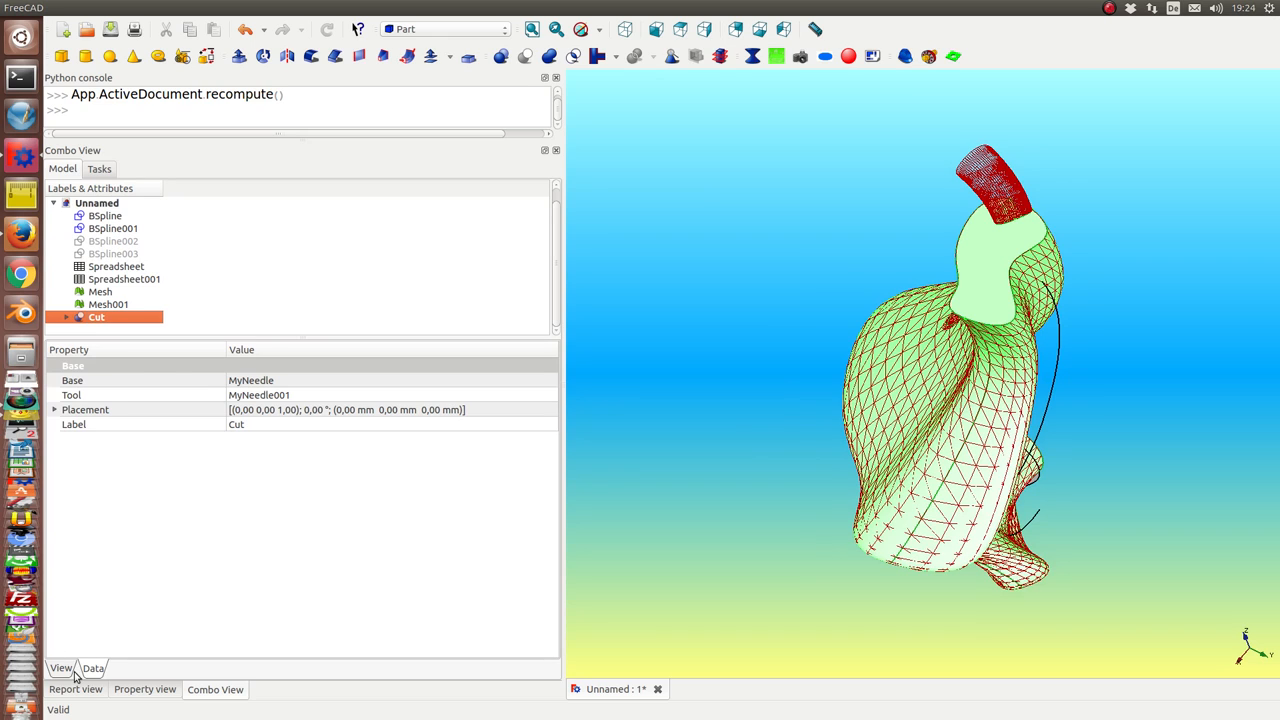
click(60, 668)
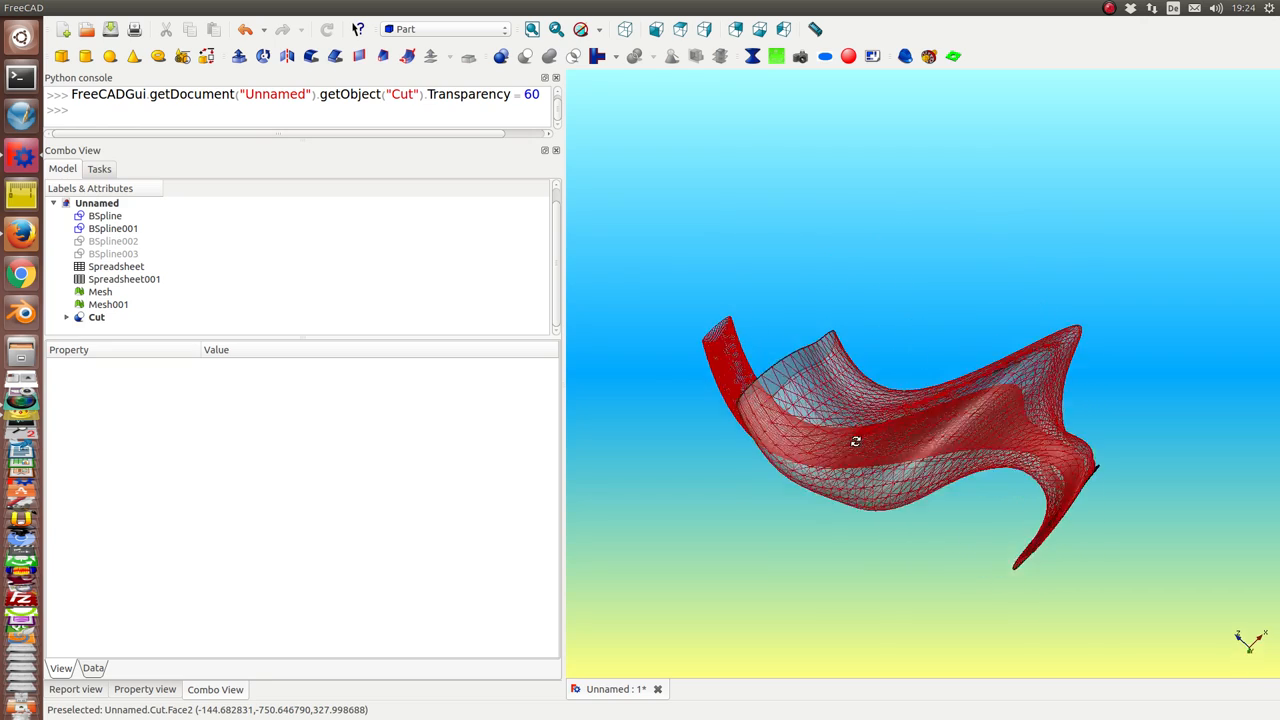
click(100, 292)
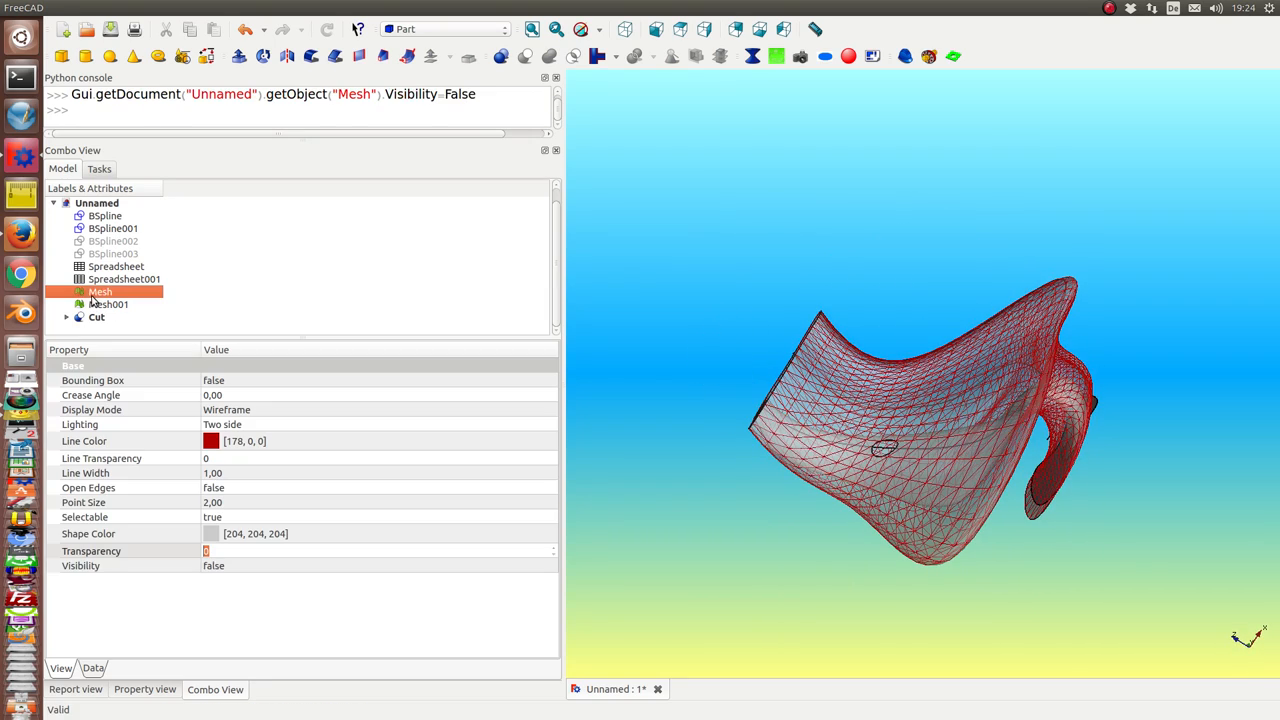
click(108, 304)
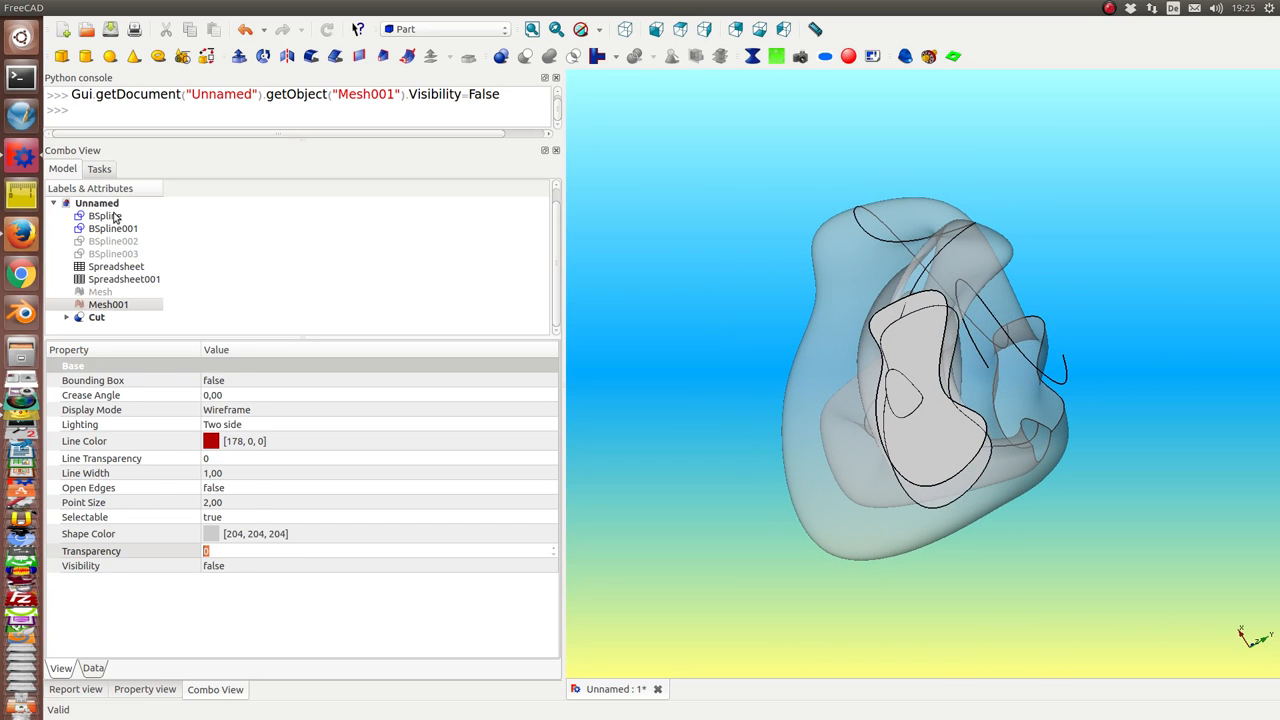
click(112, 228)
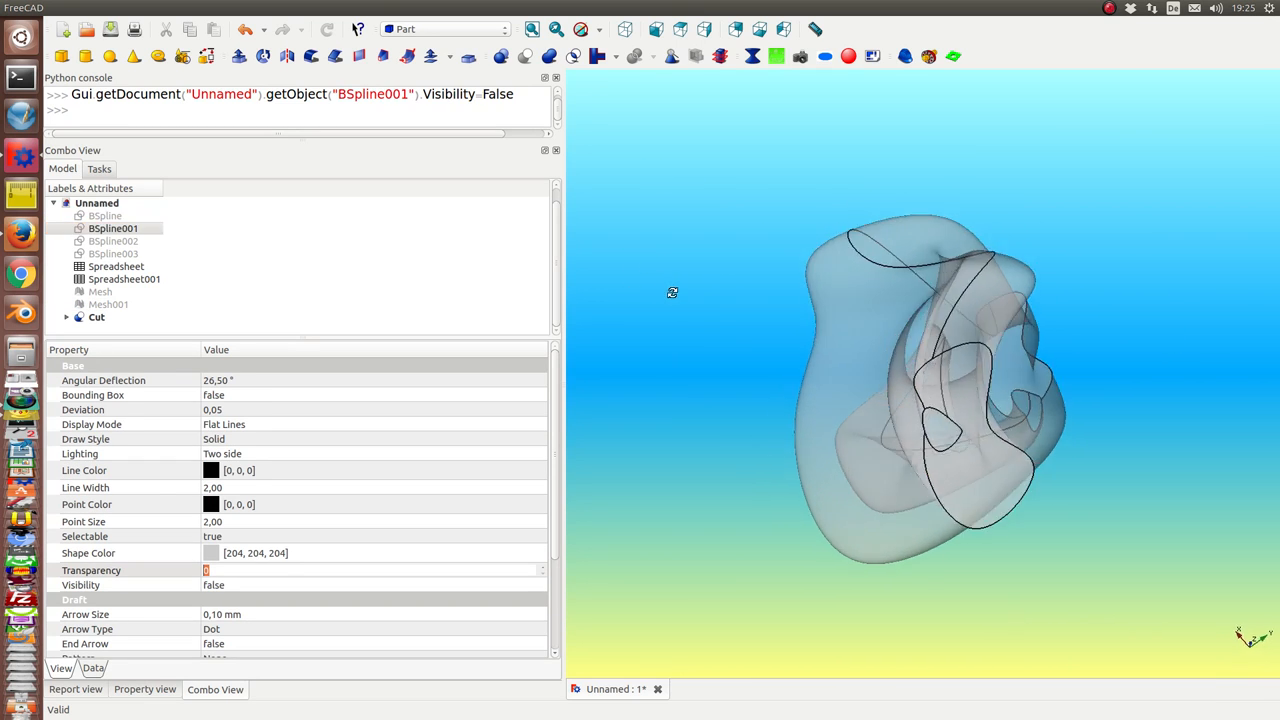
drag(672, 292, 614, 420)
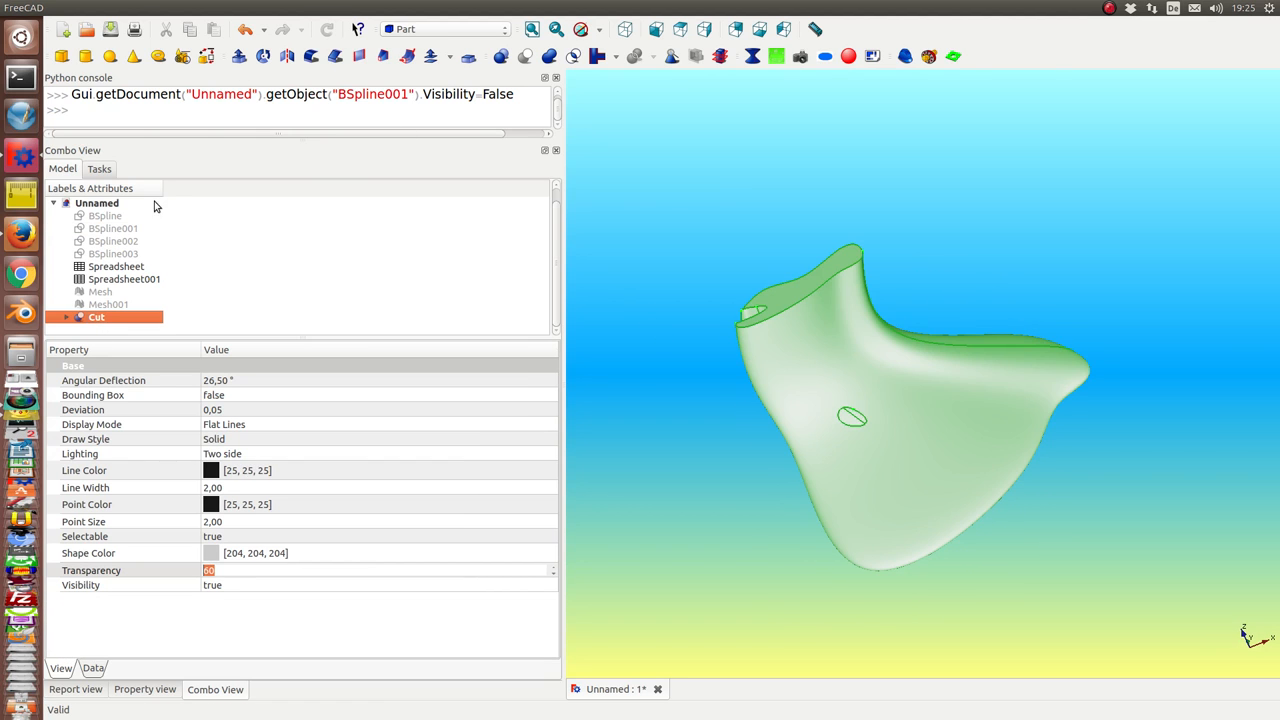
Run Part > Check Geometry on the Cut, confirm no invalid shapes, then delete the Cut.
click(204, 8)
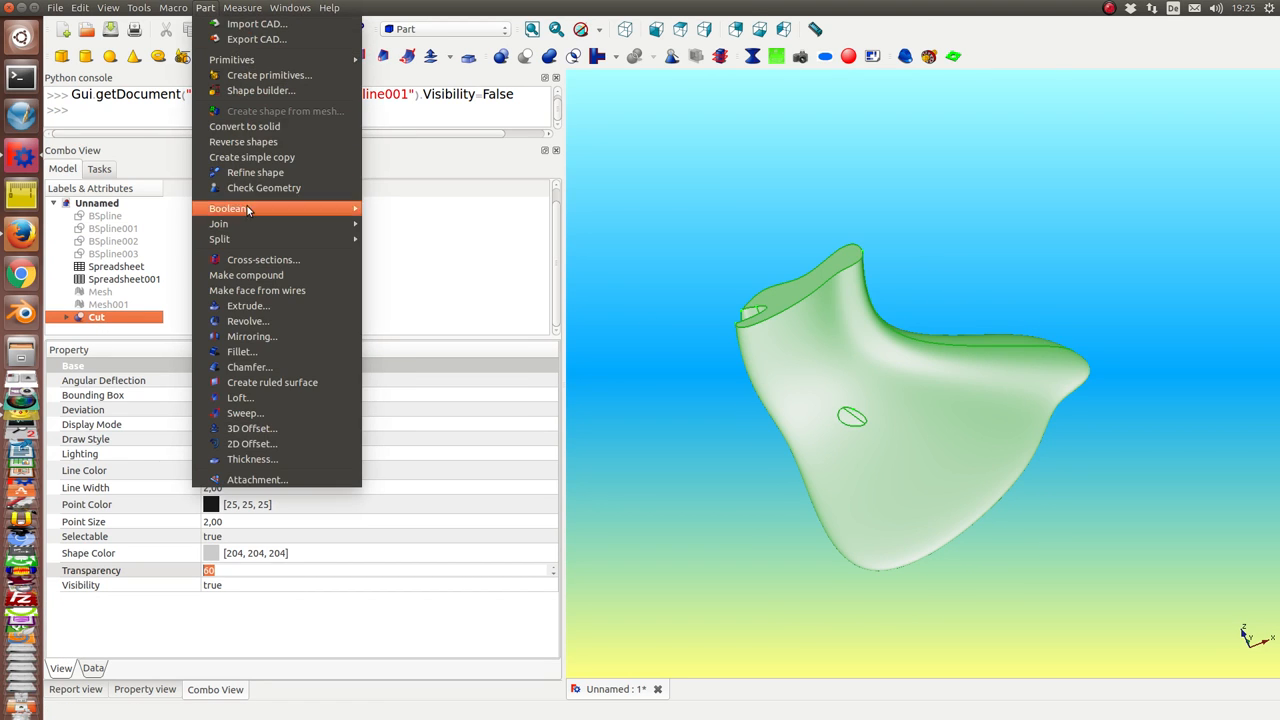
click(264, 188)
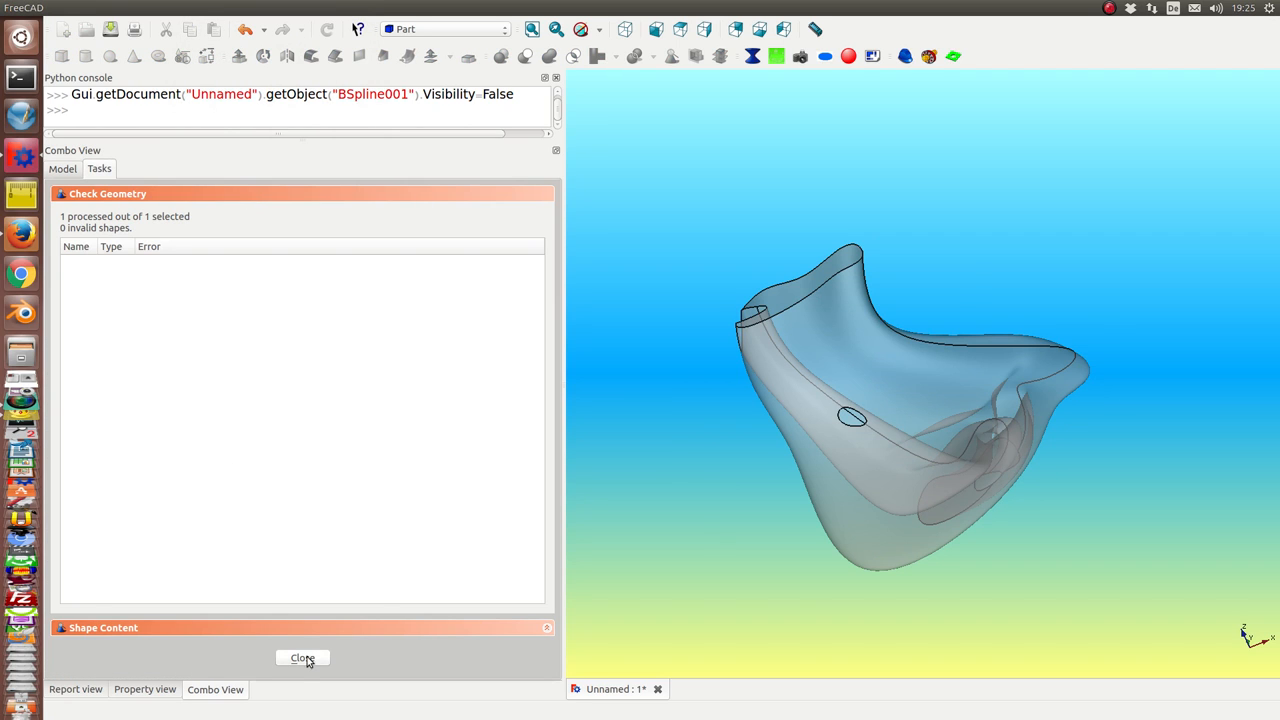
click(302, 658)
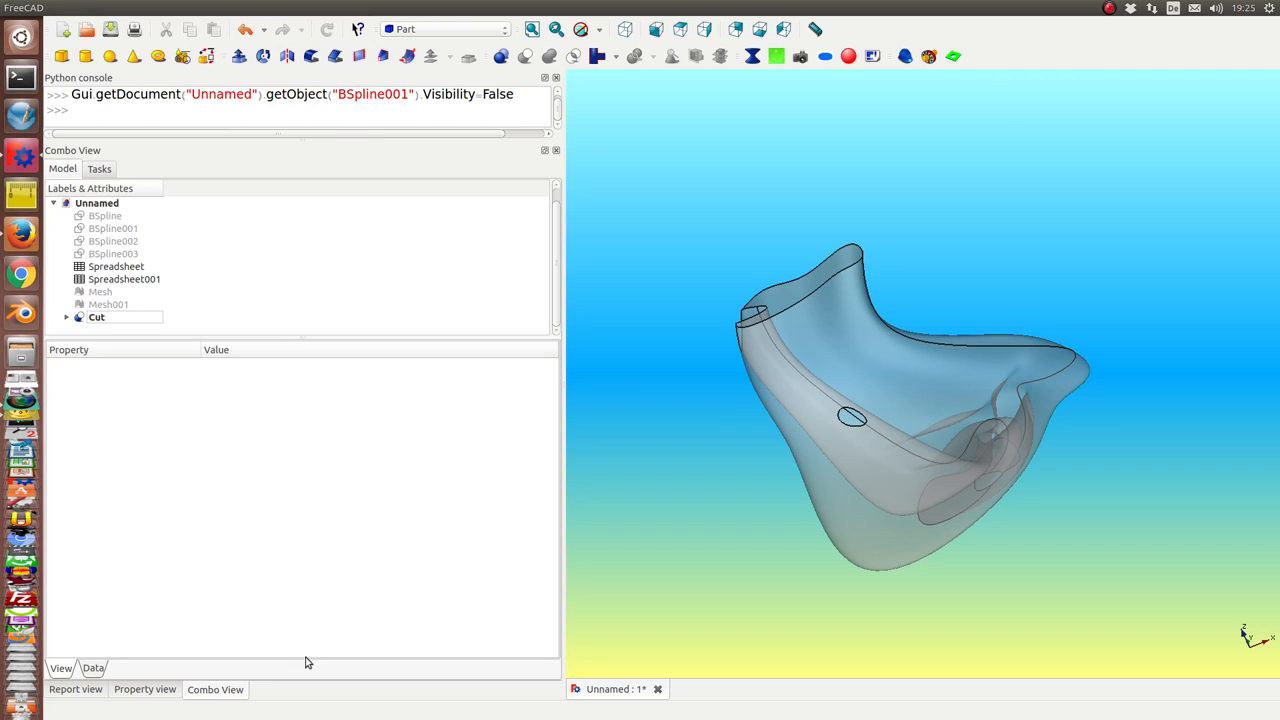
click(96, 316)
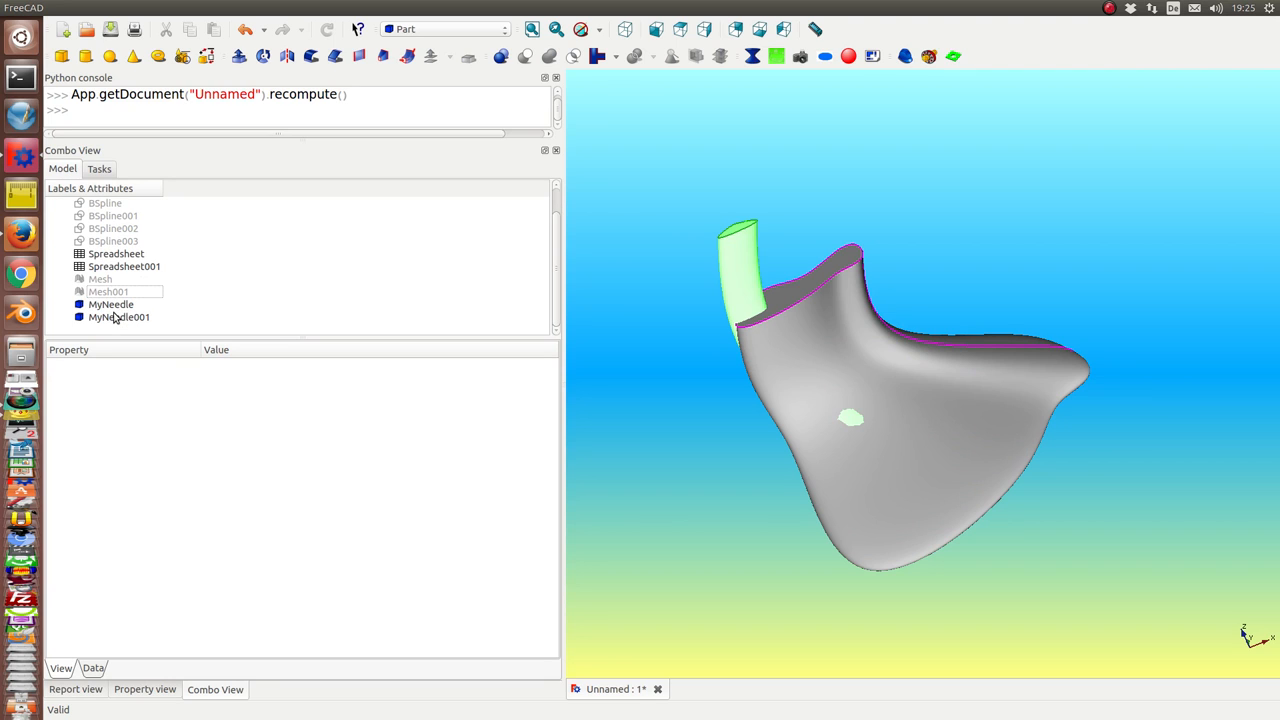
Hide MyNeedle001 and open the Spreadsheet of MyNeedle's curve point coordinates.
click(118, 316)
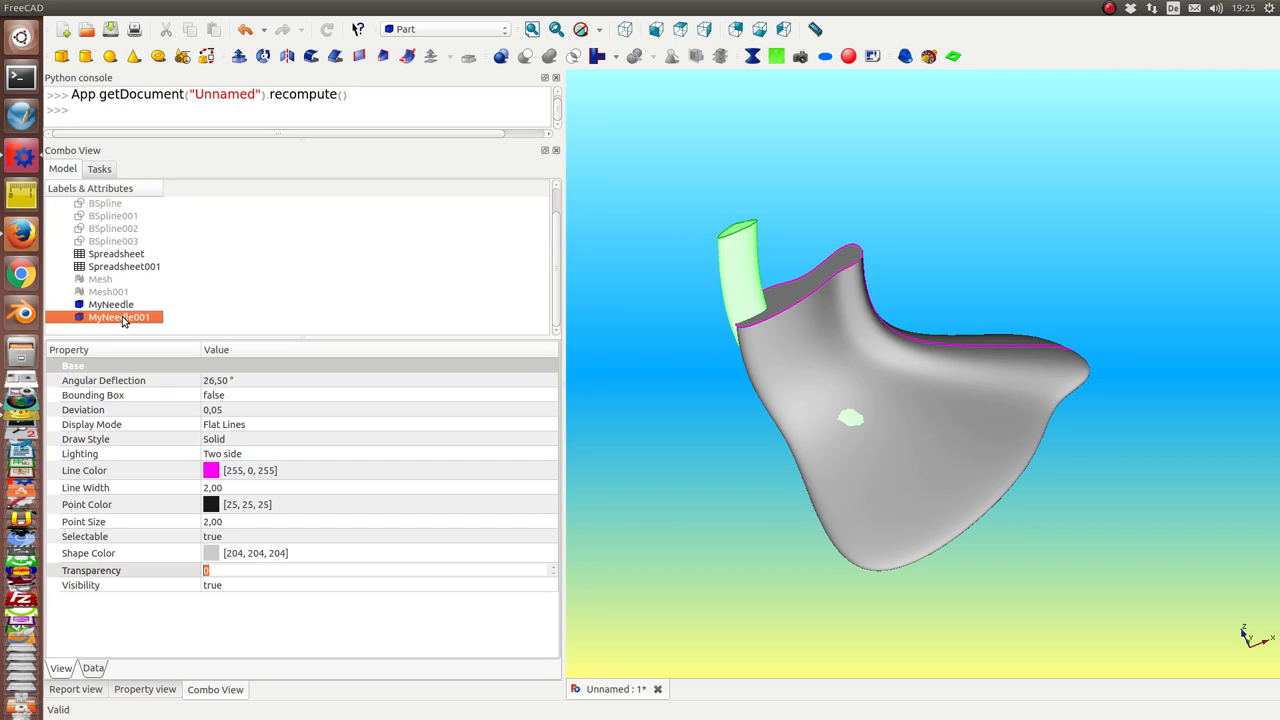
key(space)
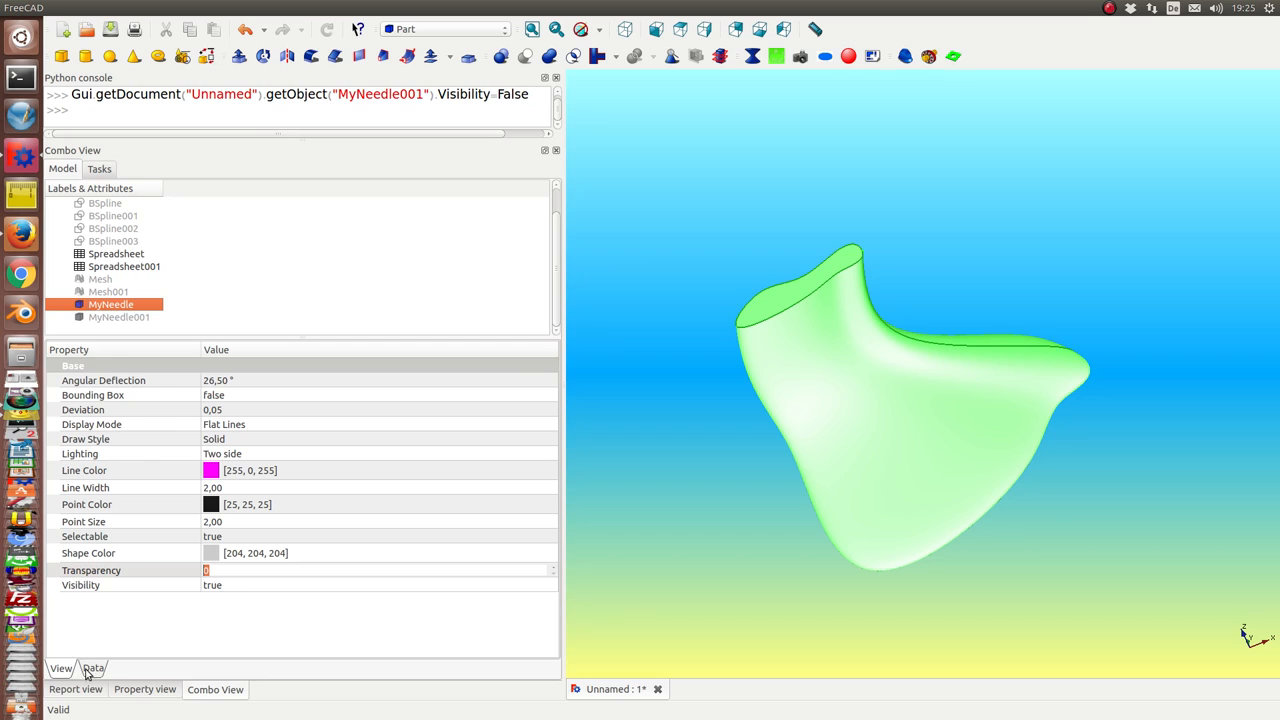
click(92, 668)
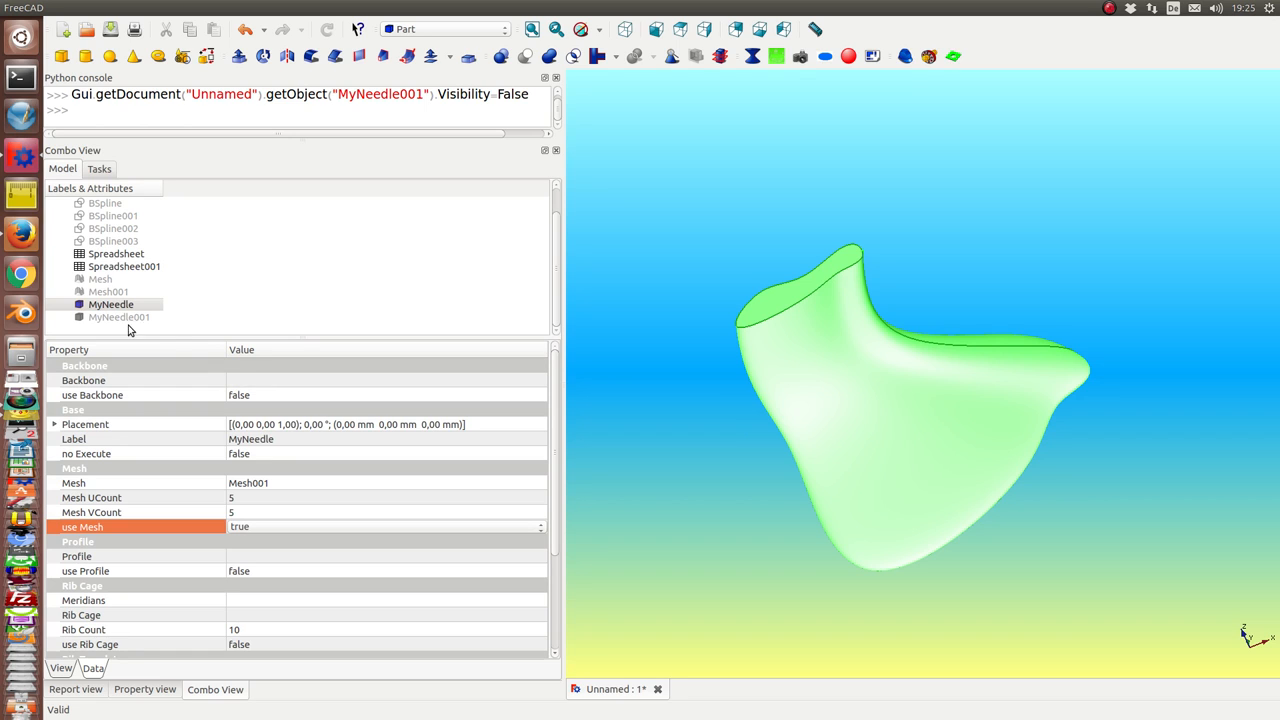
mouse_move(100, 210)
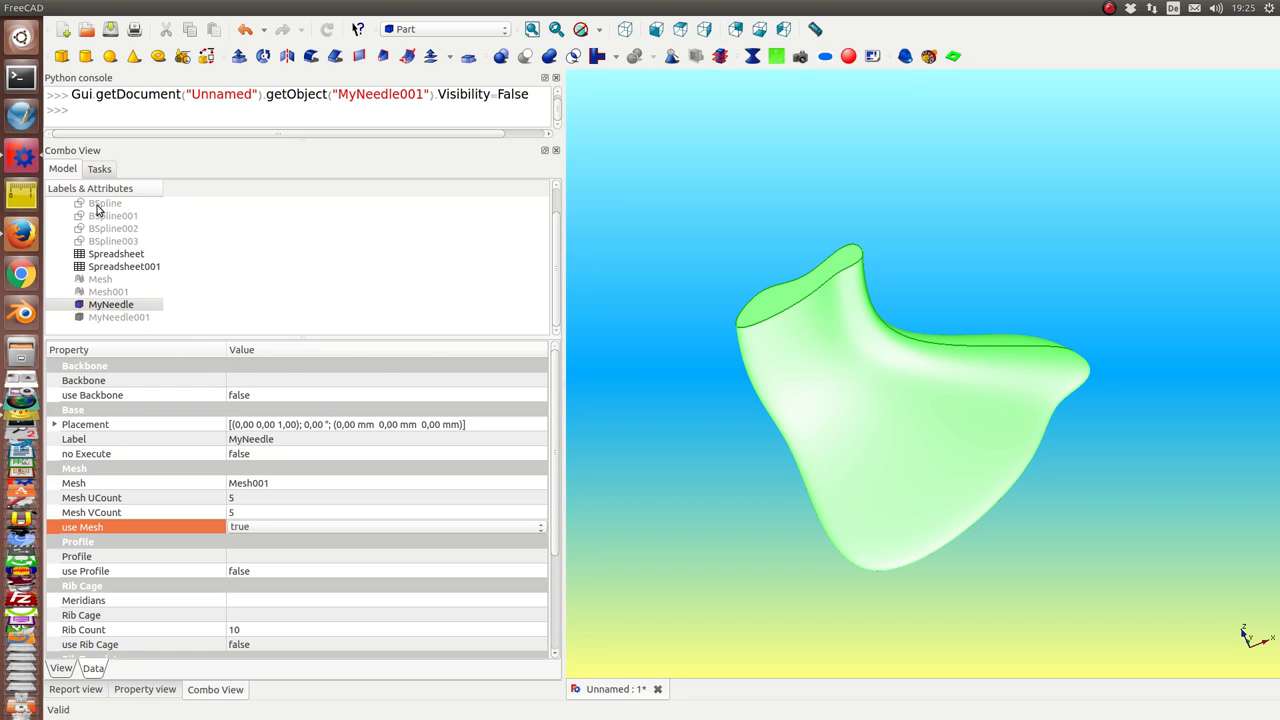
click(112, 304)
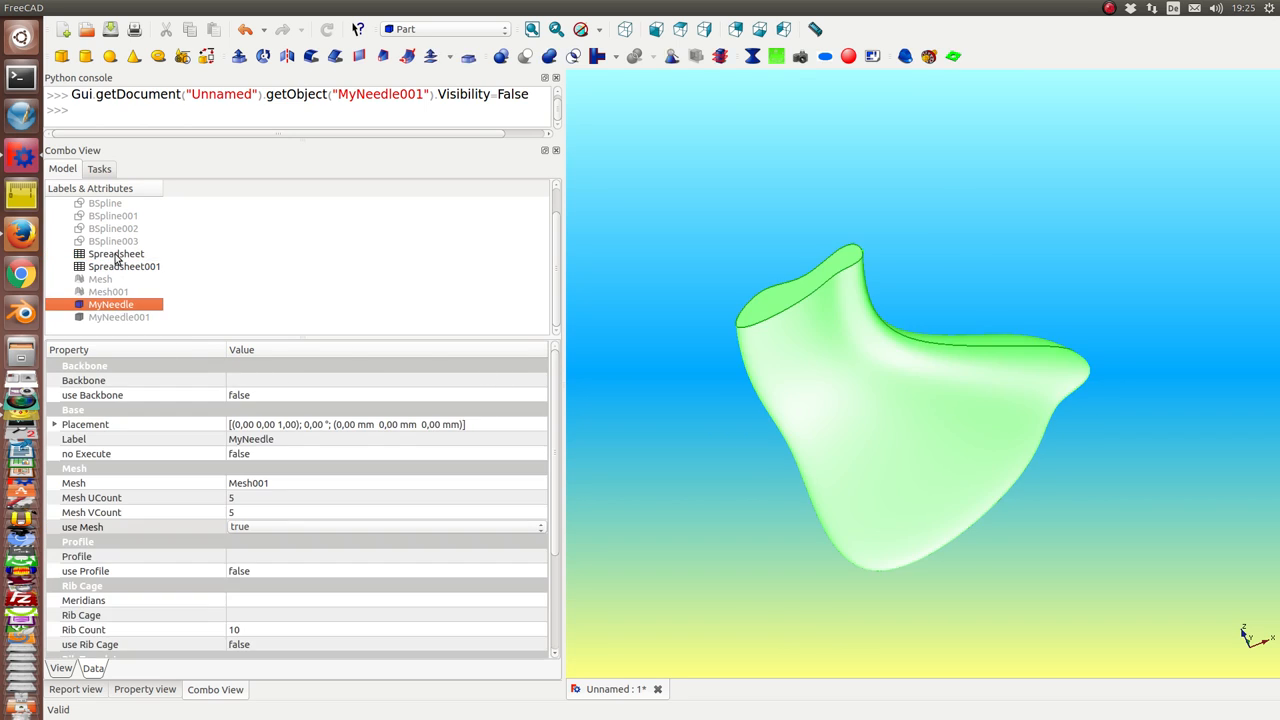
double_click(116, 252)
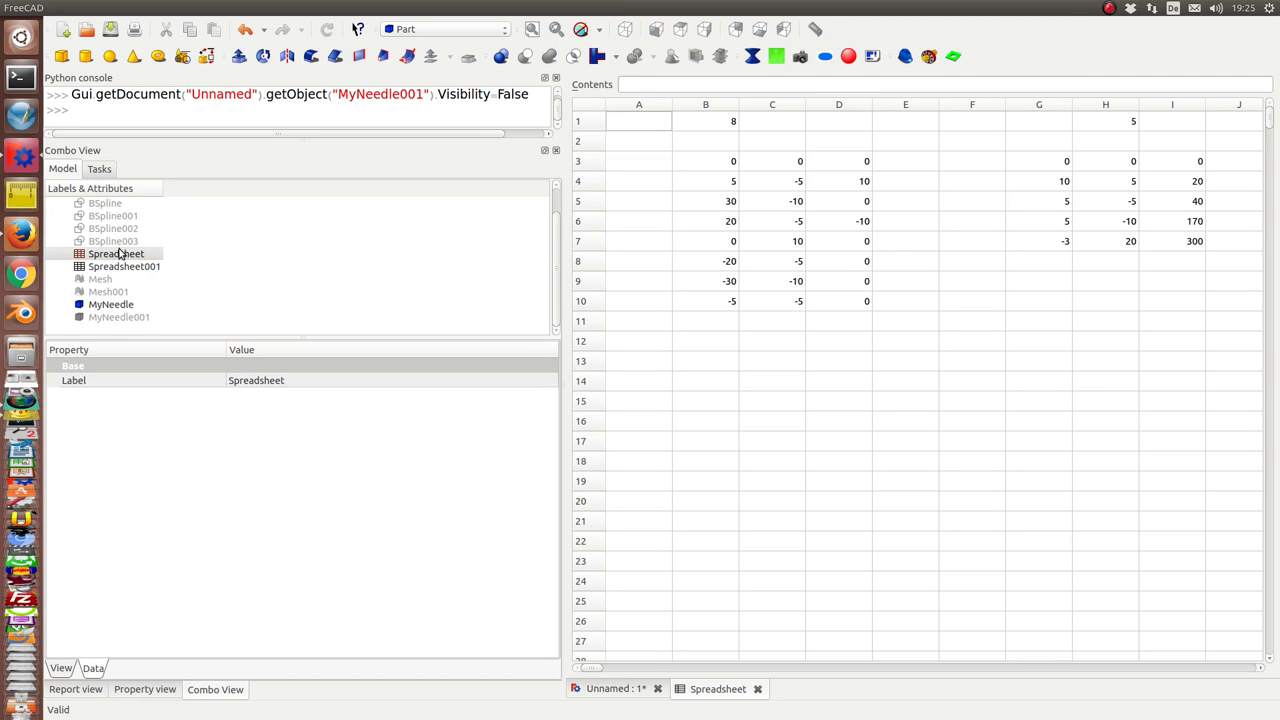
mouse_move(300, 268)
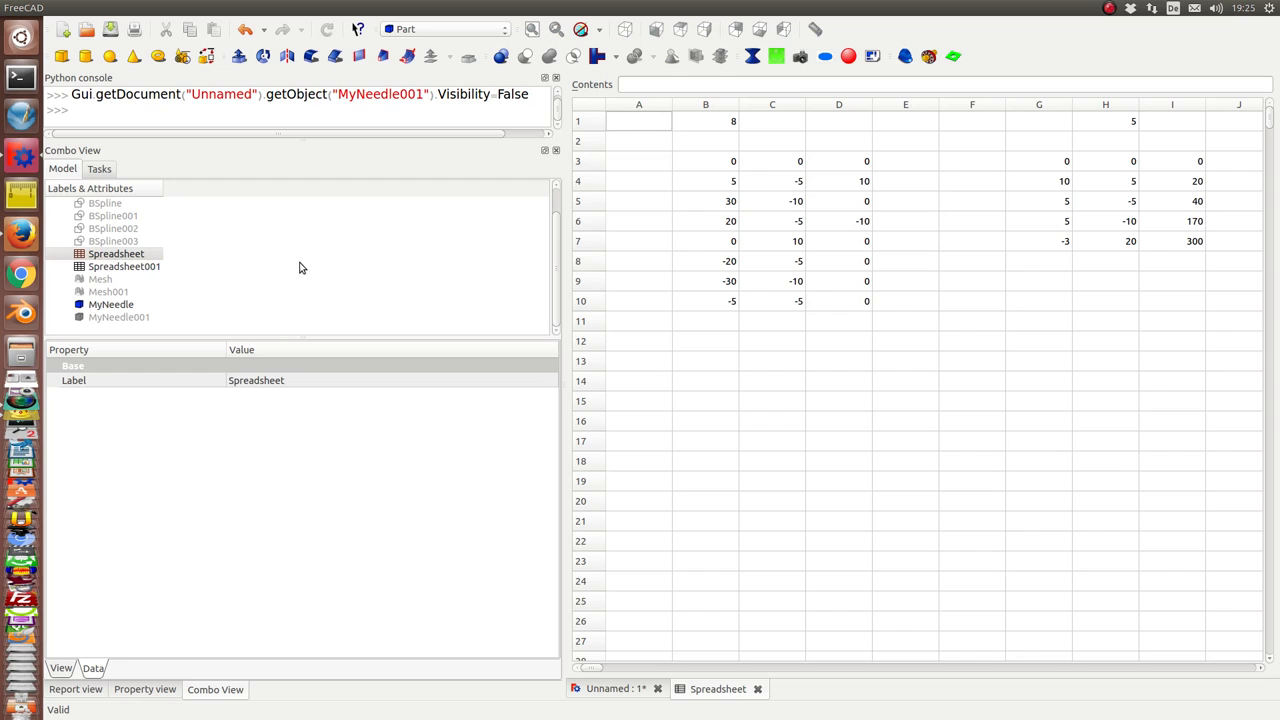
mouse_move(616, 238)
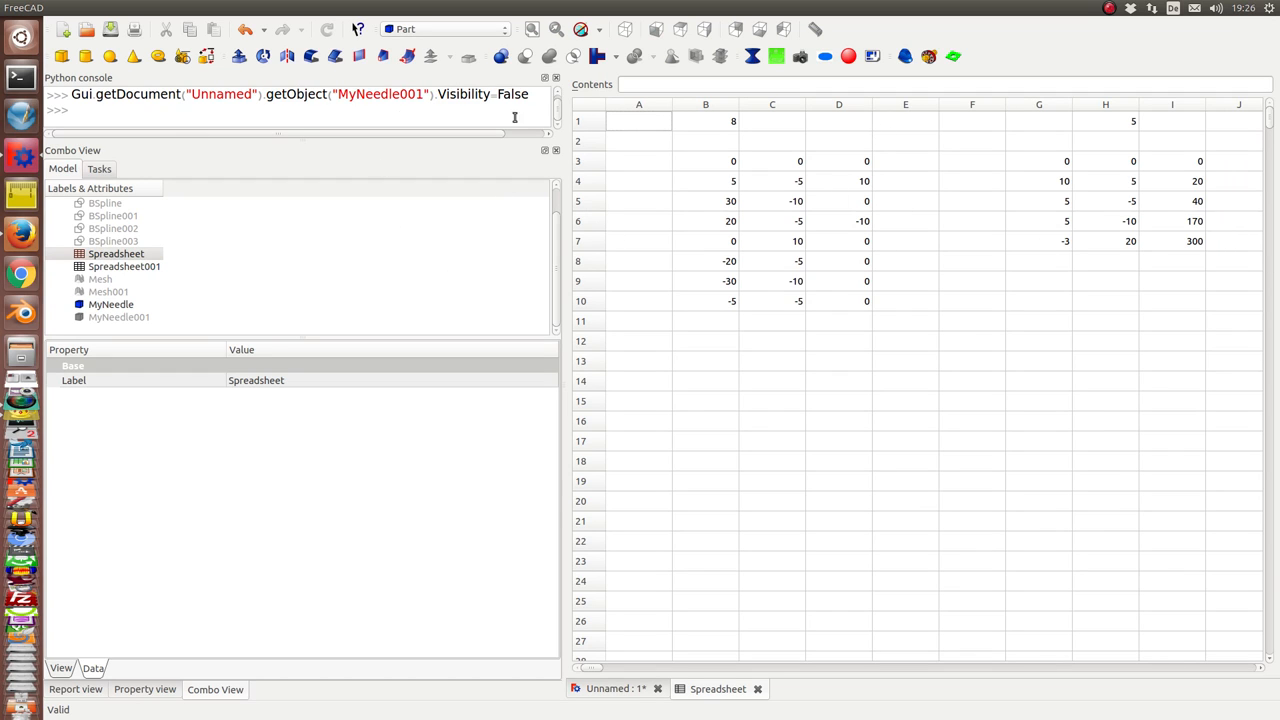
mouse_move(514, 118)
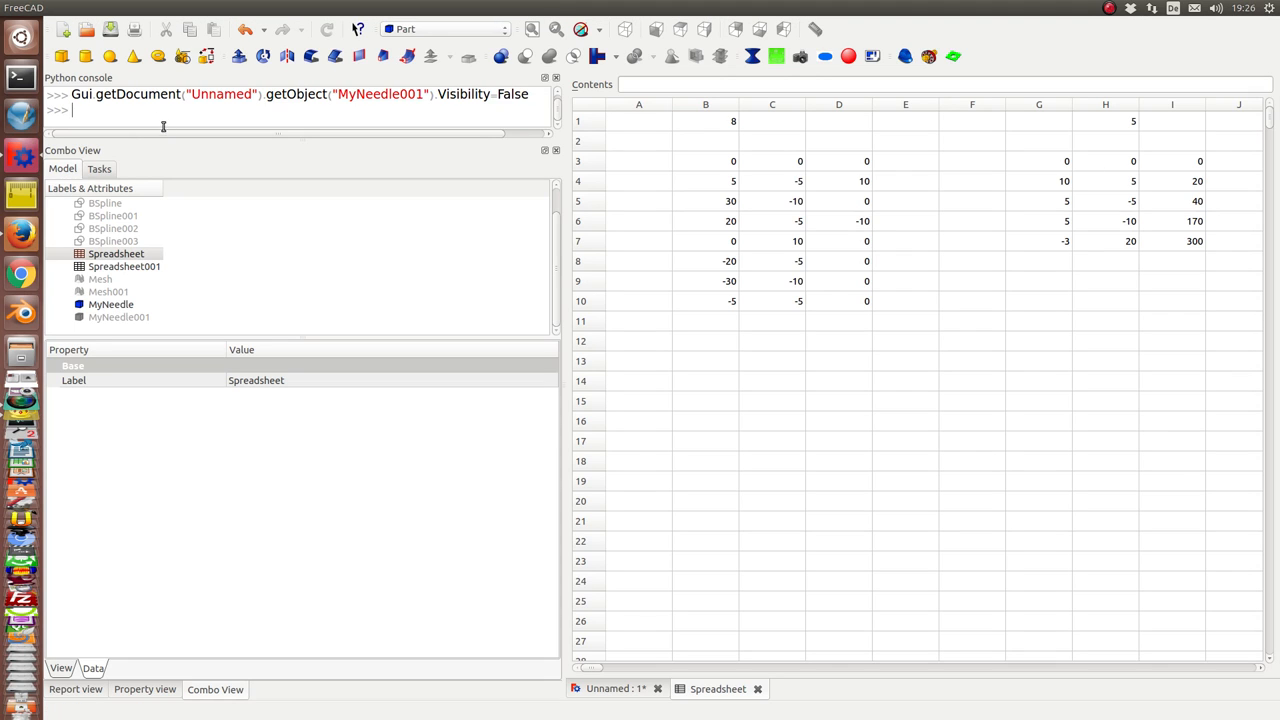
Call importCurves(a) in the Python console to update the backbone vectors.
text(import)
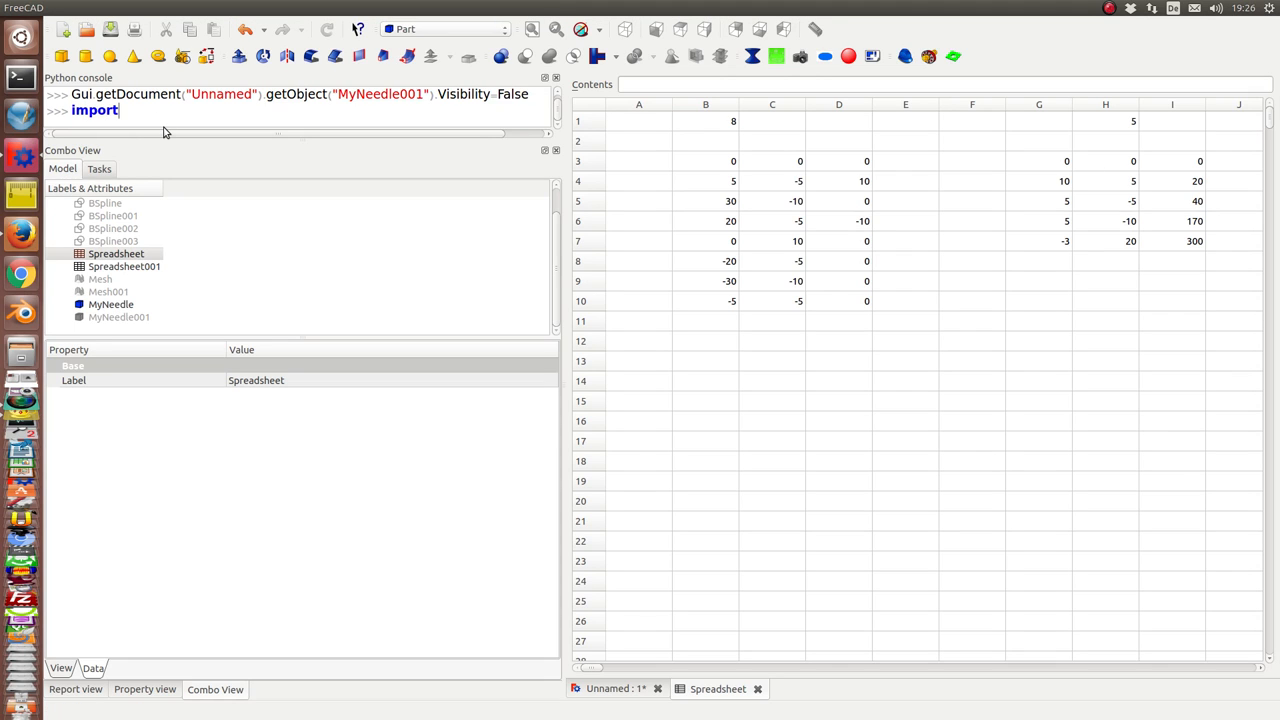
text(Curves)
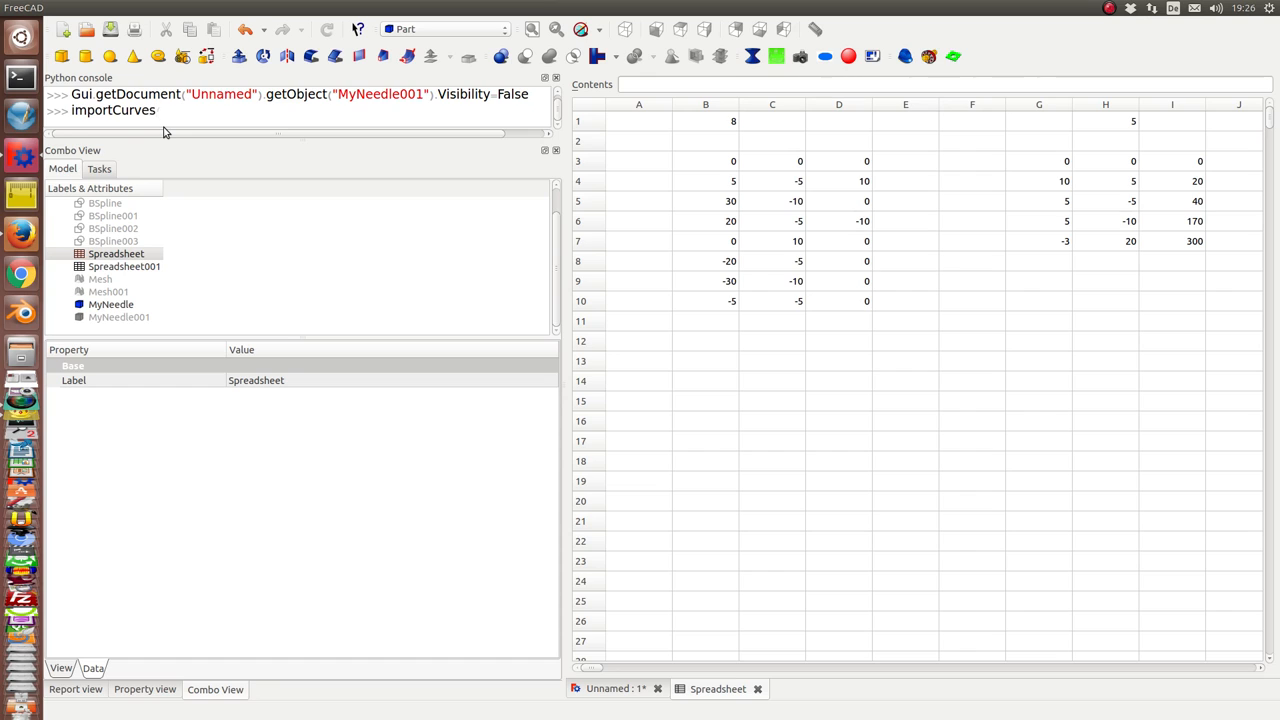
text((a)
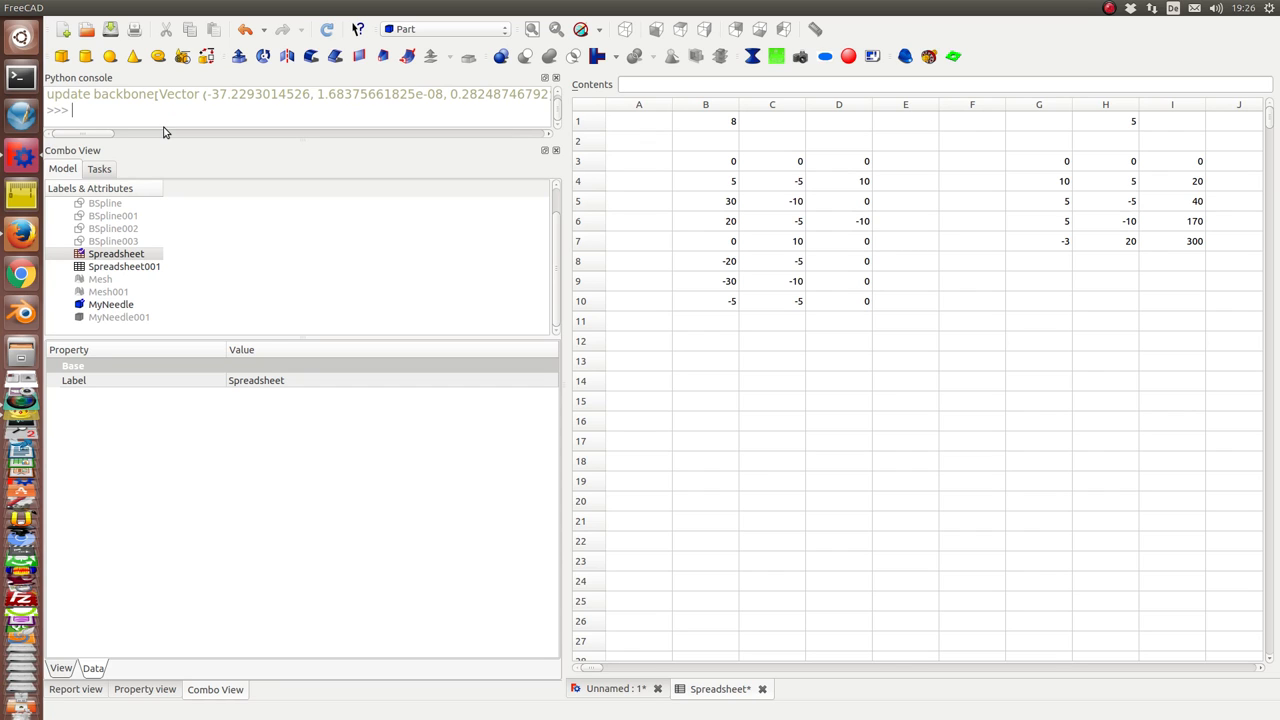
mouse_move(328, 30)
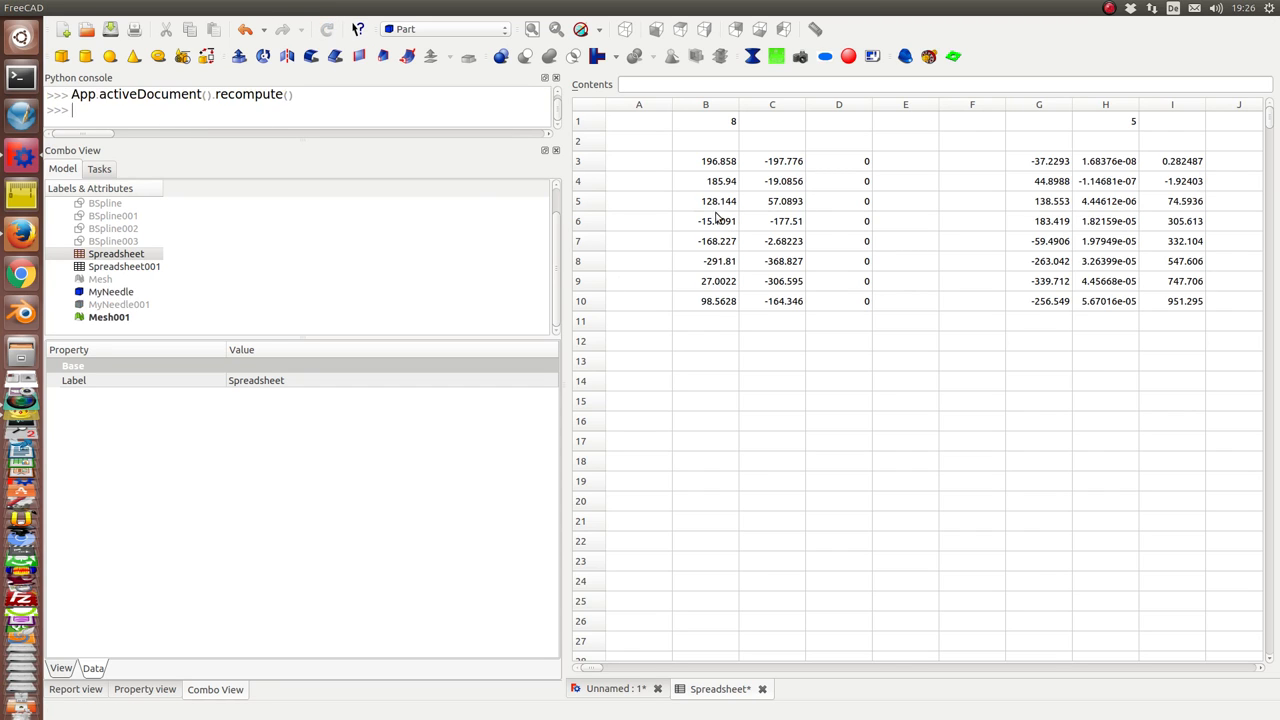
mouse_move(710, 312)
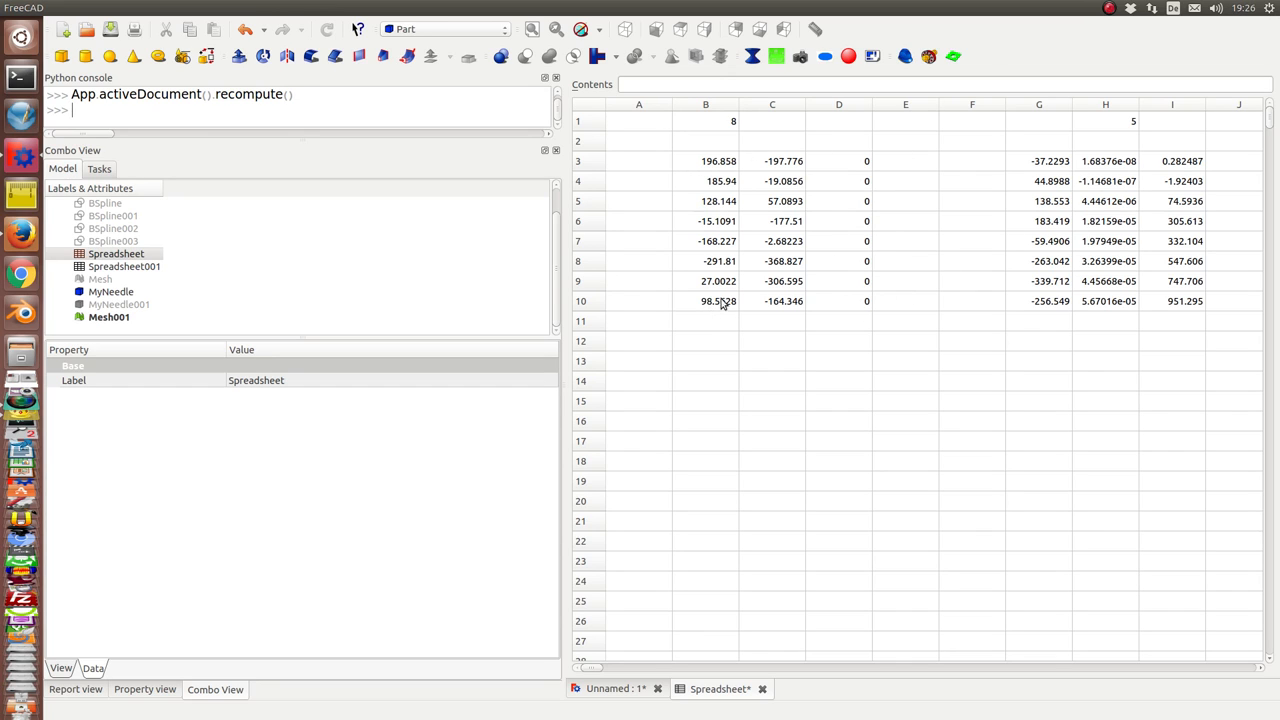
mouse_move(1190, 160)
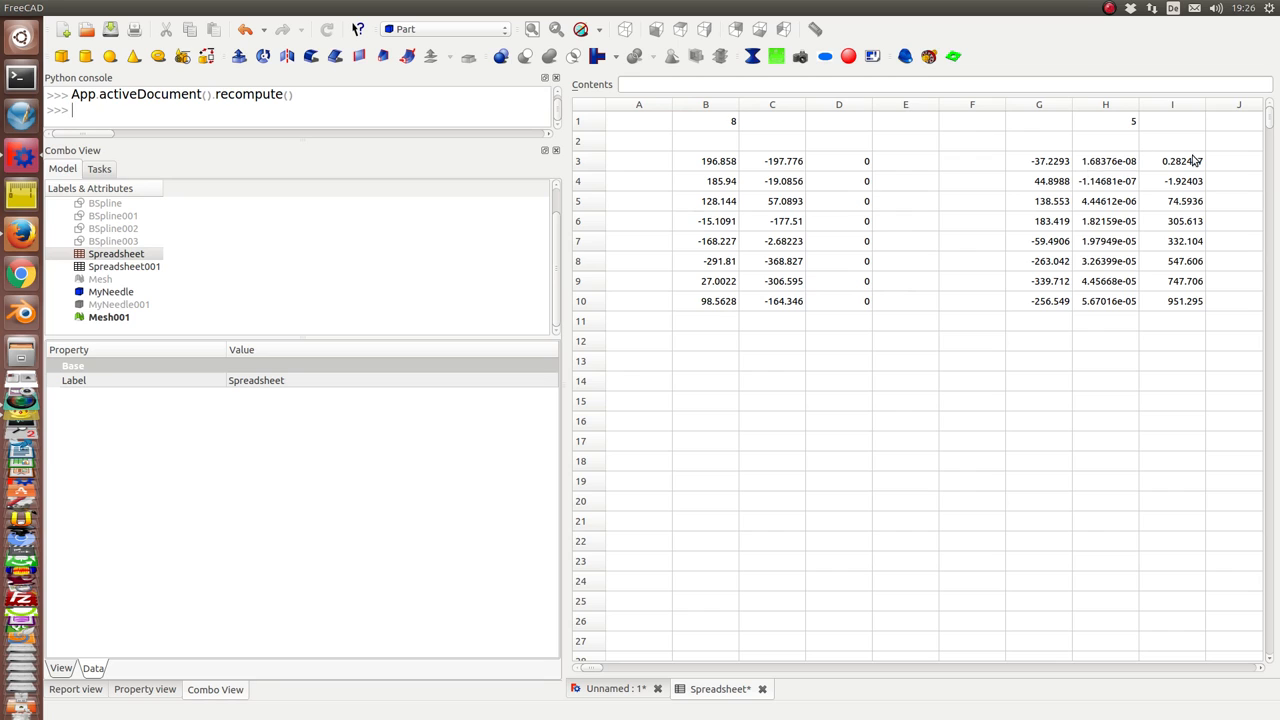
mouse_move(1058, 160)
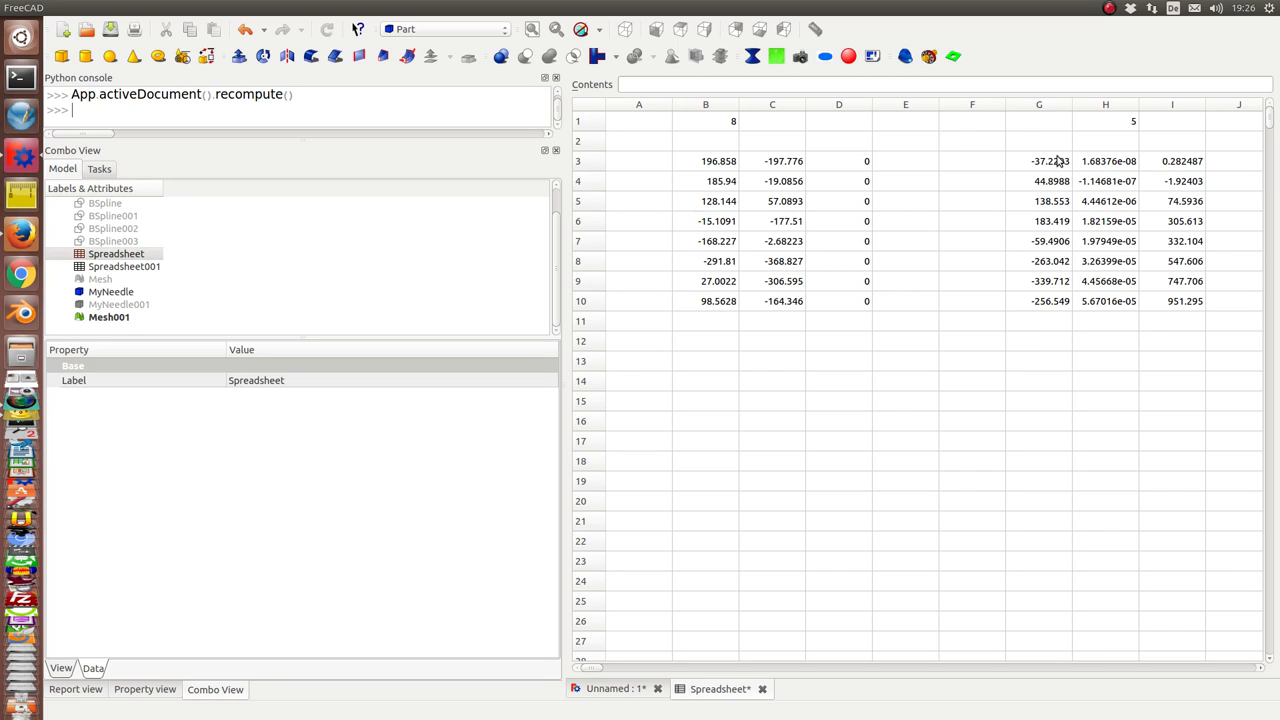
mouse_move(1052, 318)
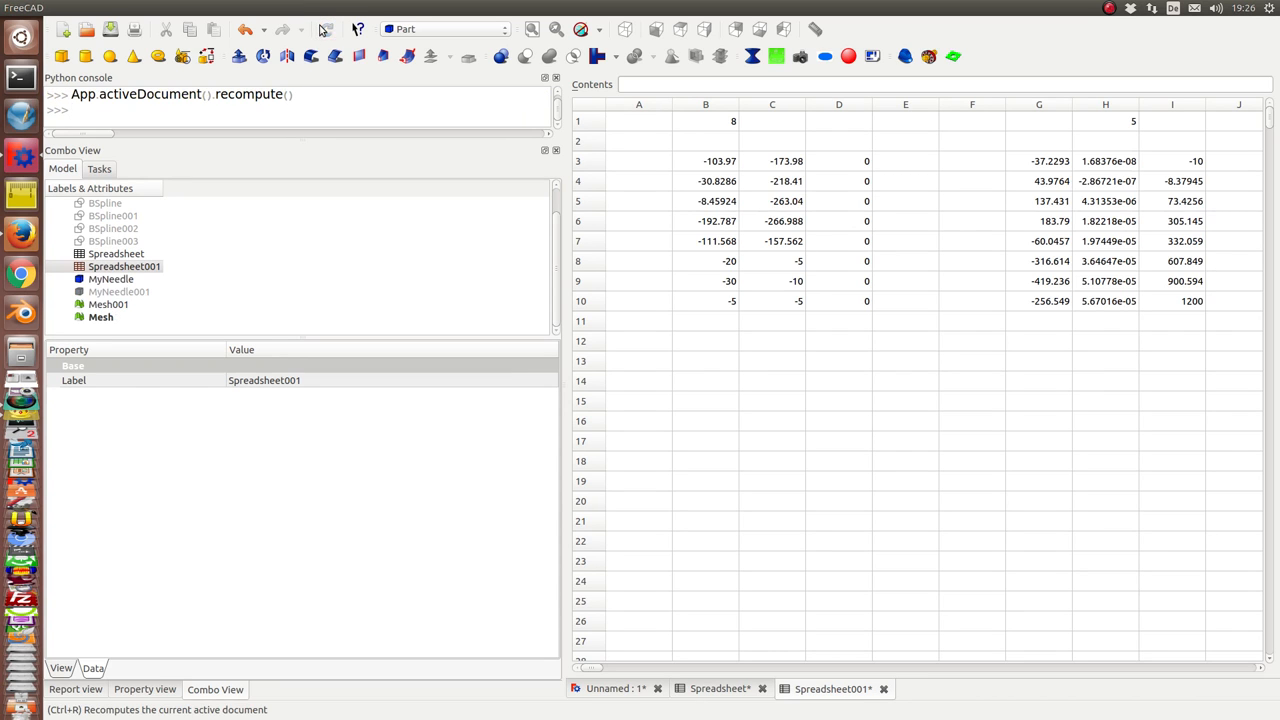
mouse_move(696, 282)
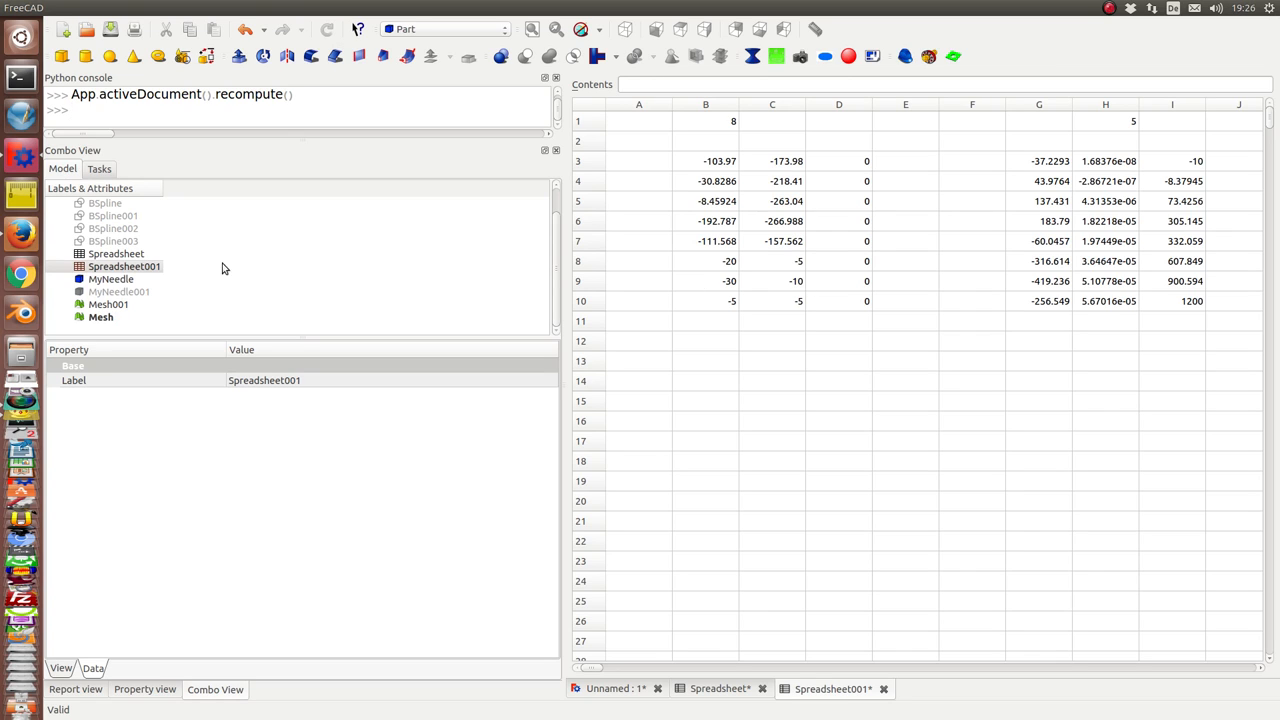
mouse_move(756, 438)
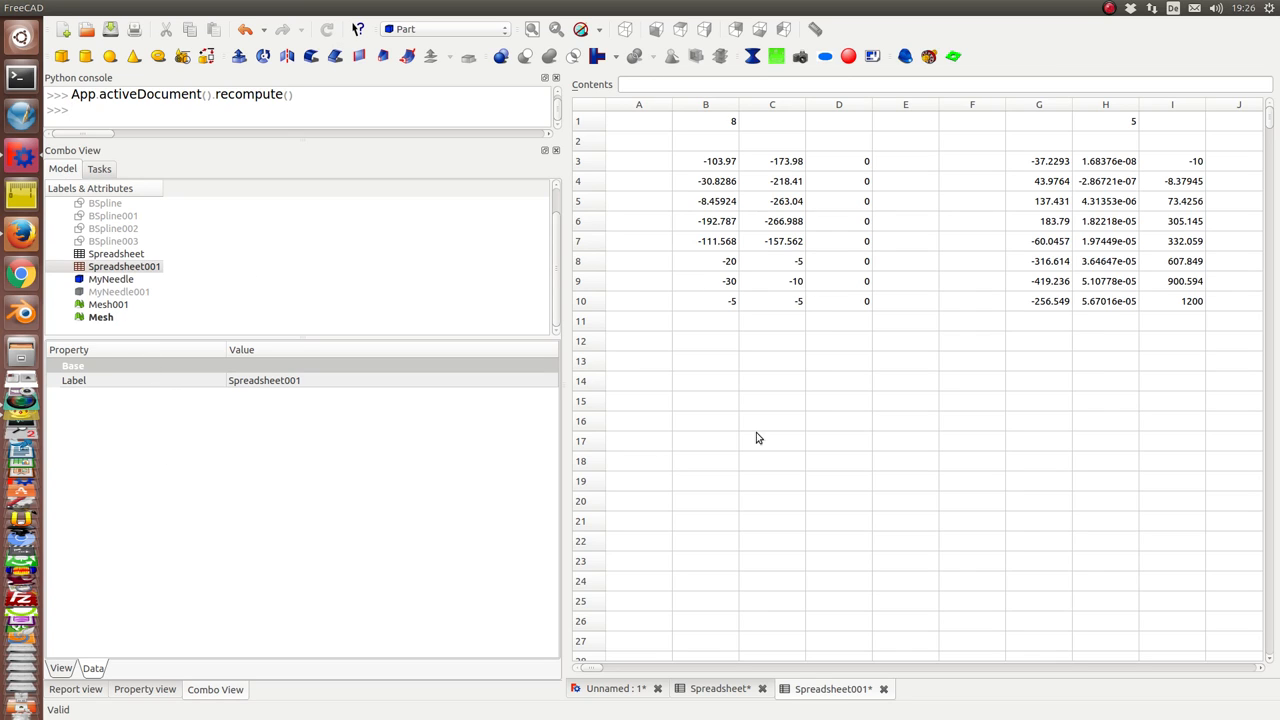
mouse_move(612, 700)
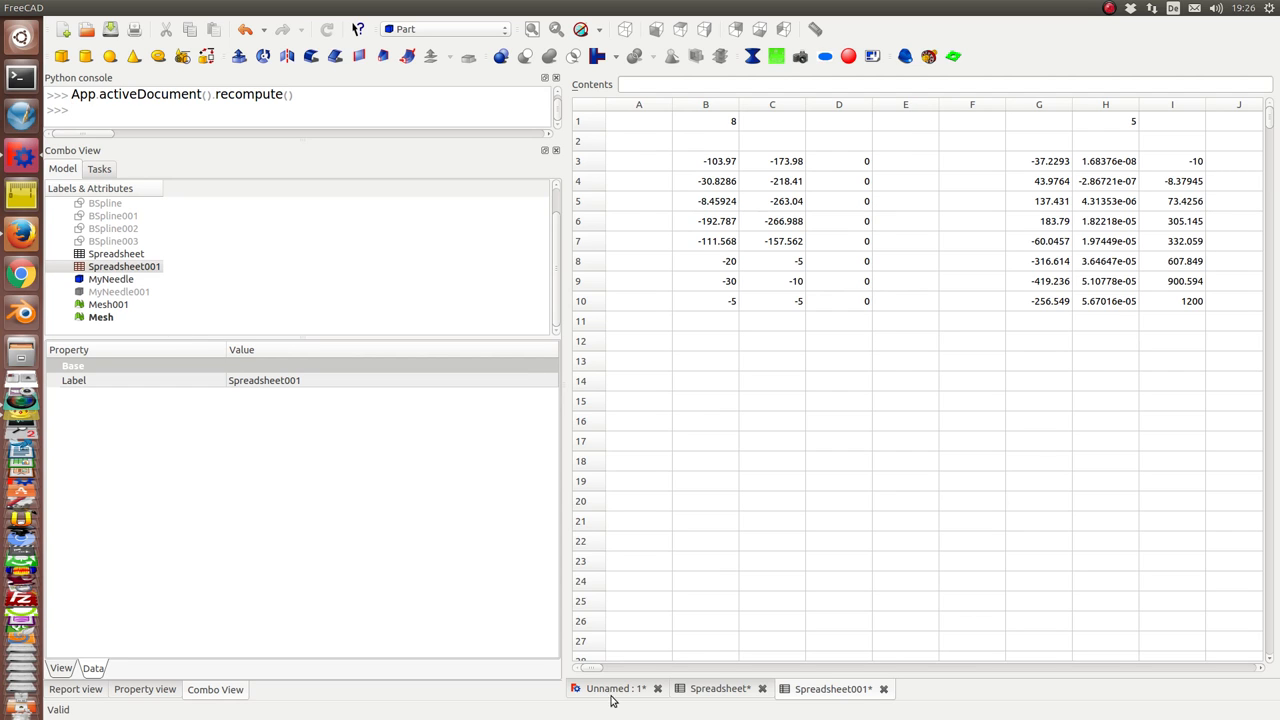
mouse_move(564, 336)
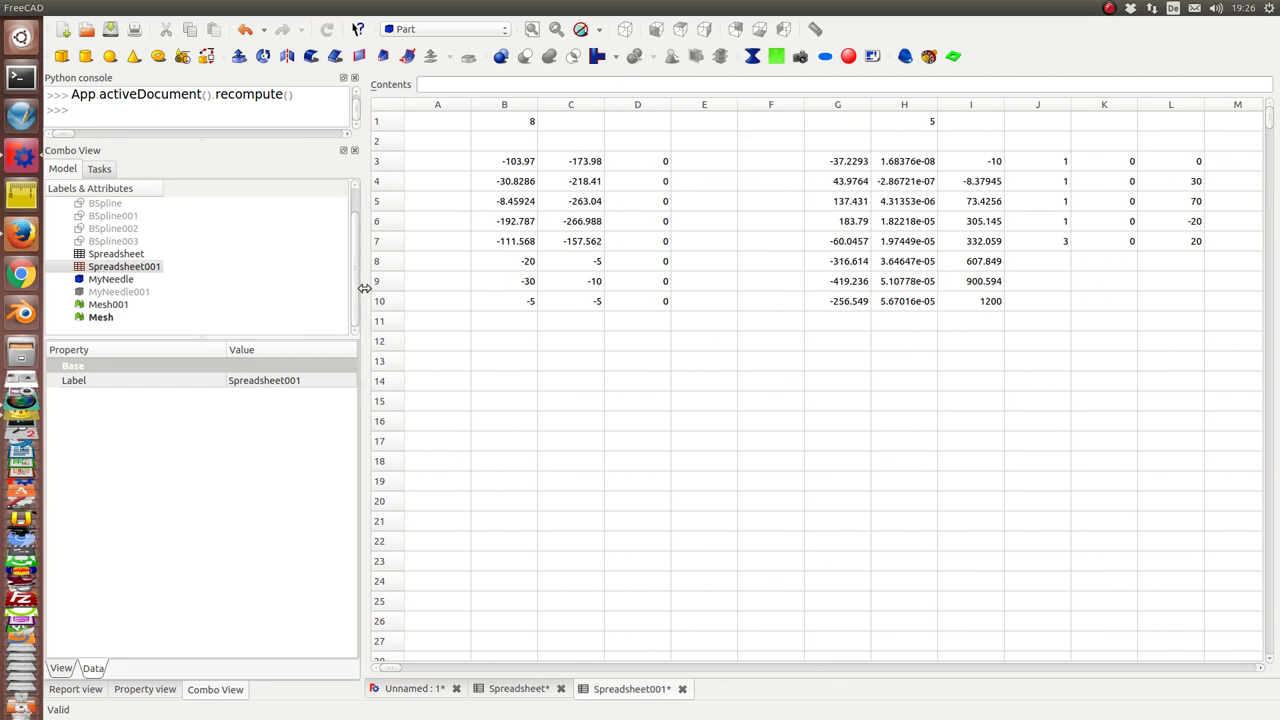
Bring up the Windows menu to arrange the open spreadsheets and 3D view.
click(290, 8)
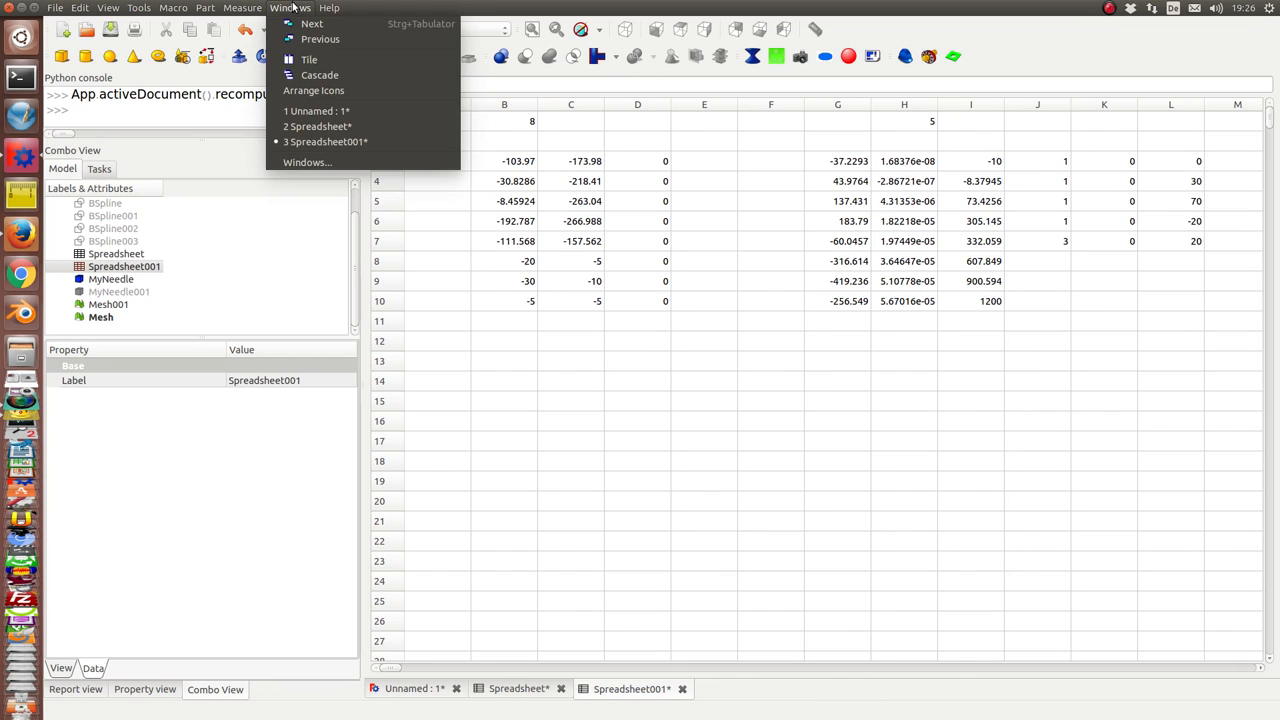
mouse_move(308, 60)
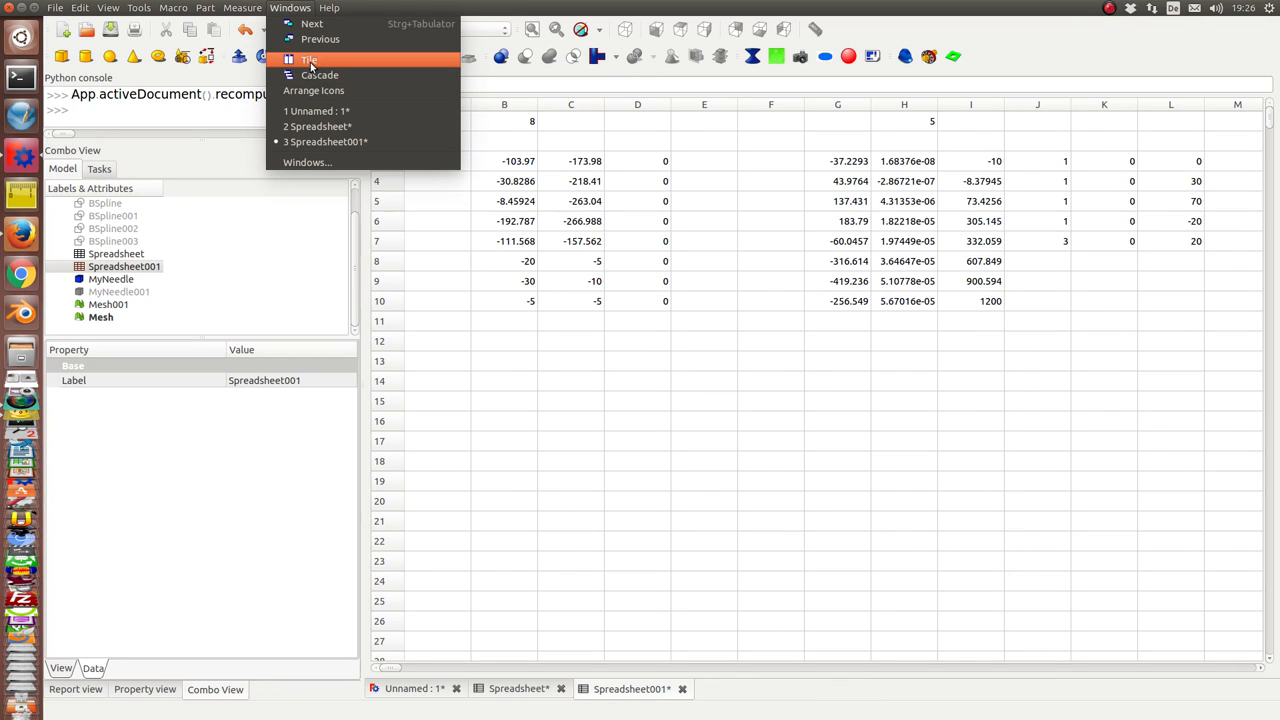
Tile the spreadsheets beside the 3D view and set MyNeedle's extern Sources Off to true.
click(312, 60)
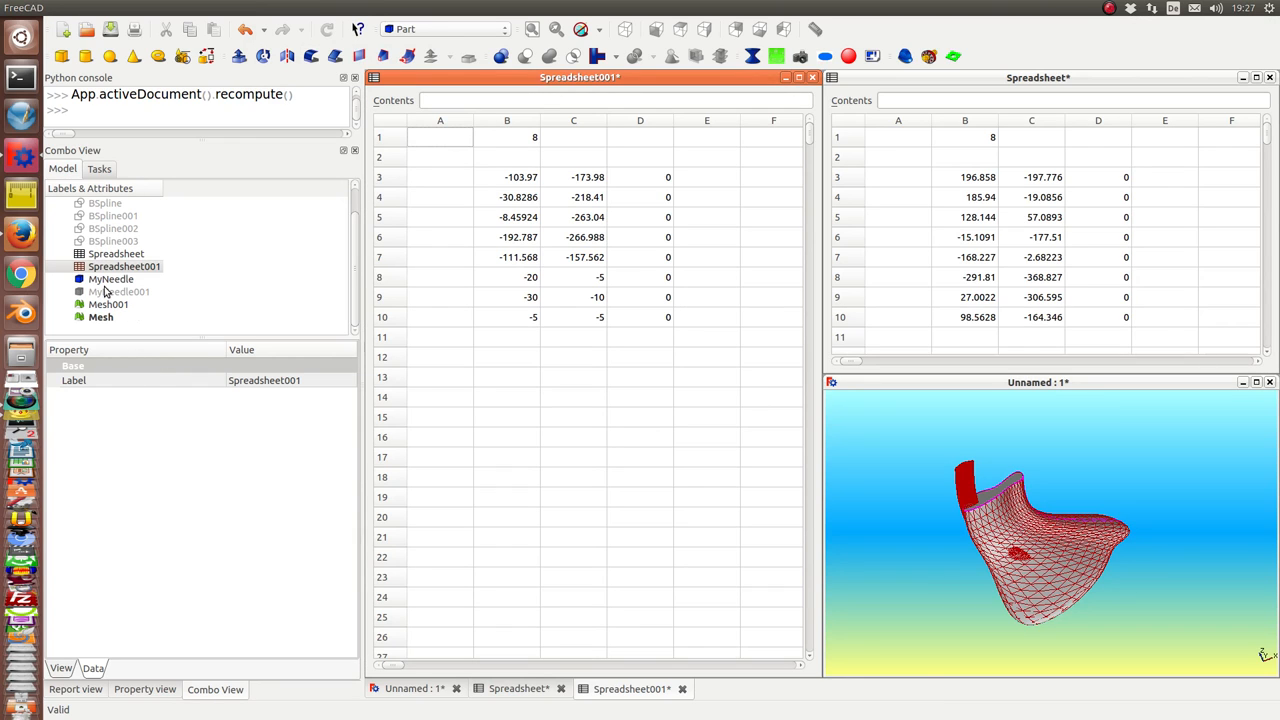
click(112, 280)
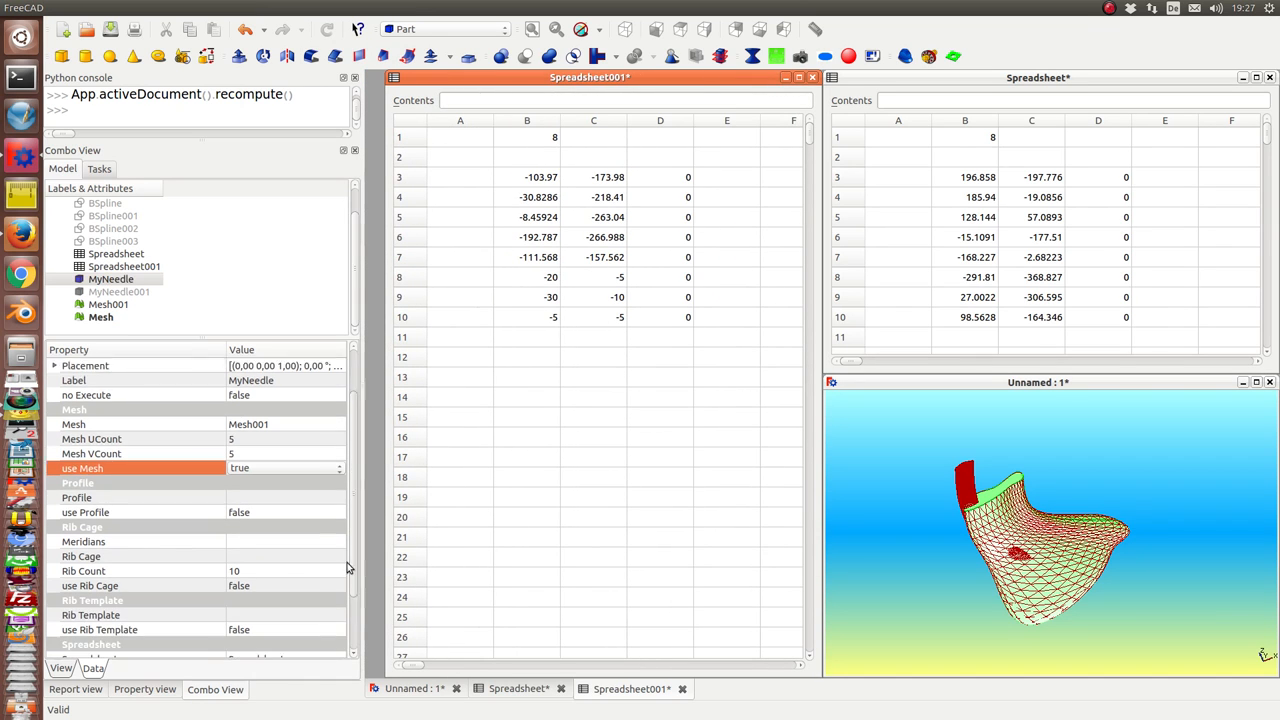
scroll(down, 3)
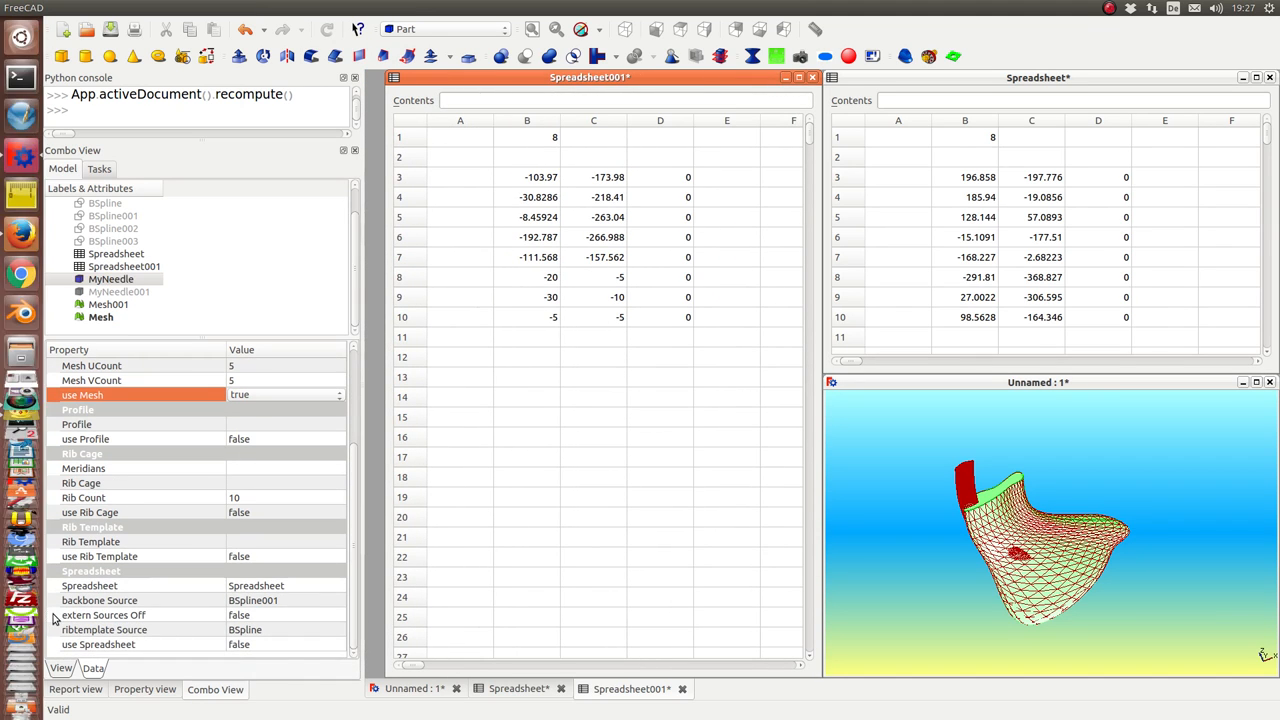
mouse_move(80, 628)
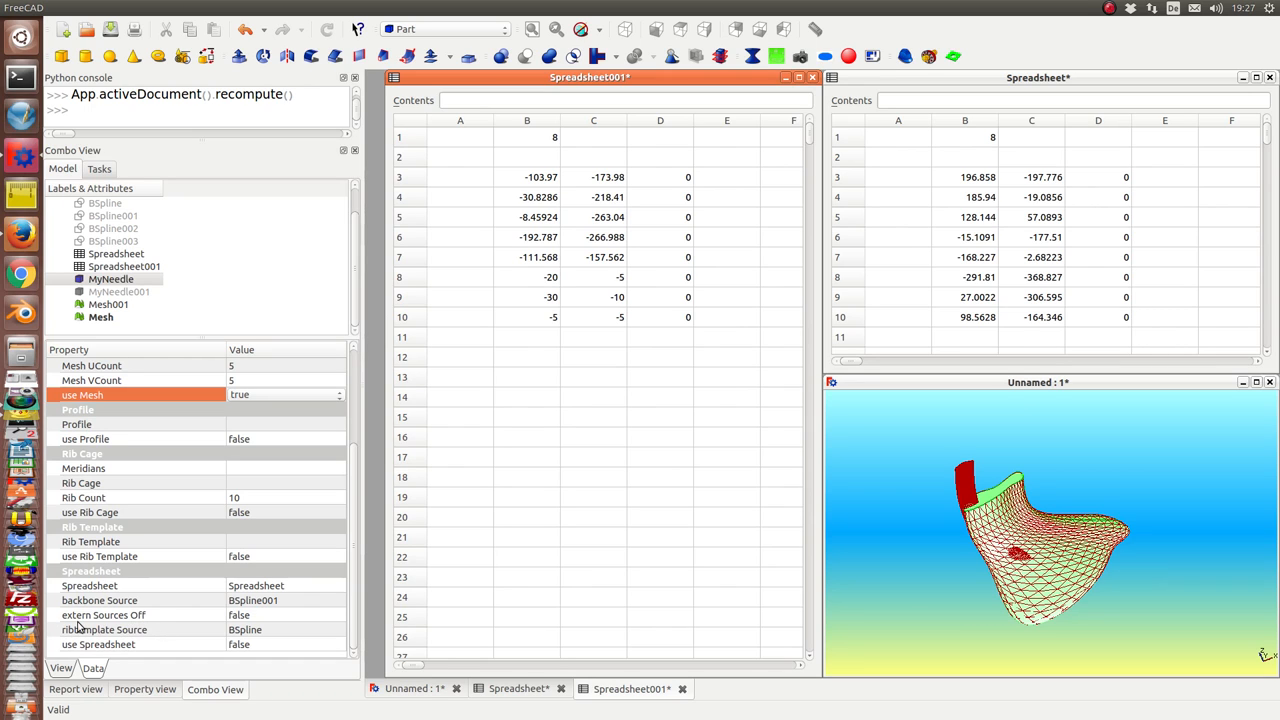
click(104, 614)
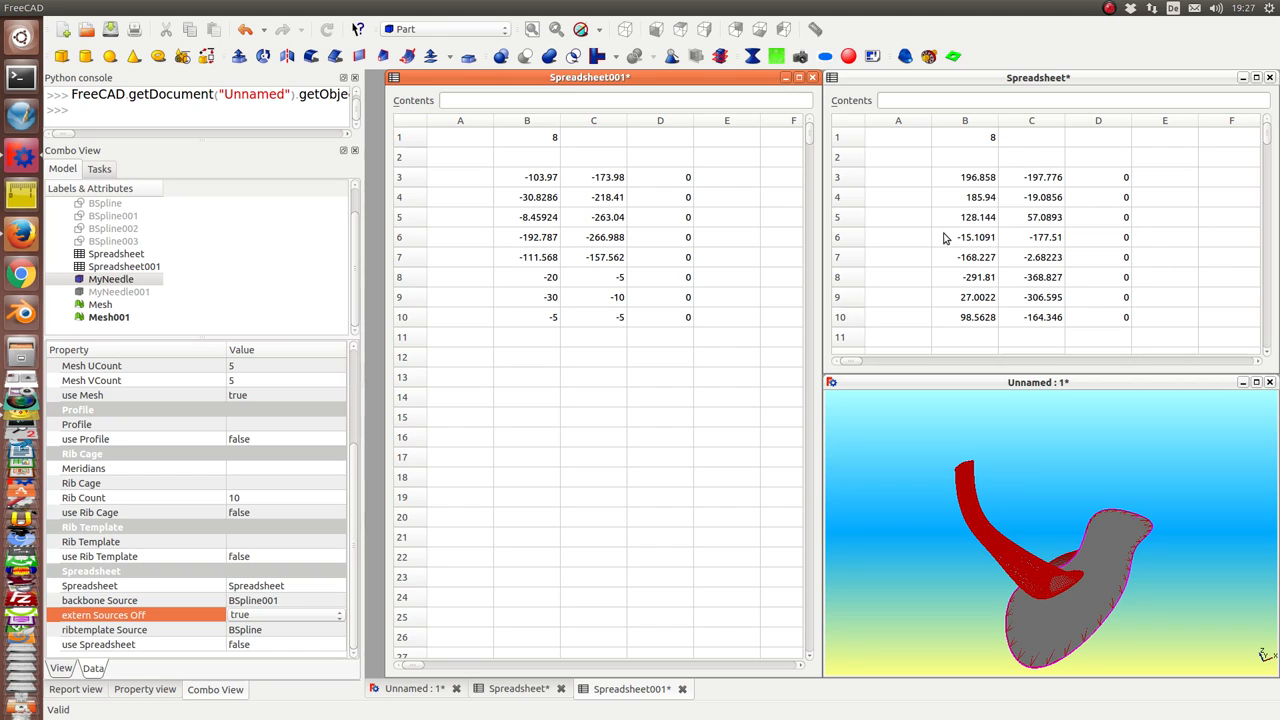
click(964, 236)
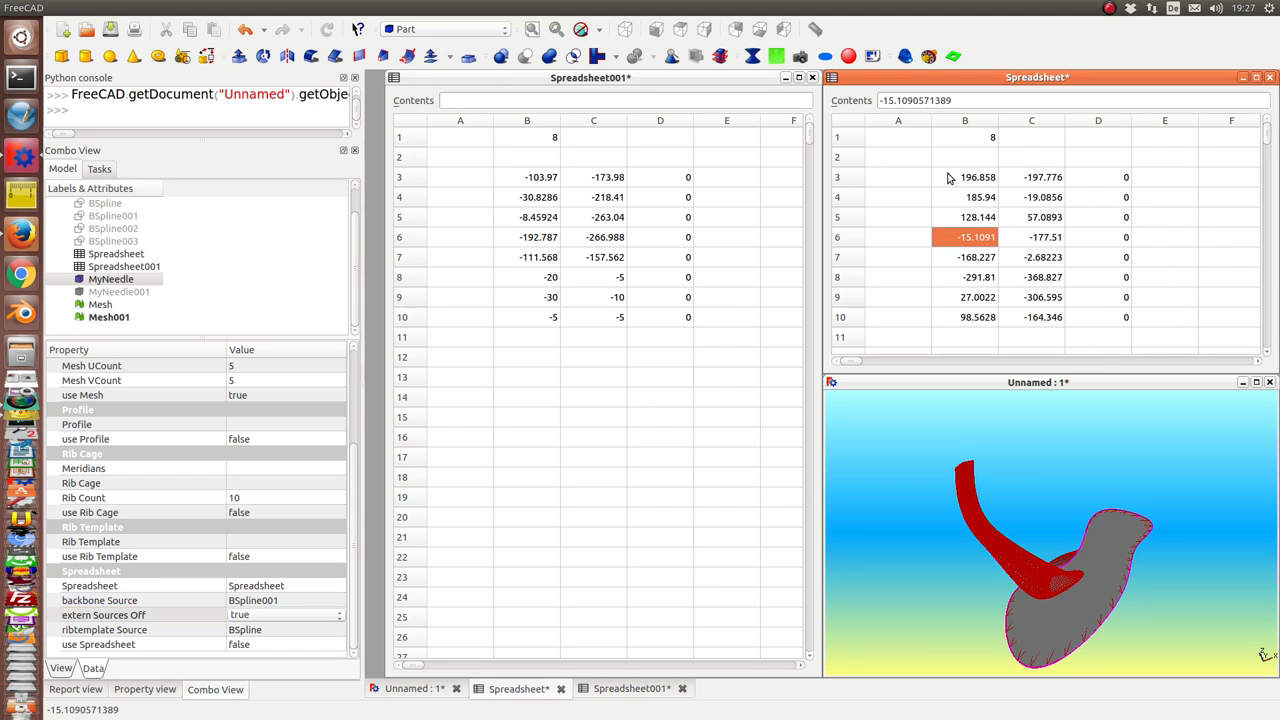
text(2)
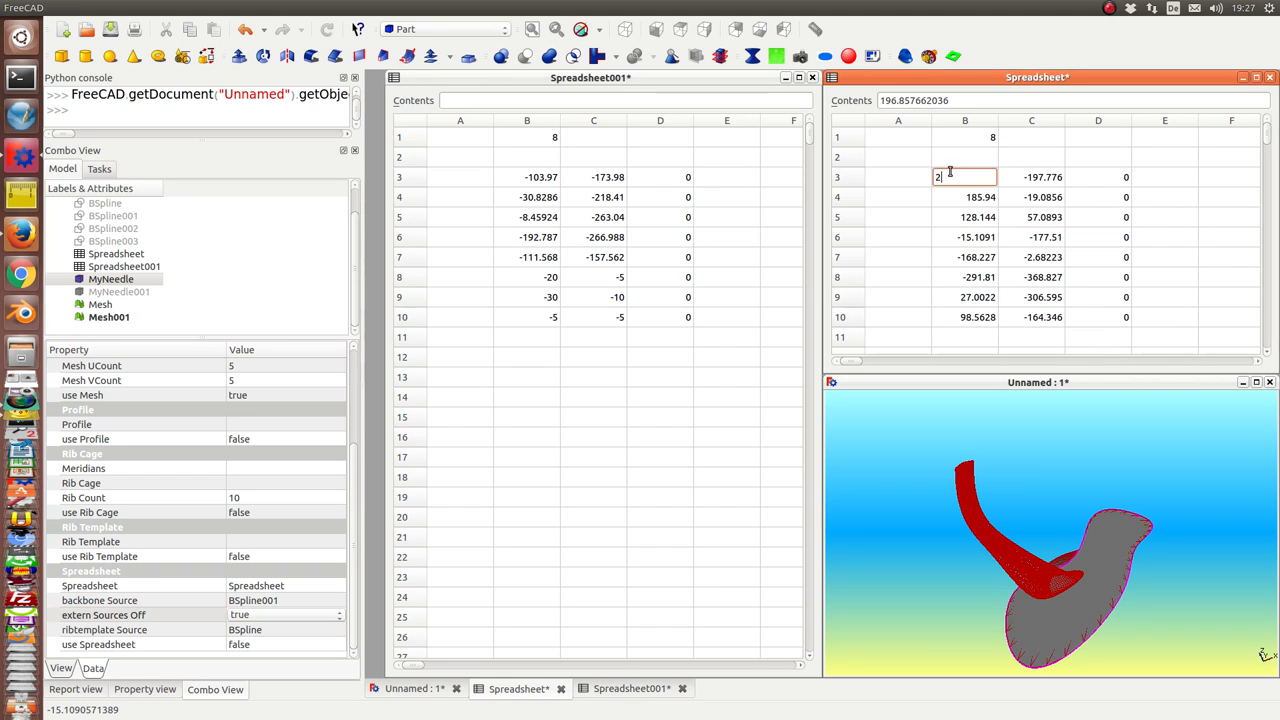
text(000)
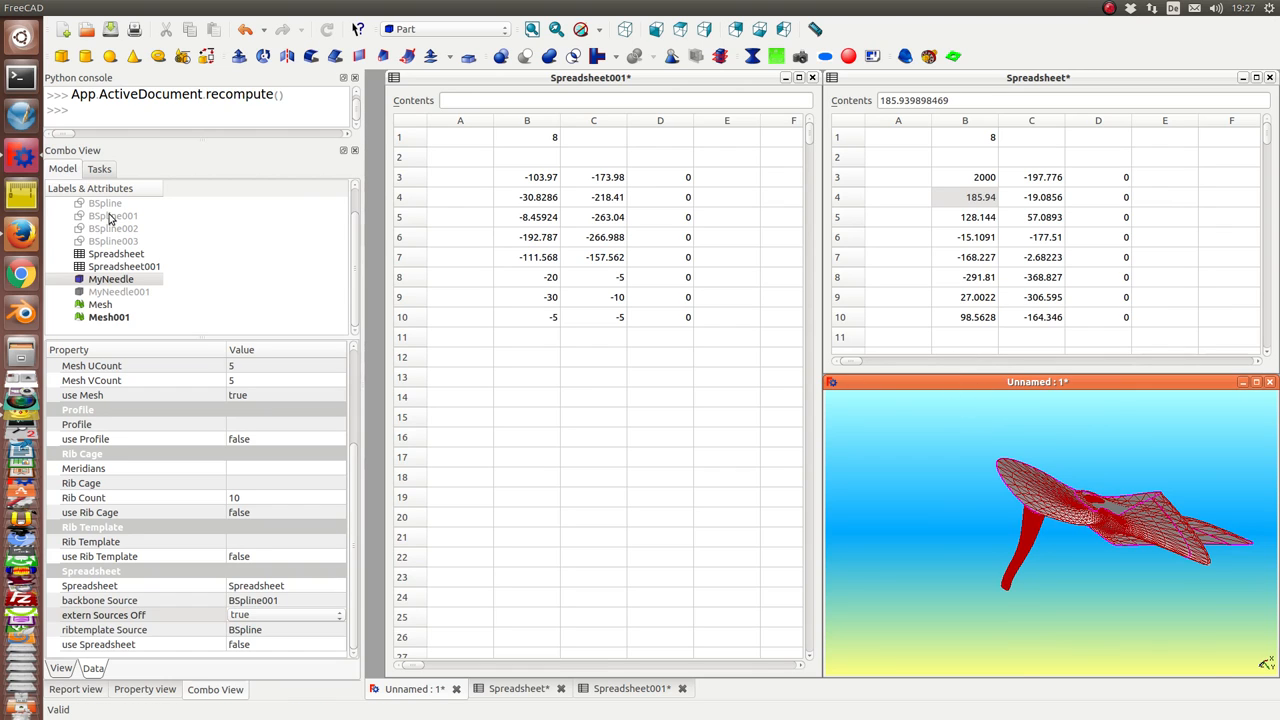
mouse_move(1044, 188)
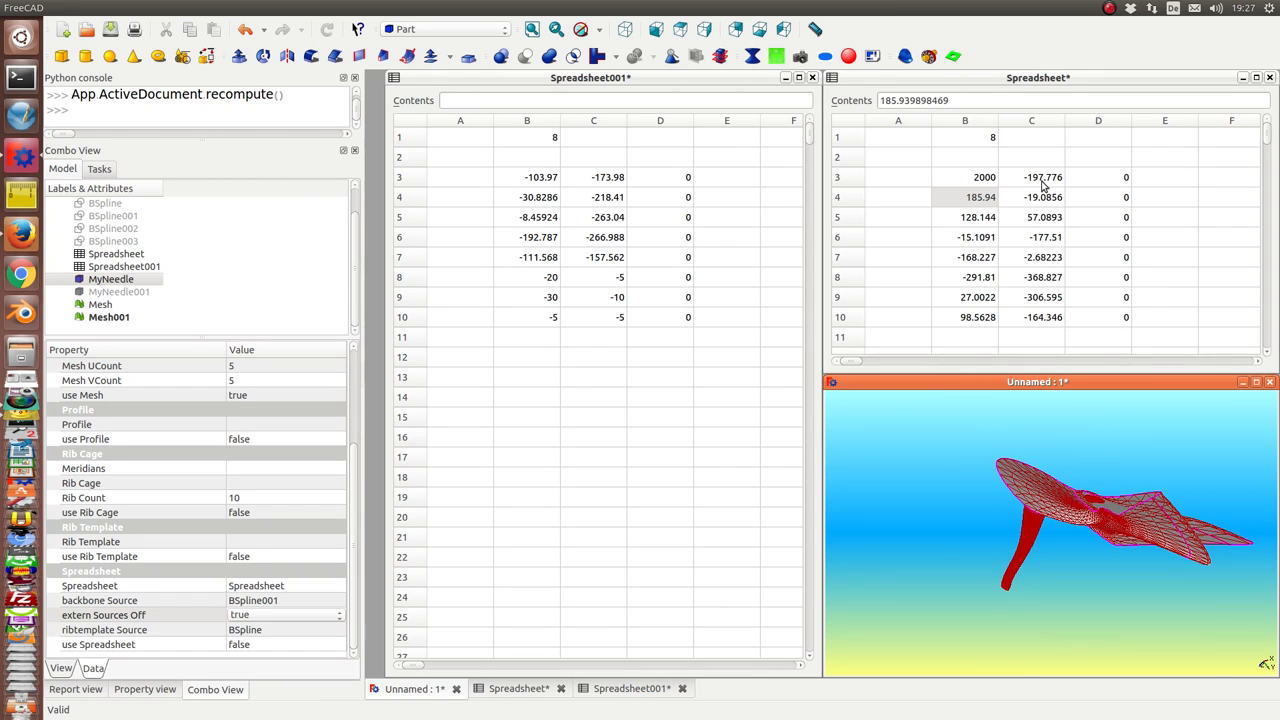
mouse_move(932, 308)
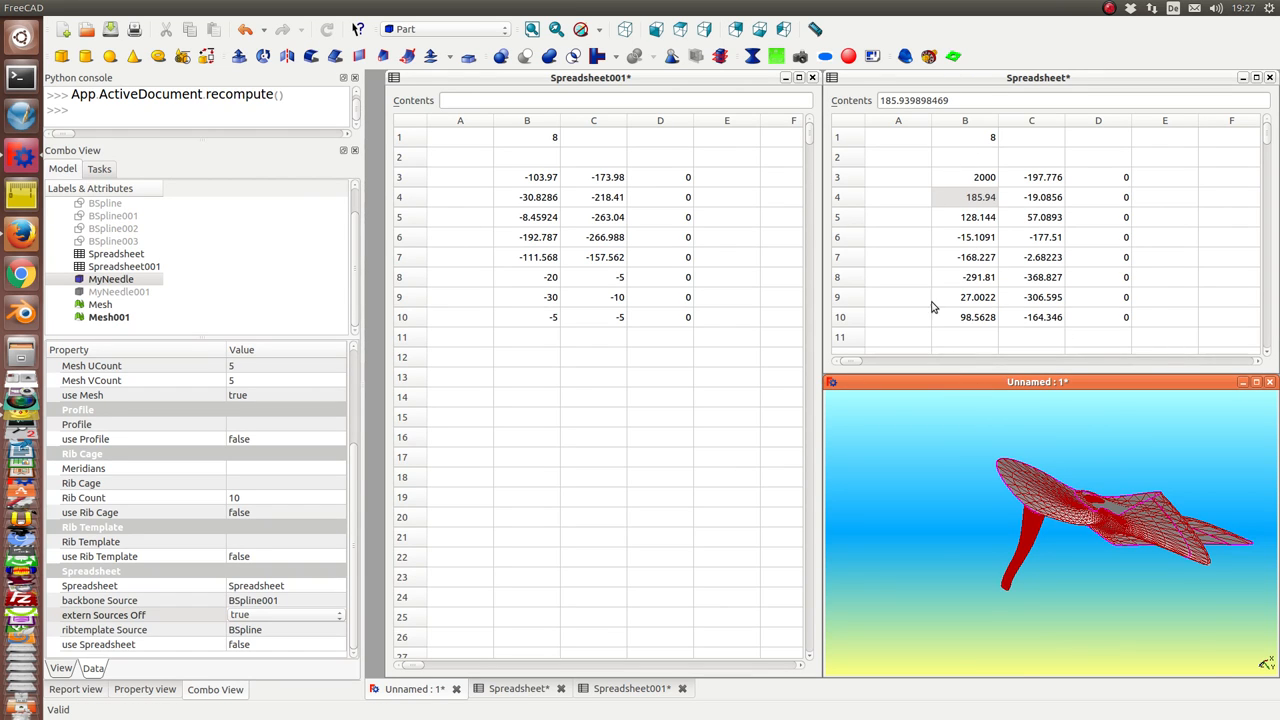
click(964, 198)
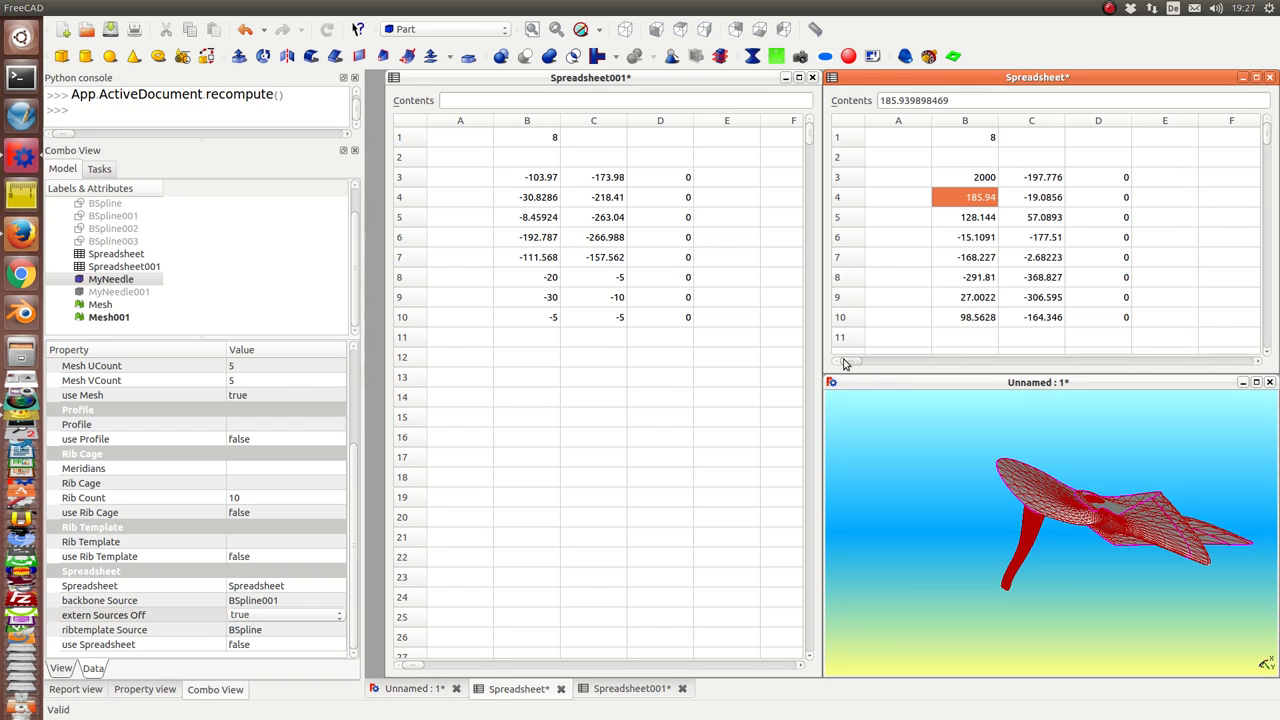
mouse_move(992, 312)
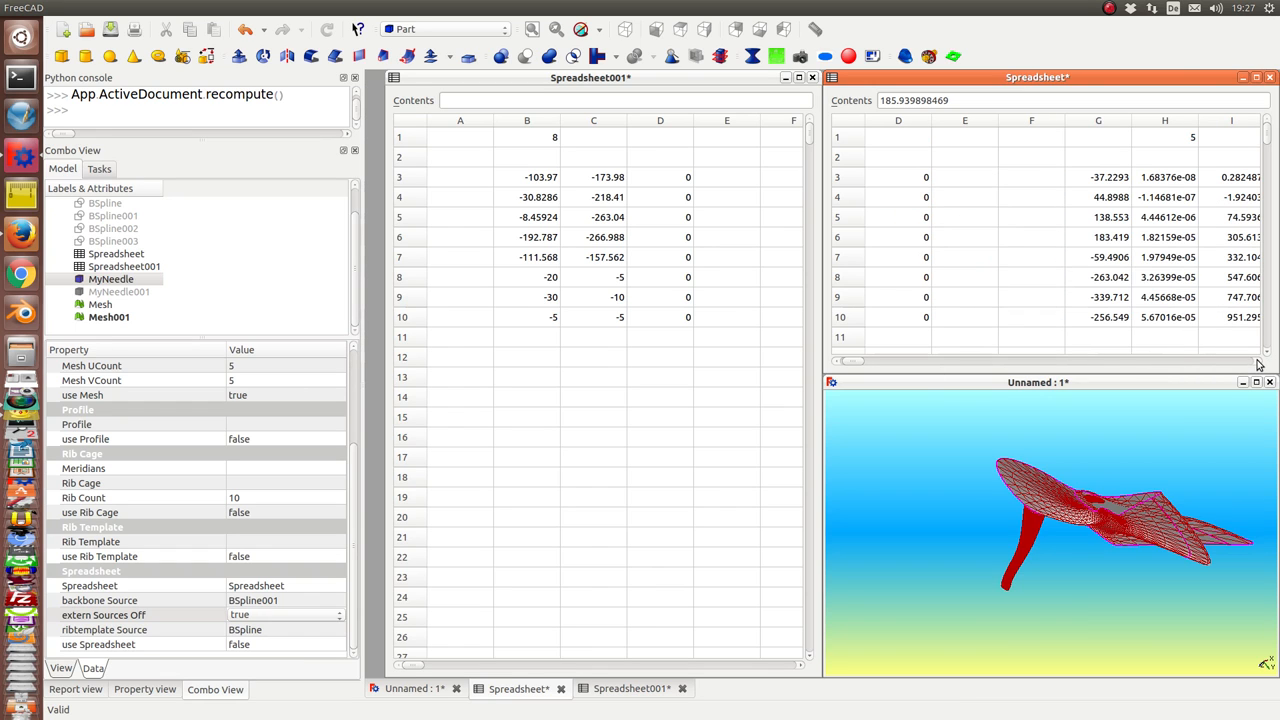
Set spreadsheet cell G3 to 200 and G4 to 500, reshaping the needle surface.
click(1098, 176)
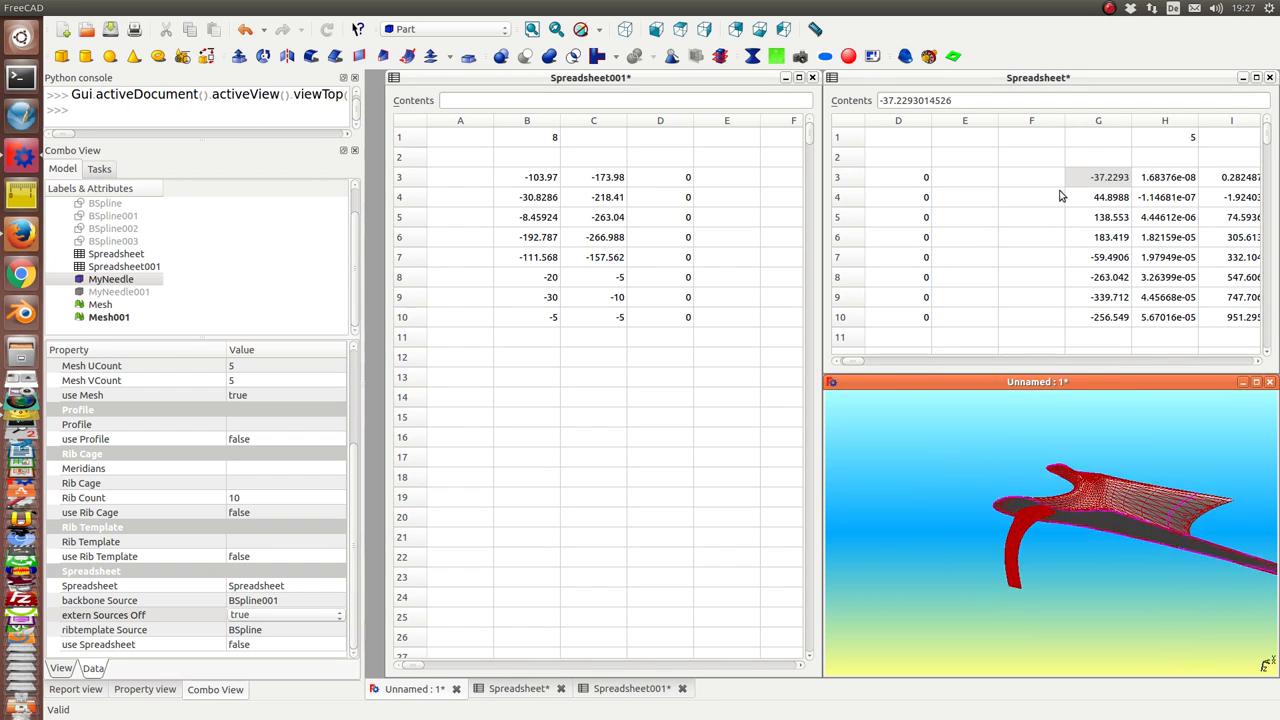
click(1098, 176)
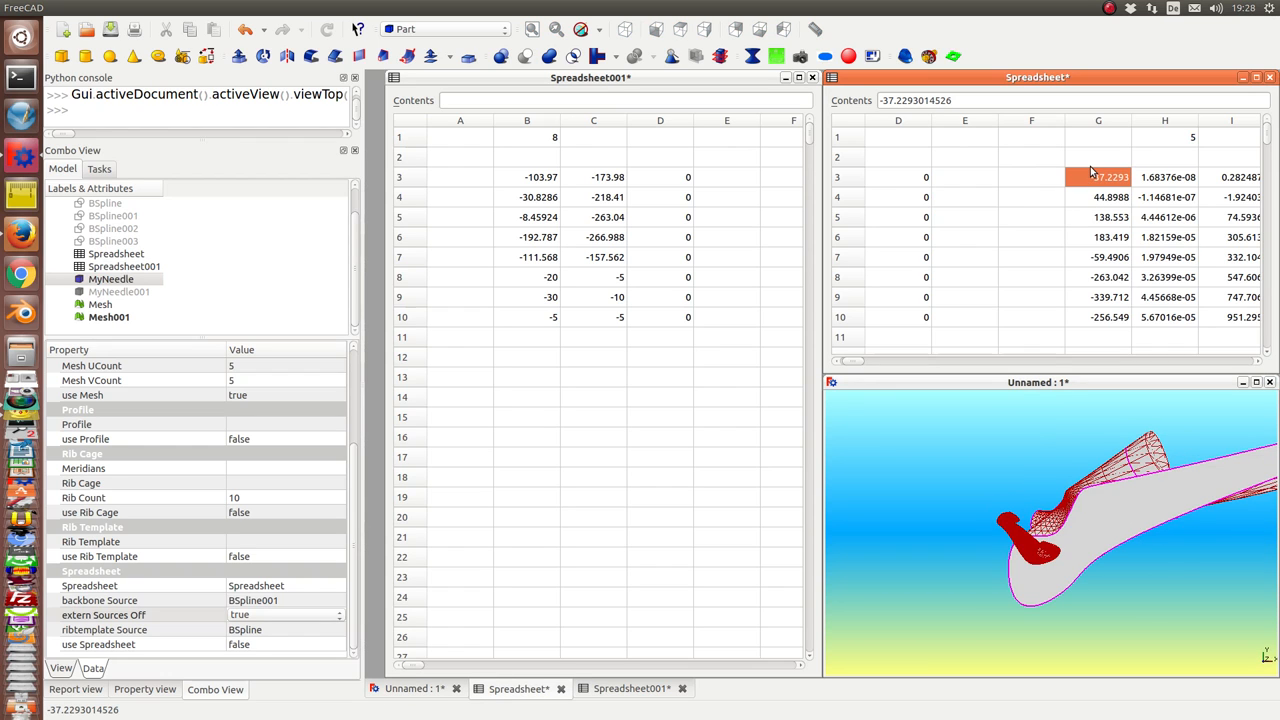
text(200)
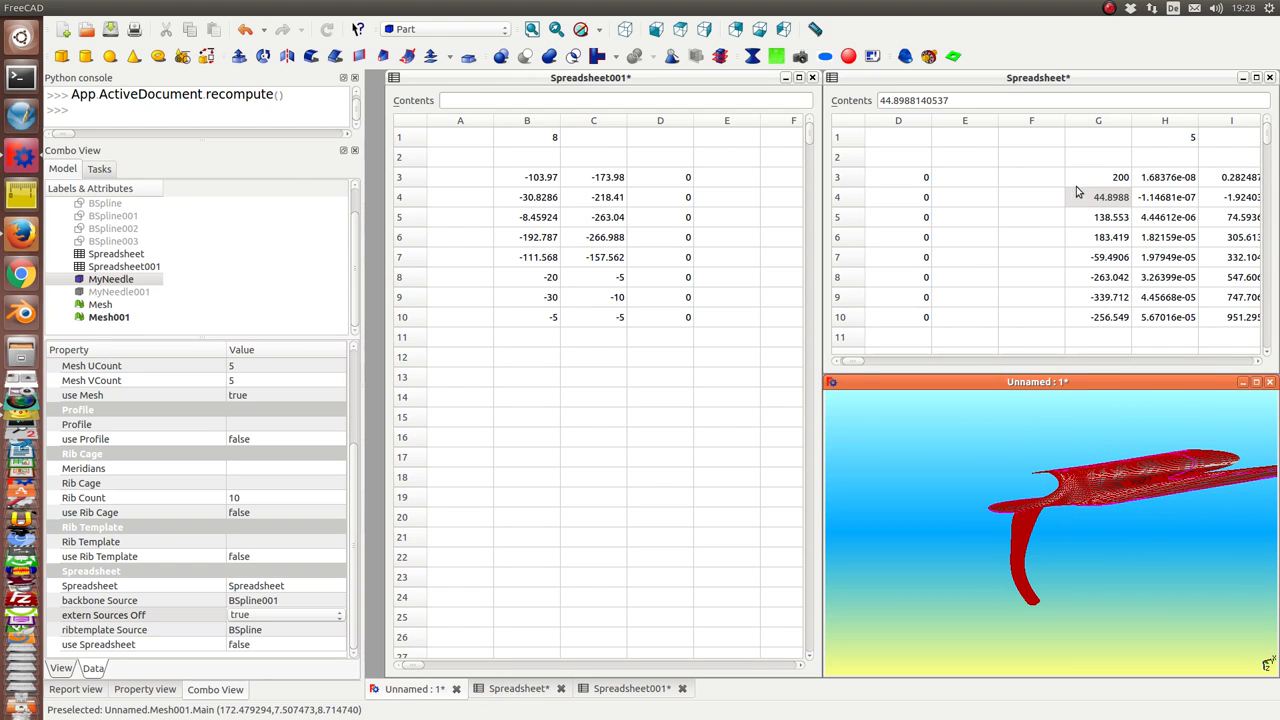
click(1098, 198)
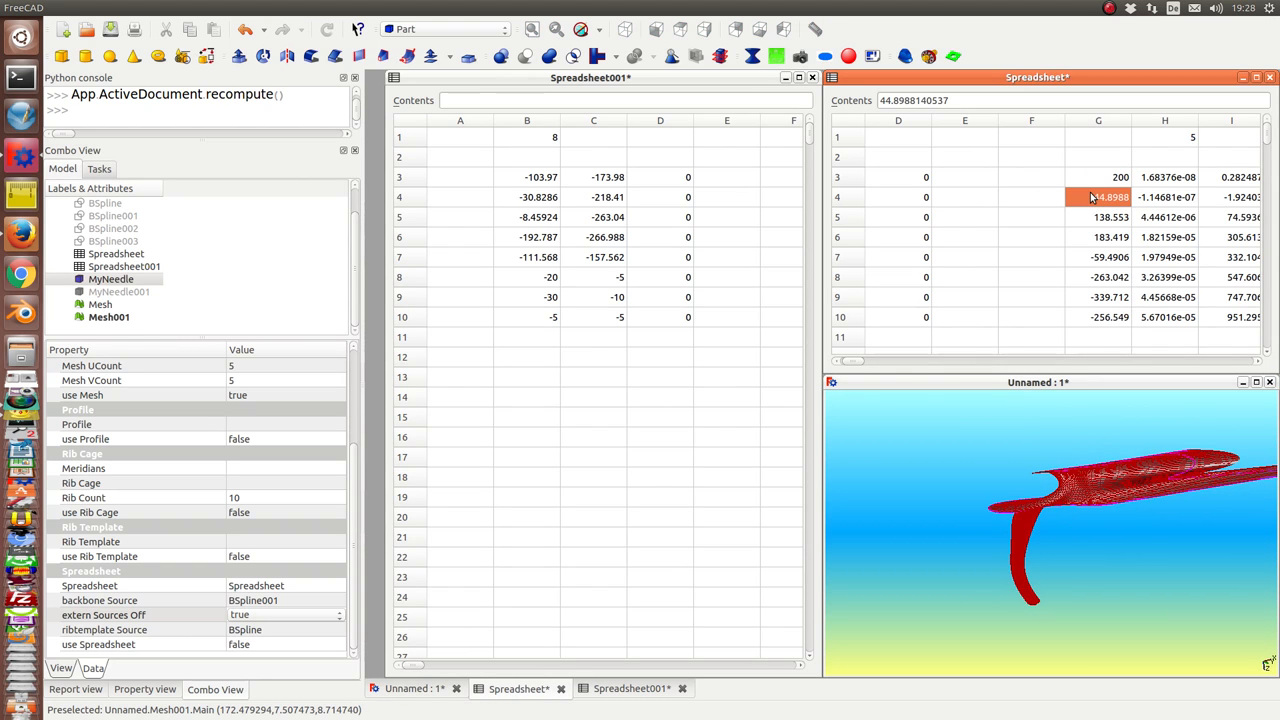
text(500)
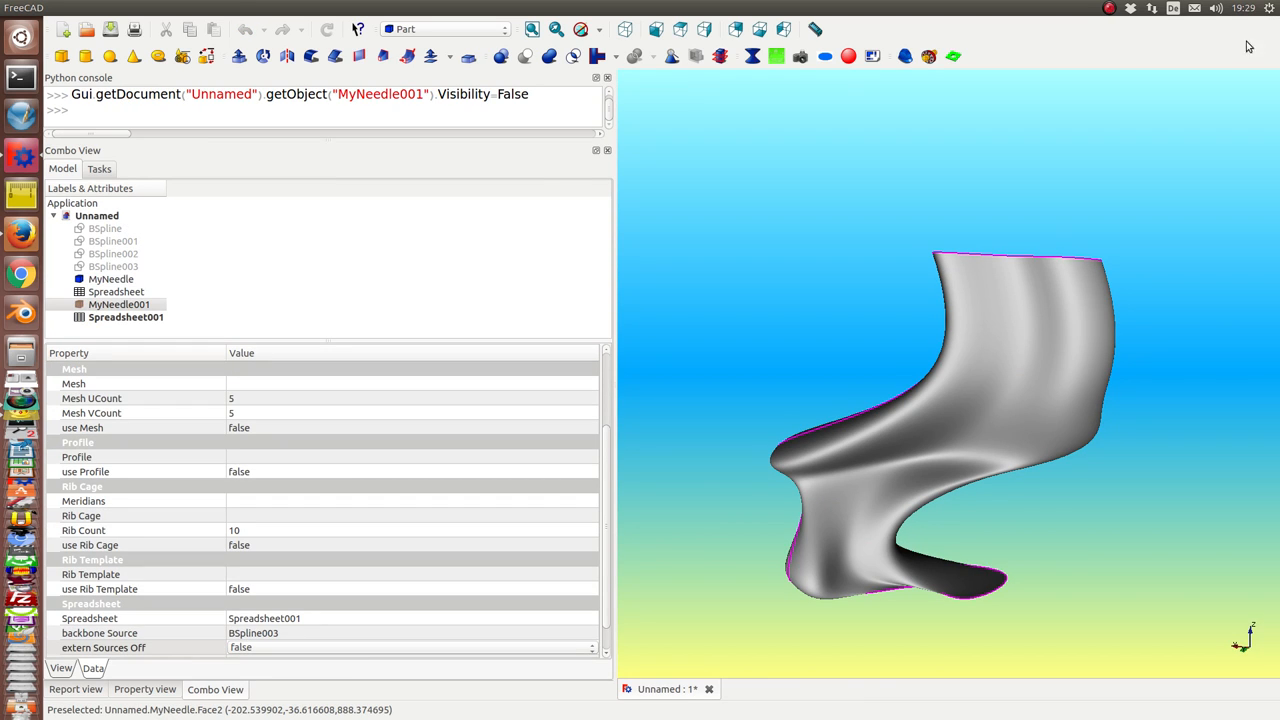
mouse_move(614, 448)
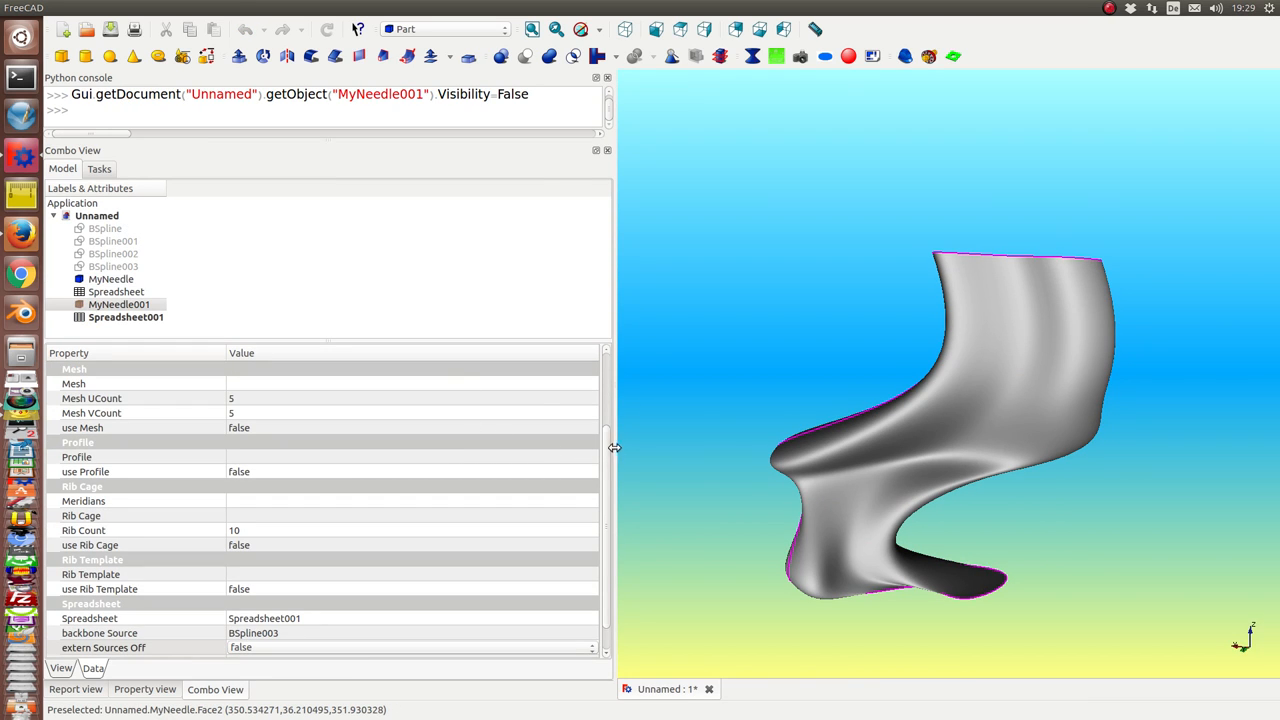
mouse_move(736, 332)
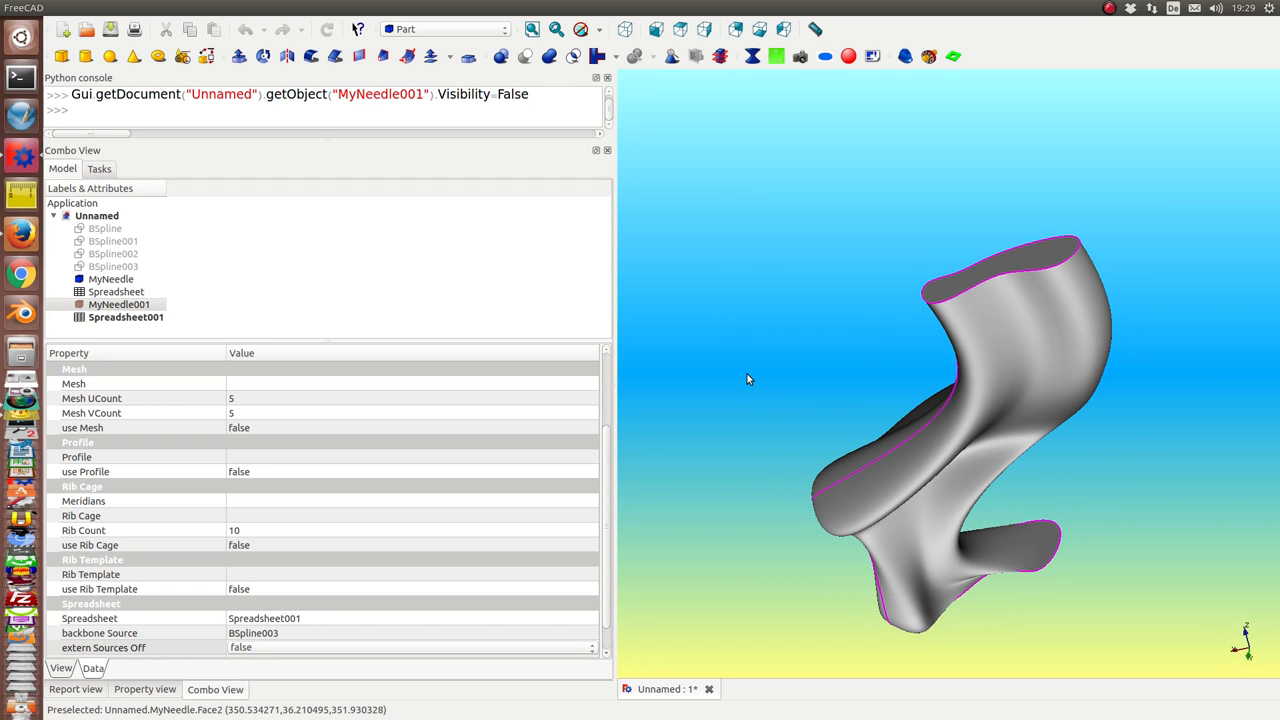
mouse_move(168, 512)
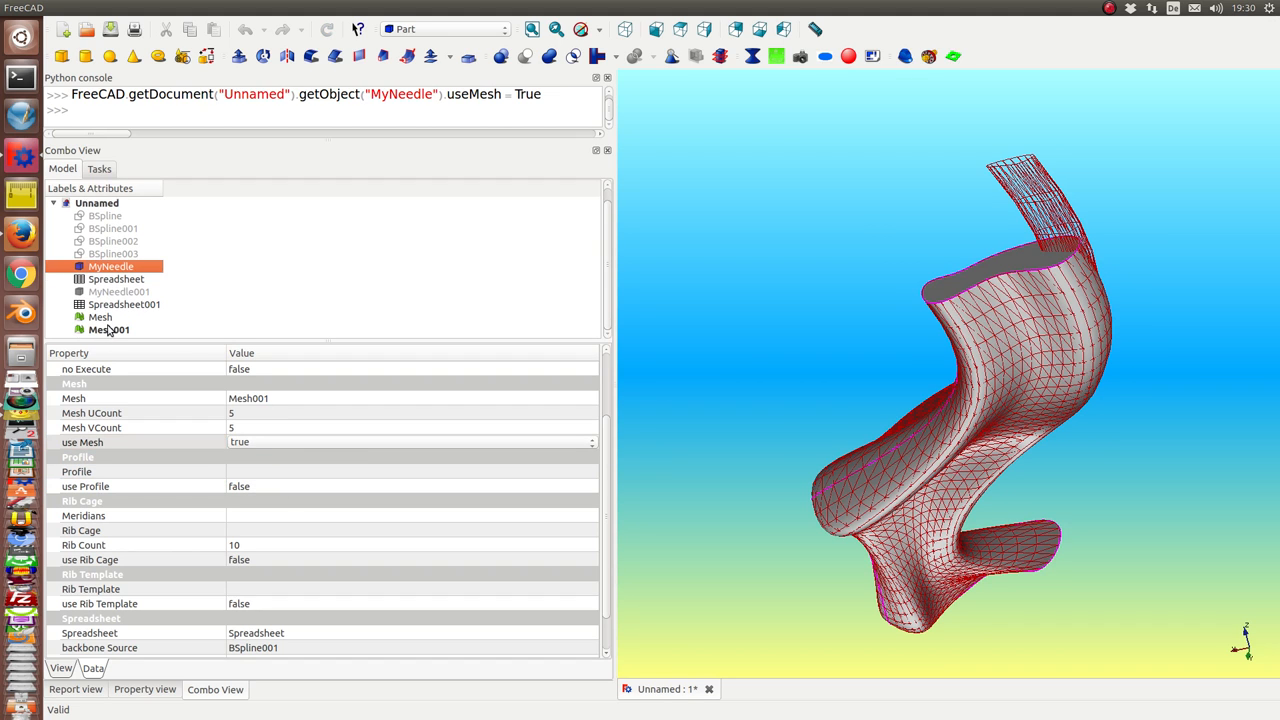
Hide the original Mesh and confirm MyNeedle's use Mesh property is true.
click(100, 316)
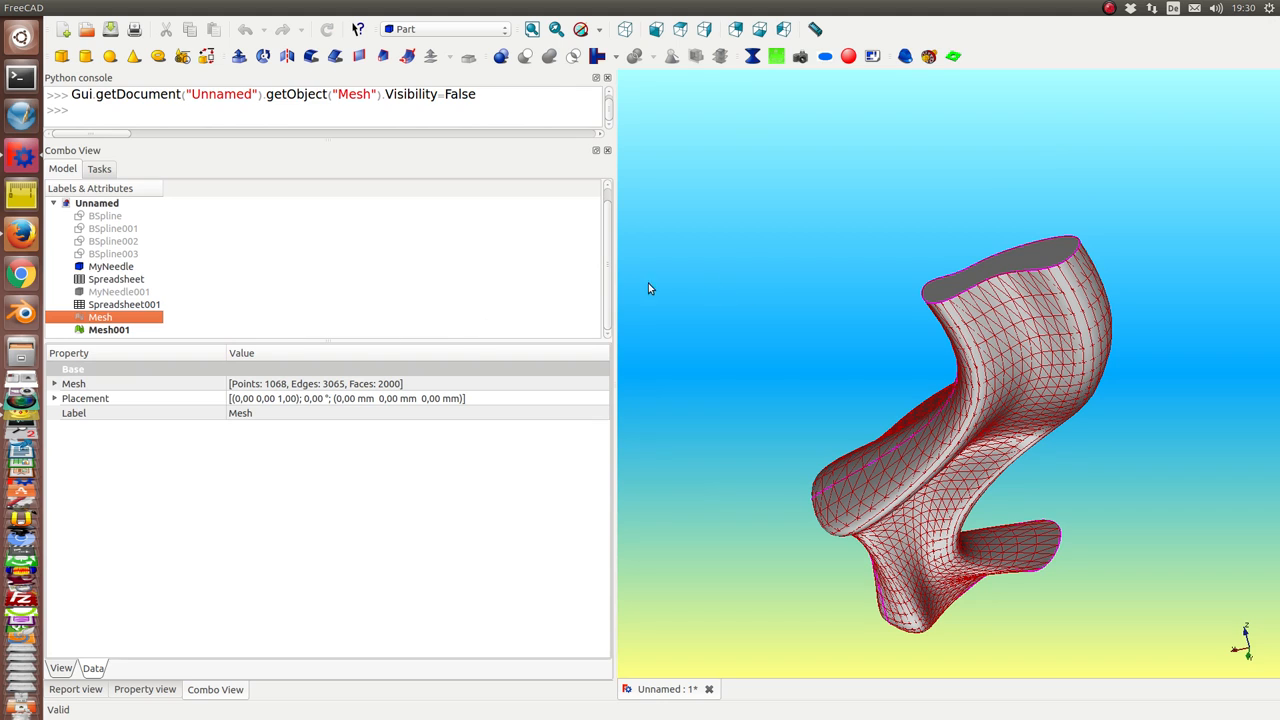
click(112, 266)
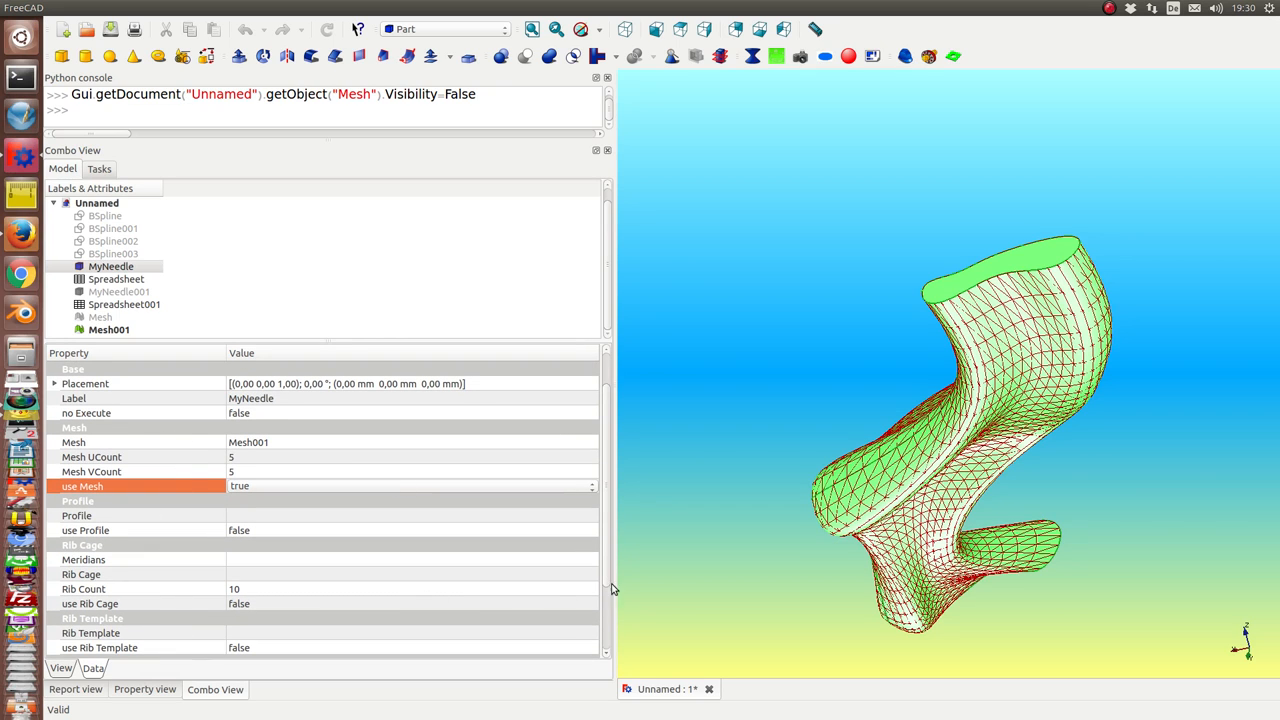
scroll(down, 3)
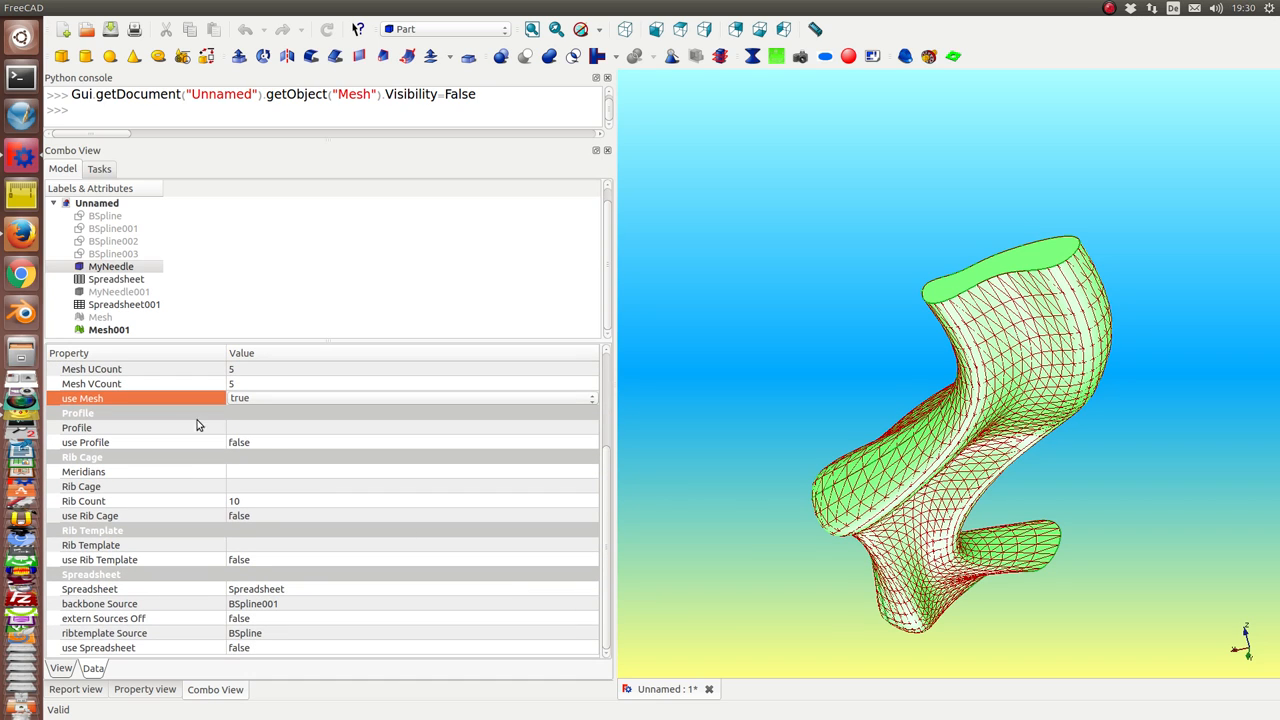
click(90, 516)
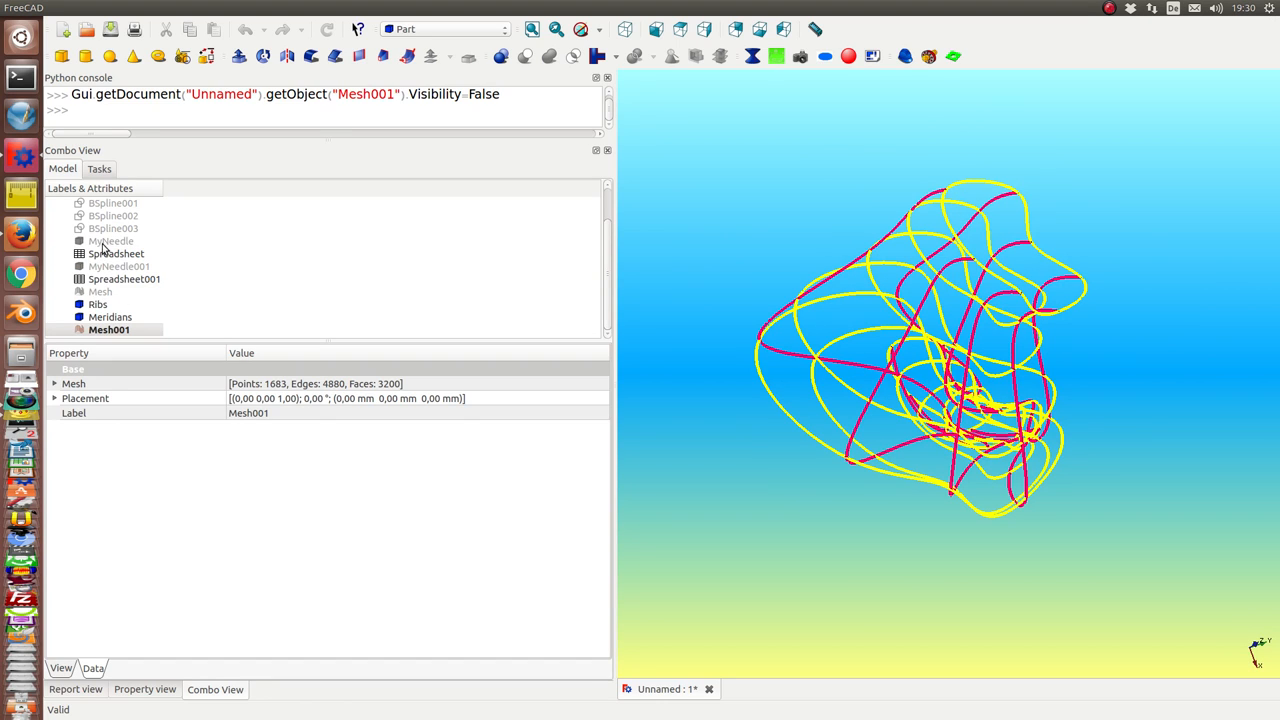
Raise MyNeedle's Rib Count in the Data tab to make the rib cage denser.
click(110, 240)
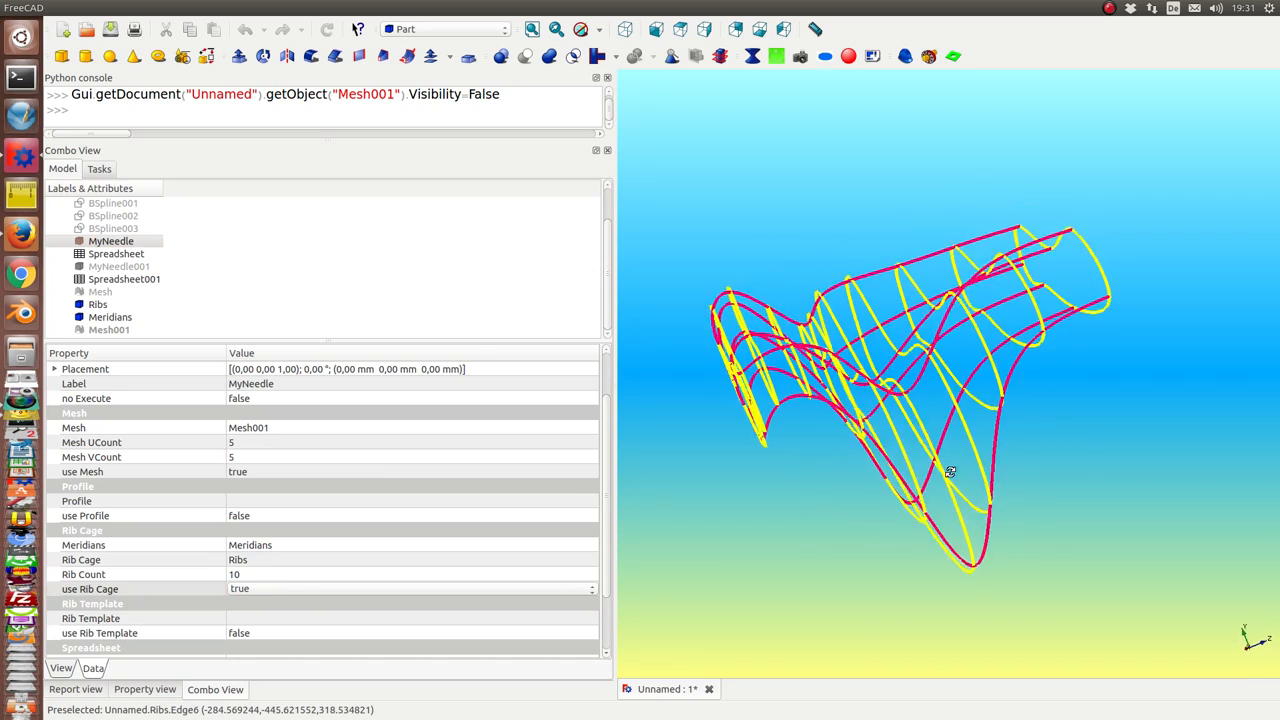
click(300, 574)
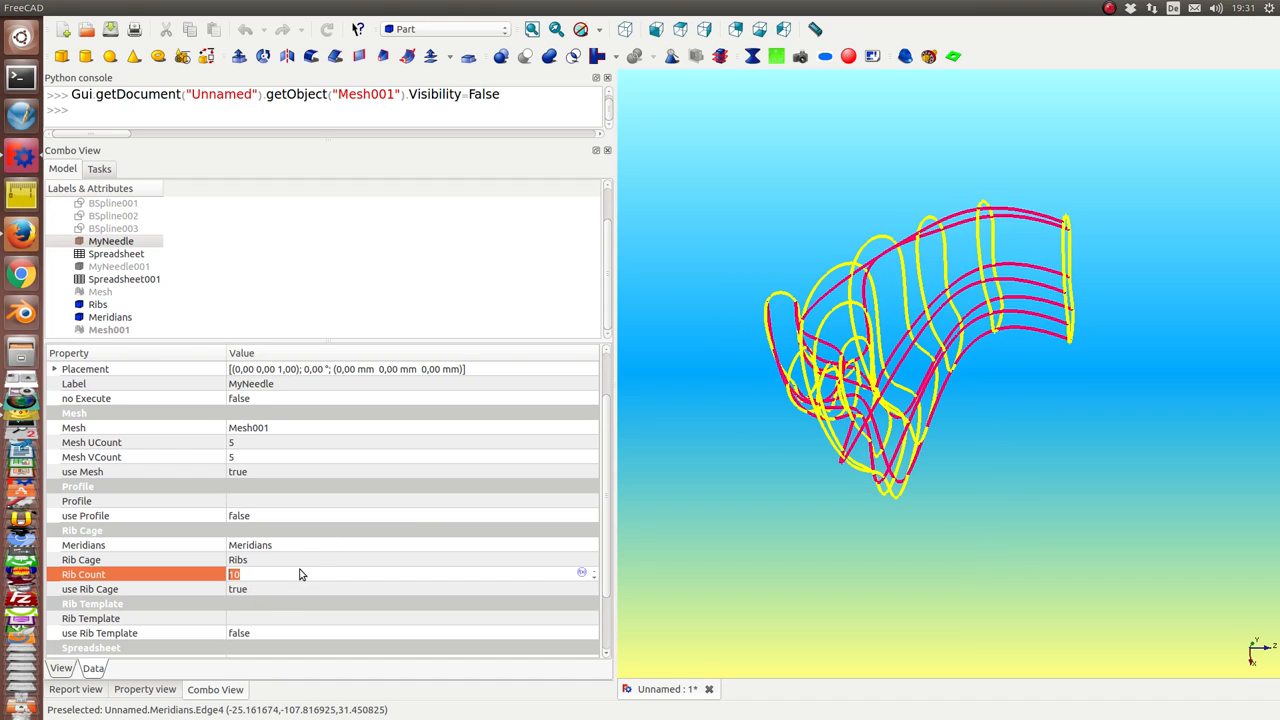
text(18)
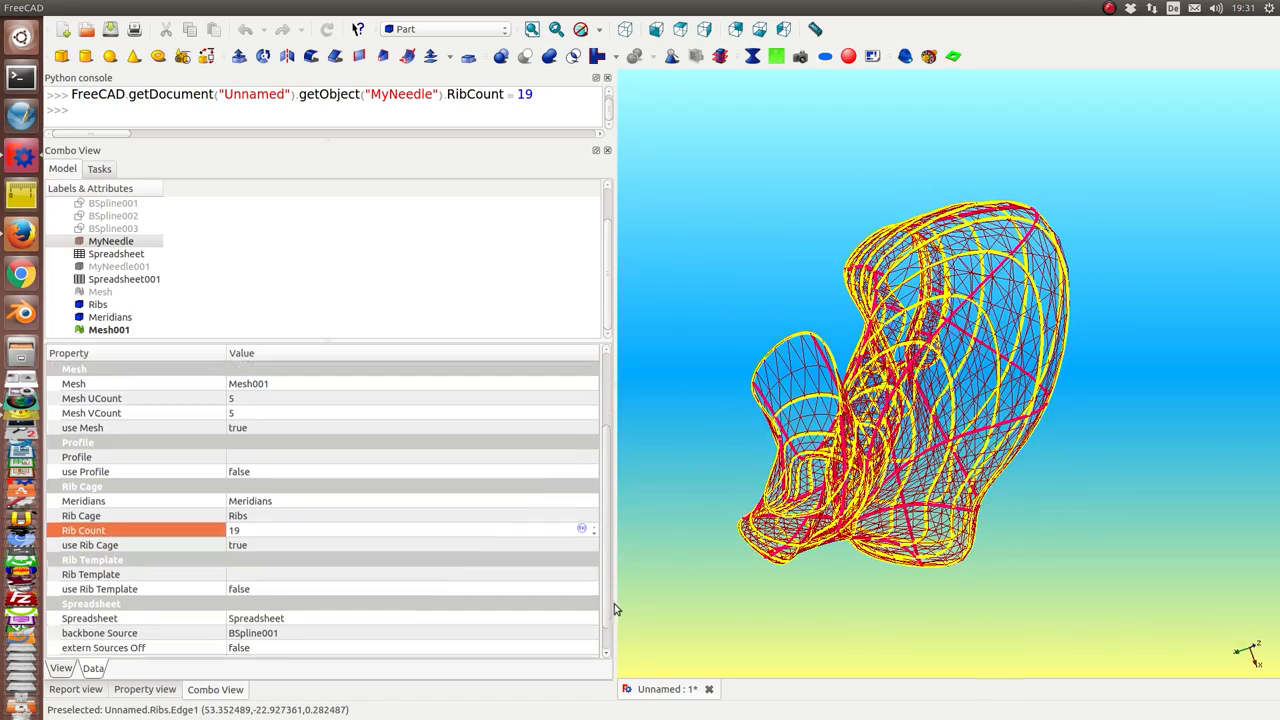
scroll(down, 3)
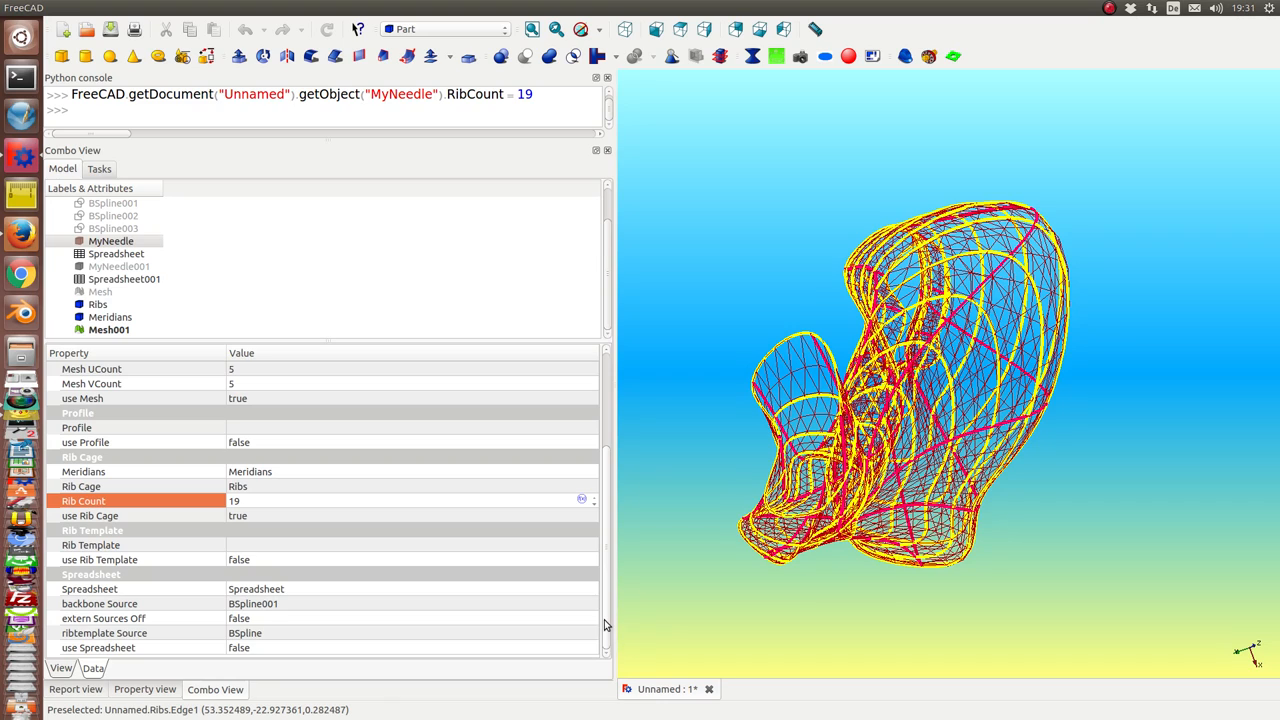
mouse_move(340, 420)
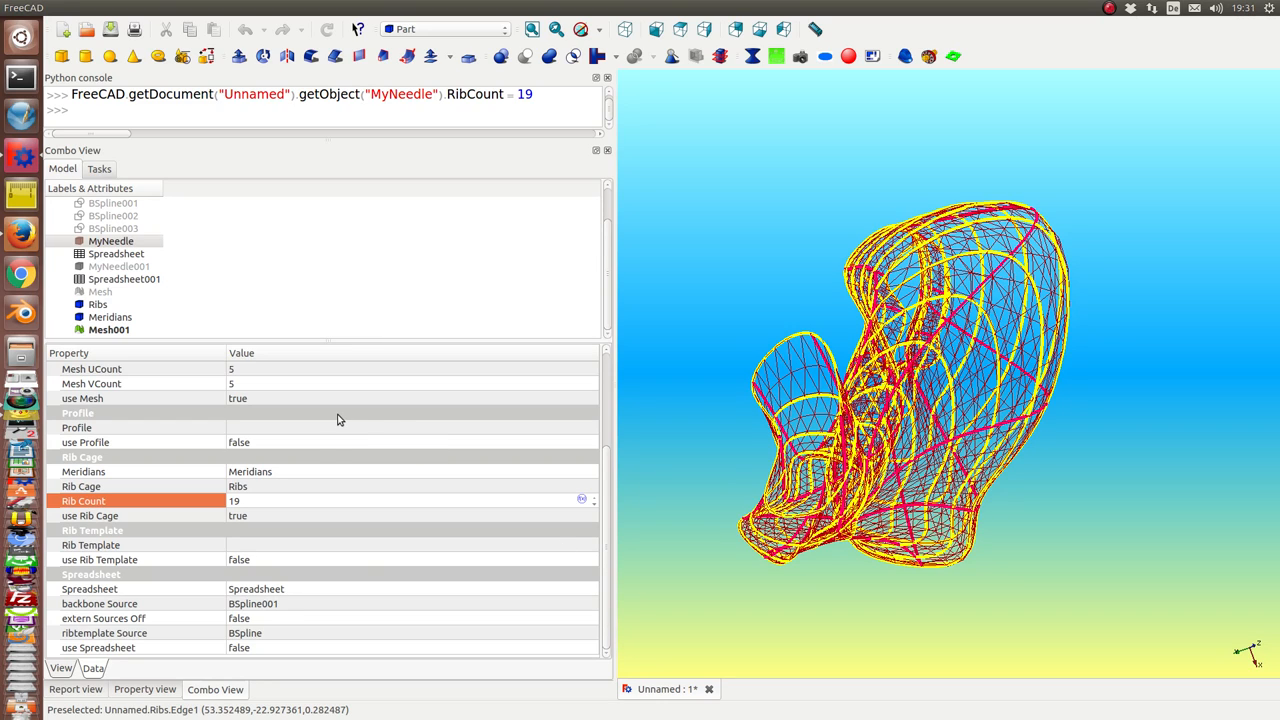
mouse_move(224, 540)
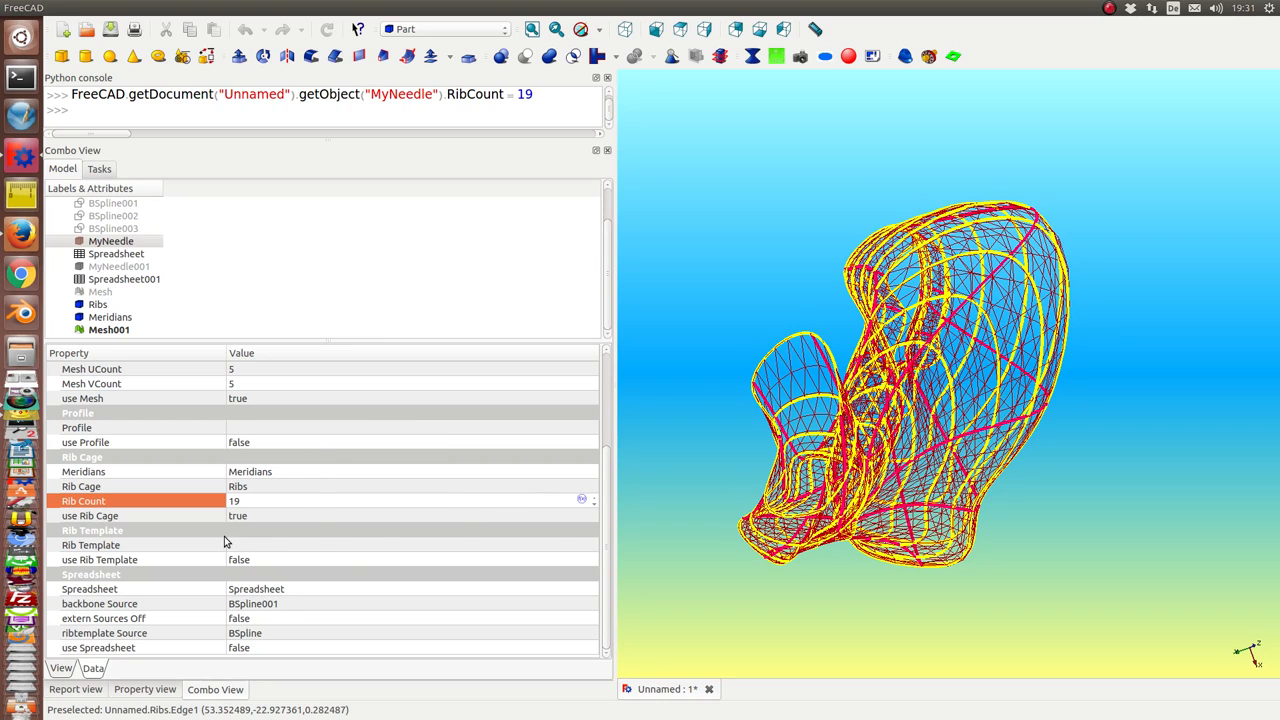
mouse_move(296, 418)
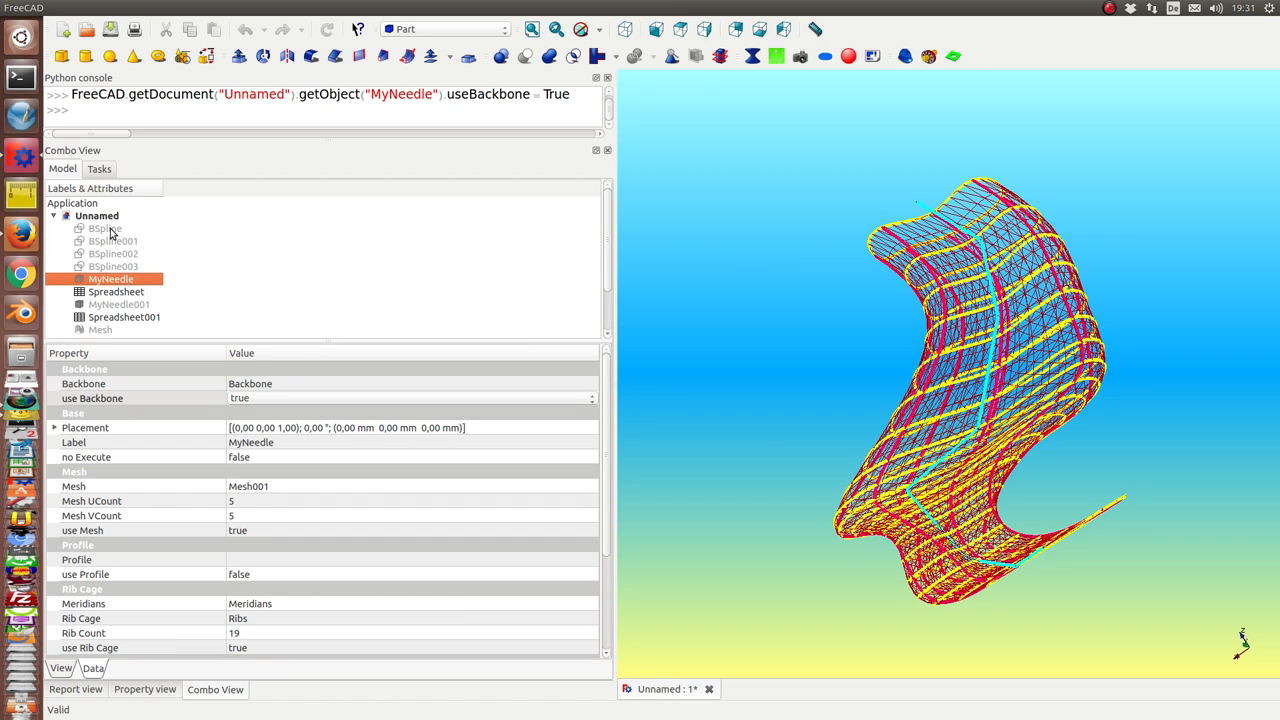
Show the BSpline001 backbone and hide Ribs, Meridians and Mesh001.
click(104, 240)
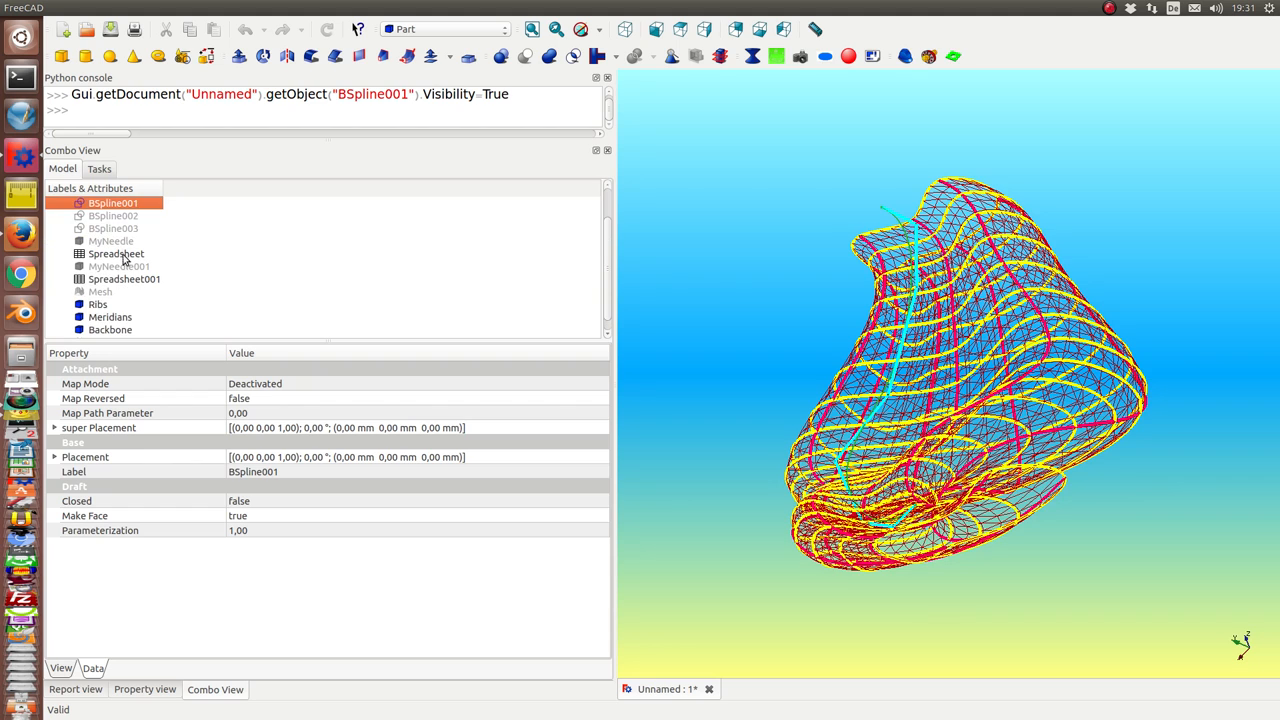
click(98, 304)
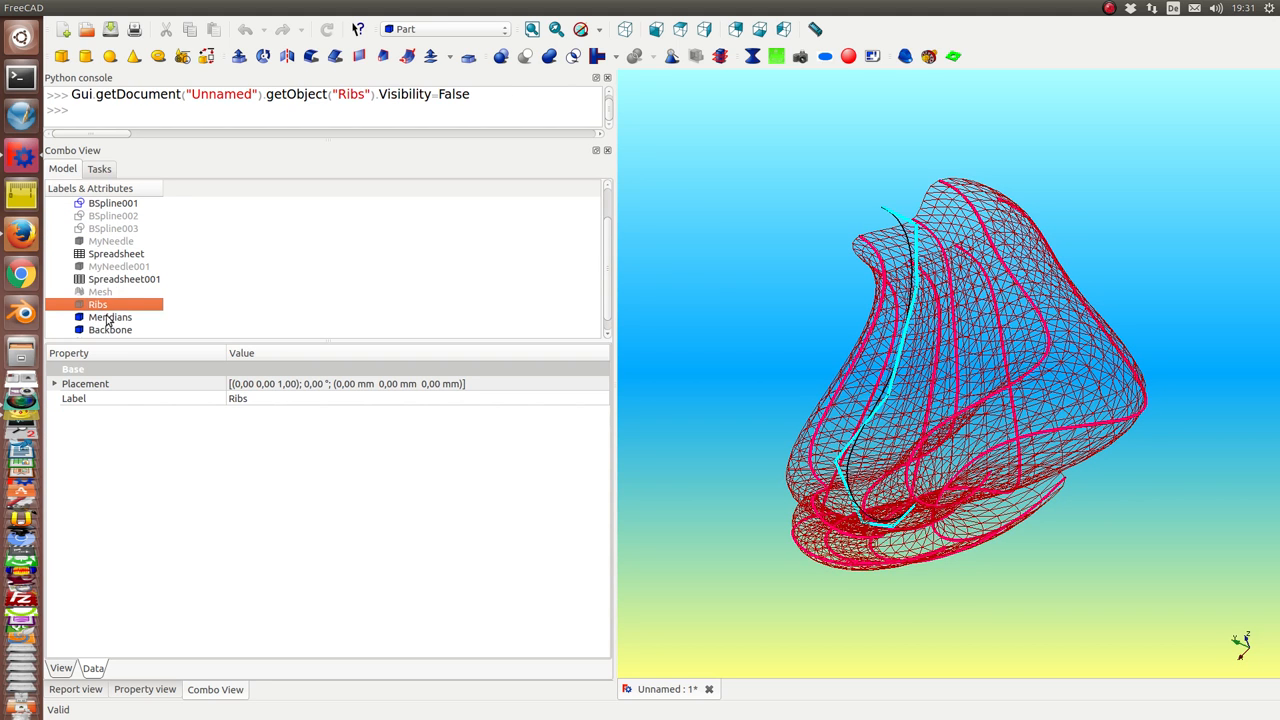
click(110, 316)
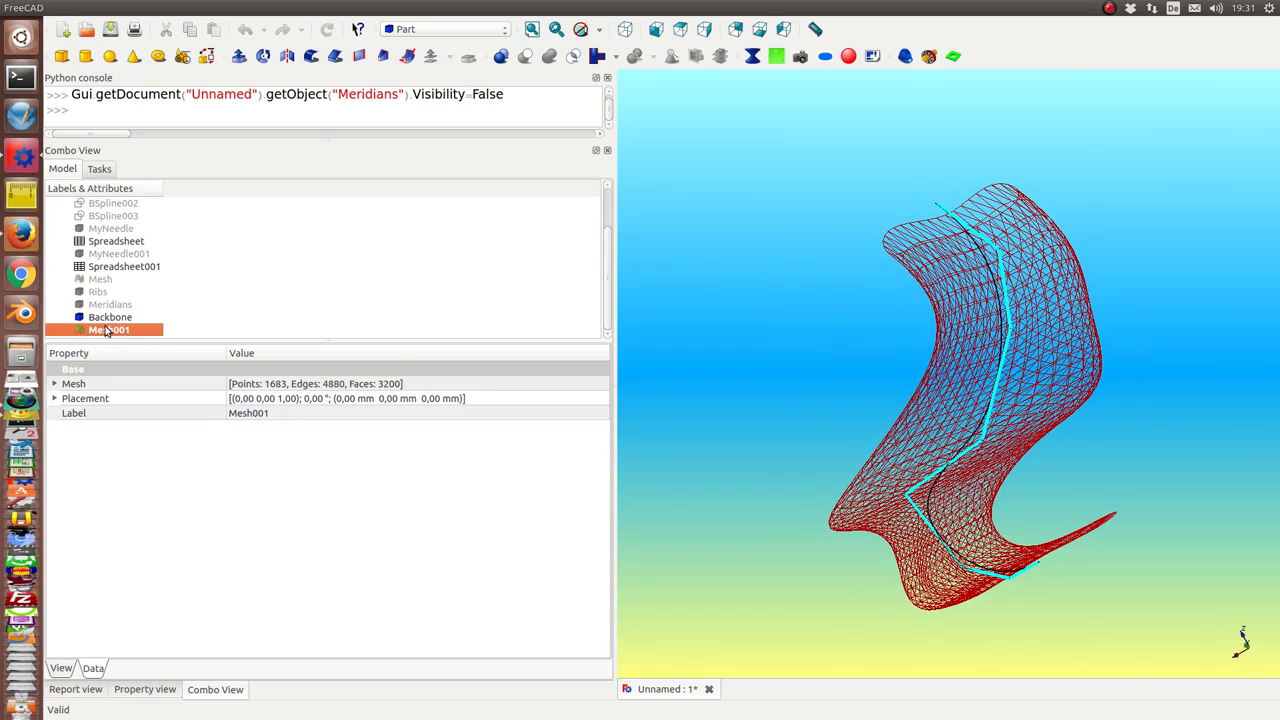
key(Space)
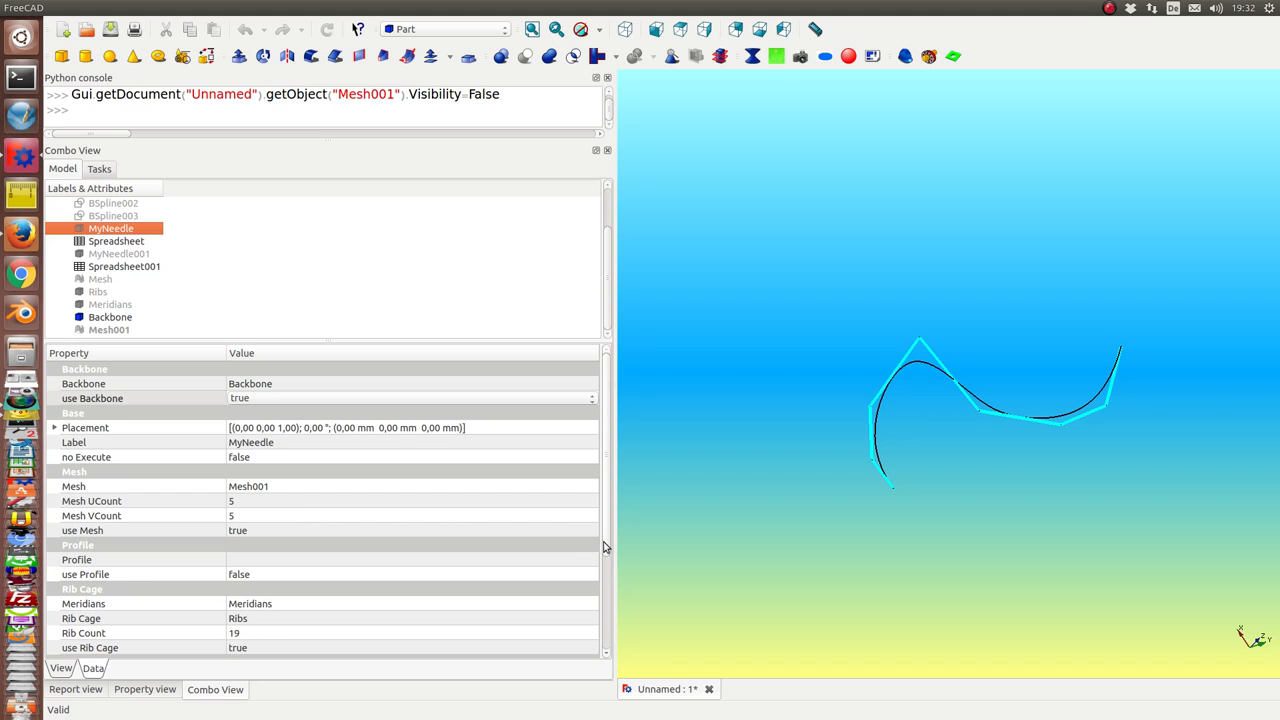
scroll(down, 3)
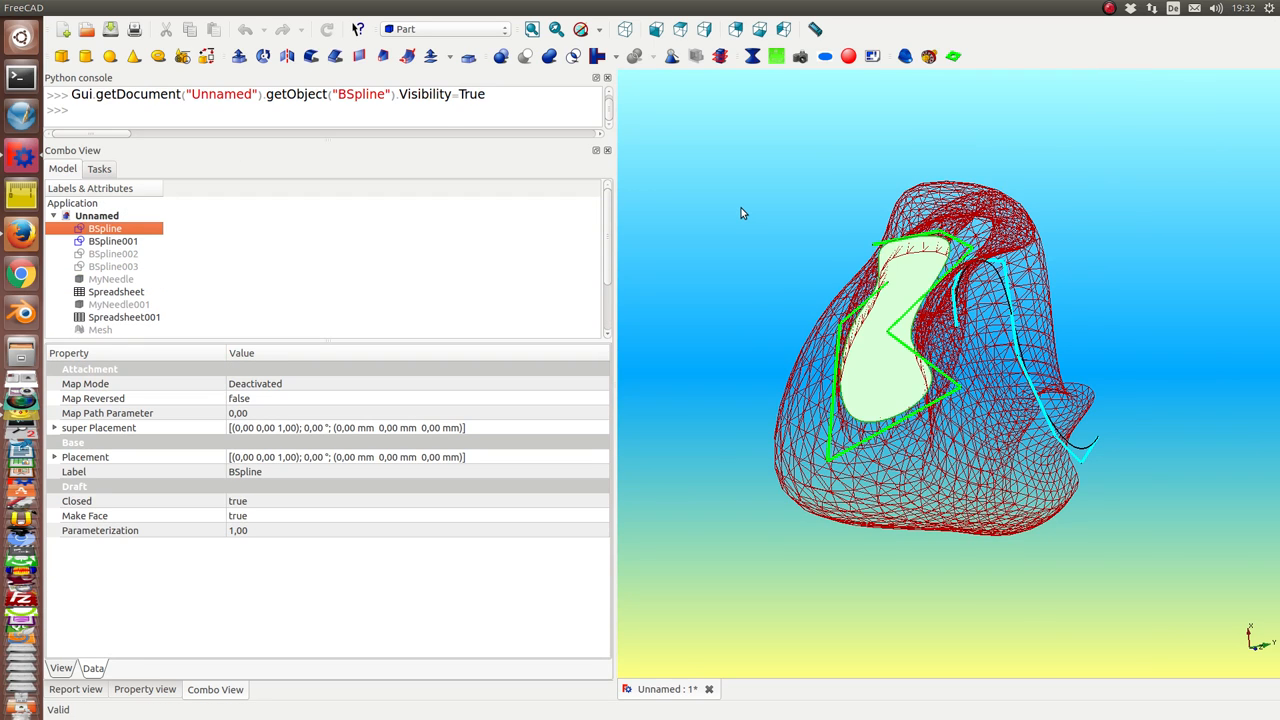
mouse_move(968, 234)
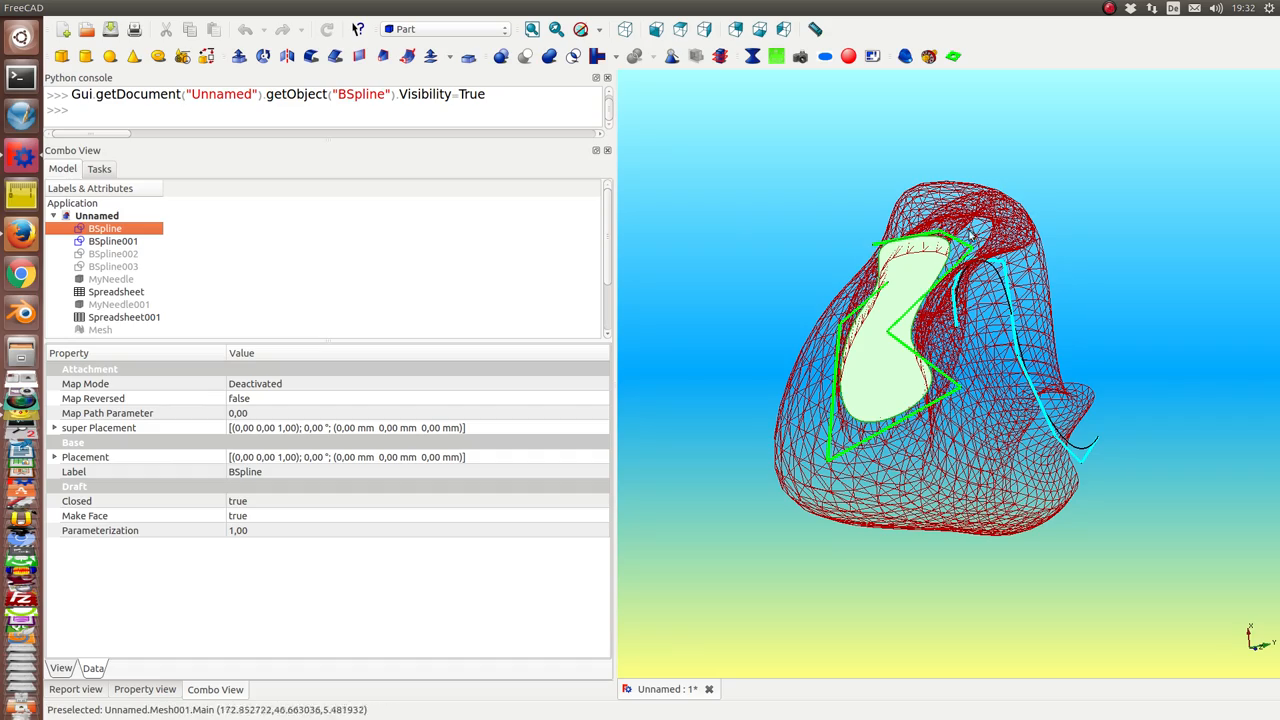